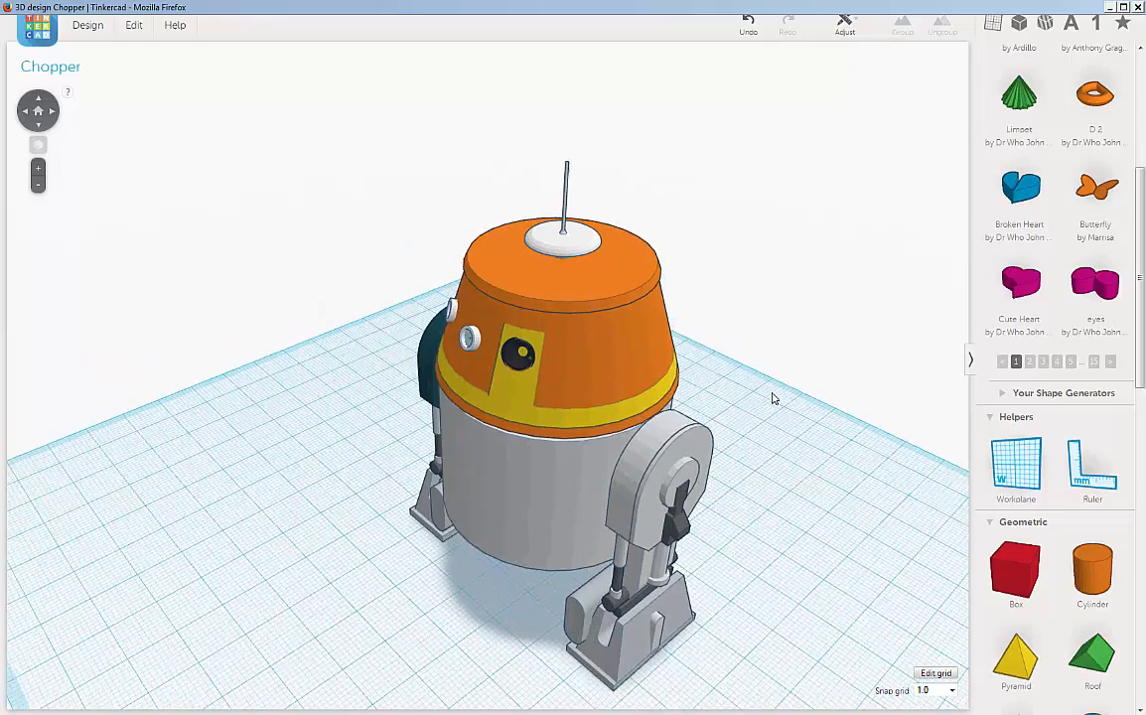
# - Add a solid red box to the workplane next to the Chopper droid
pyautogui.moveTo(774, 398); pyautogui.dragTo(719, 361)
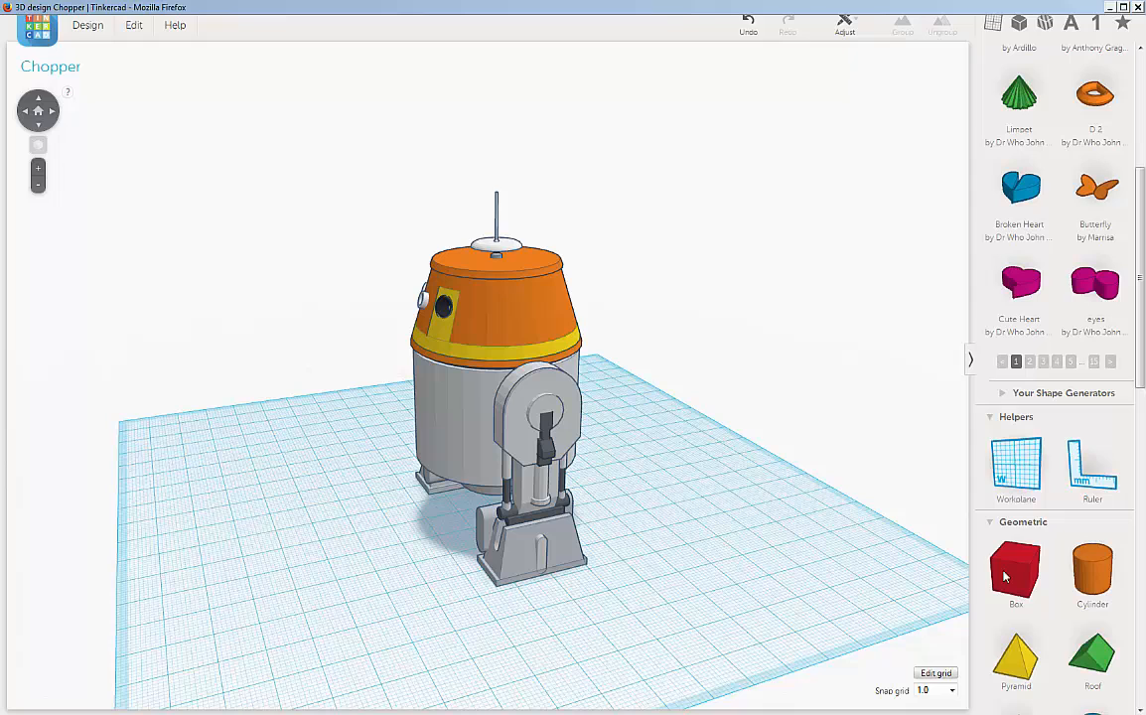
pyautogui.click(1015, 572)
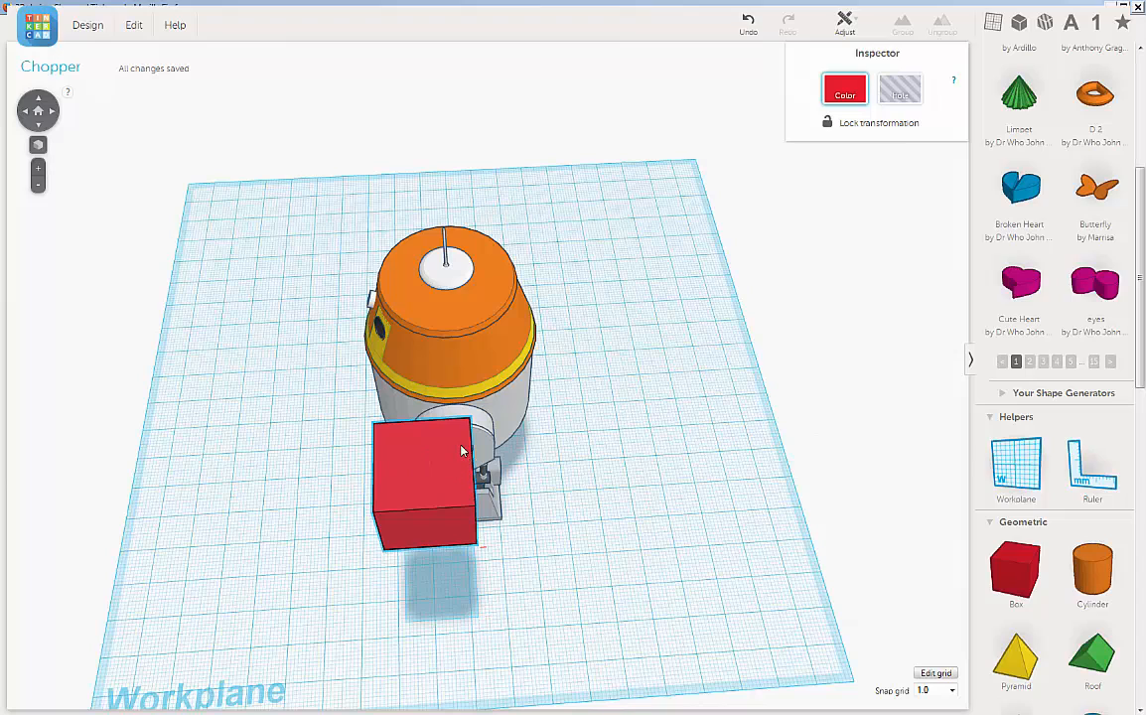
# - Move the box beside the droid, lift it to head height and flatten it into a thin slab
pyautogui.moveTo(421, 483); pyautogui.dragTo(453, 467)
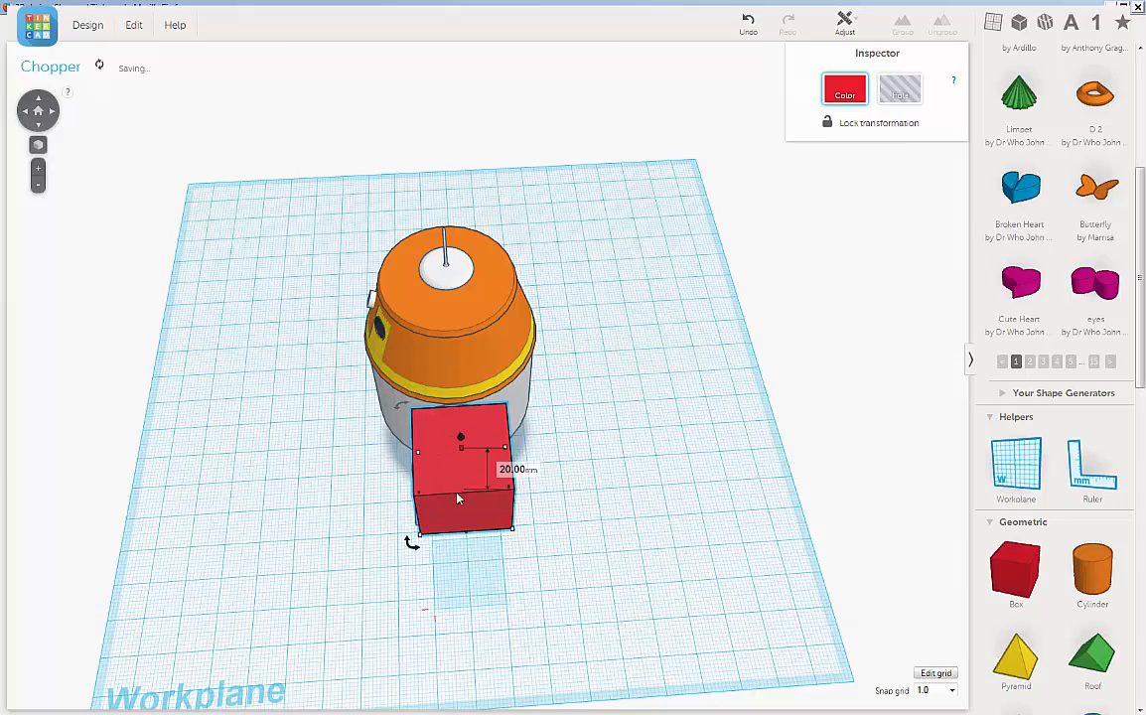
pyautogui.moveTo(447, 398); pyautogui.dragTo(675, 516)
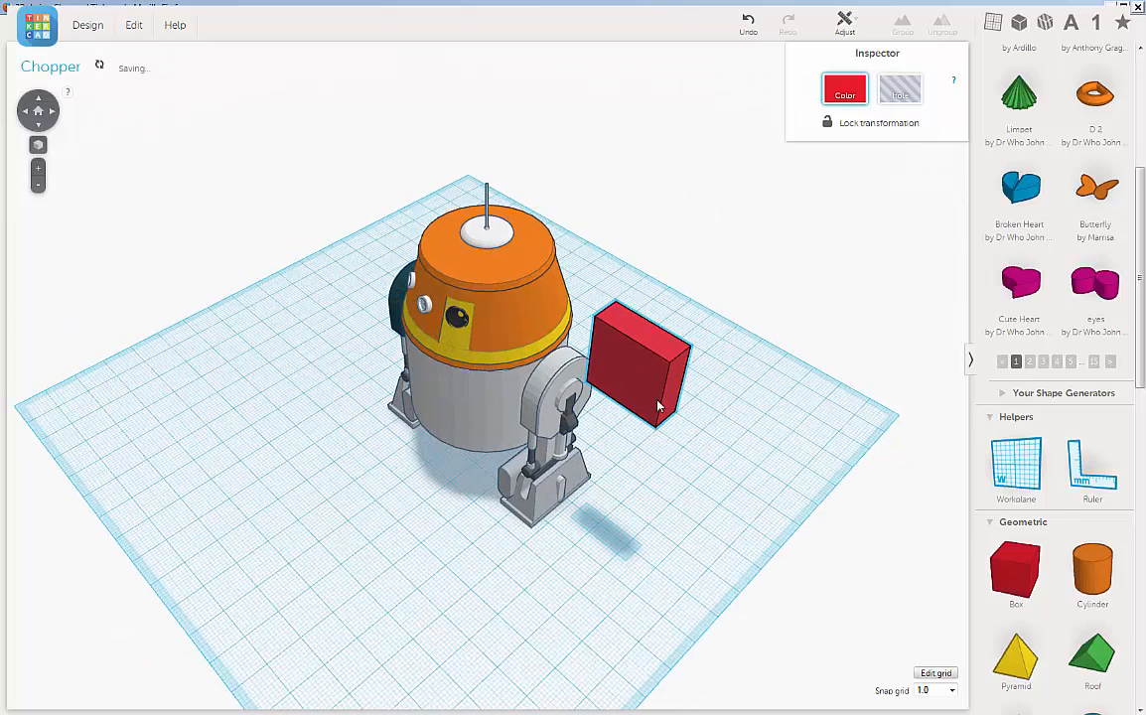
pyautogui.click(640, 367)
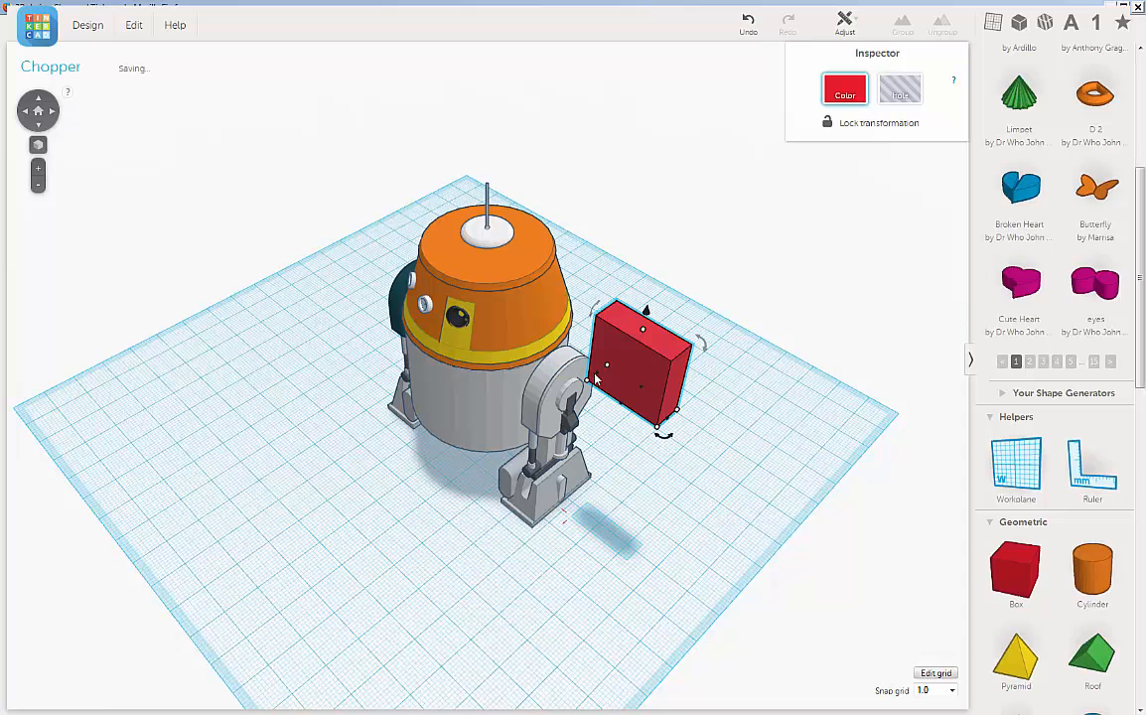
pyautogui.moveTo(644, 374); pyautogui.dragTo(615, 354)
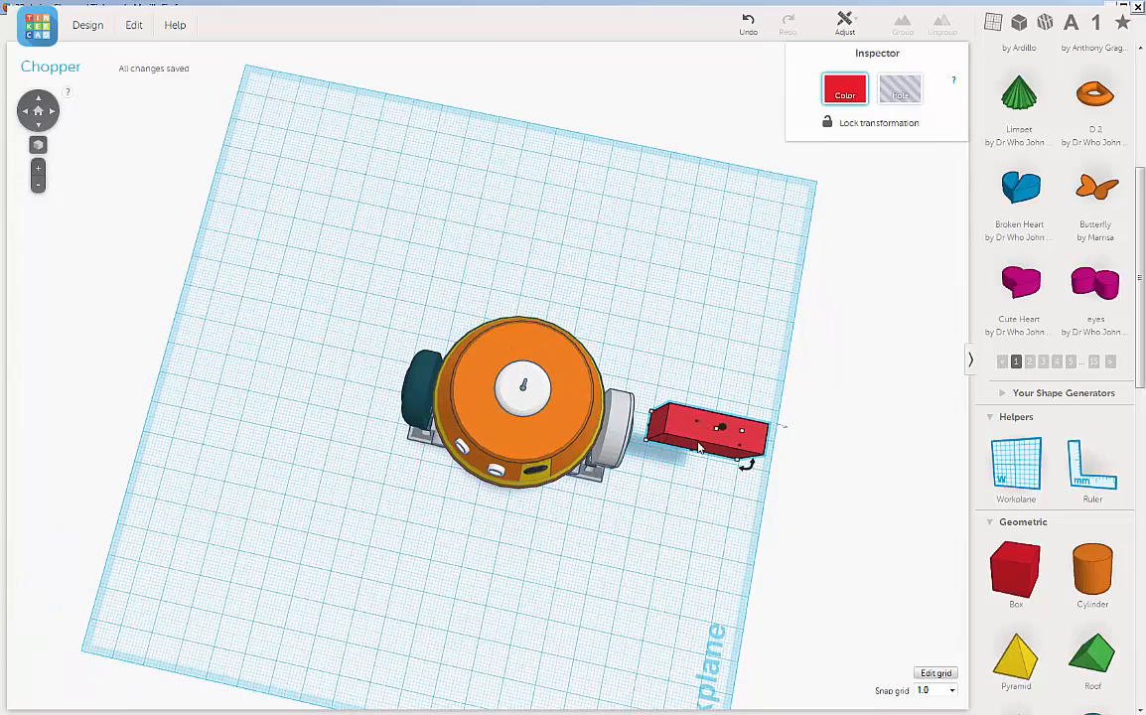
pyautogui.moveTo(693, 434)
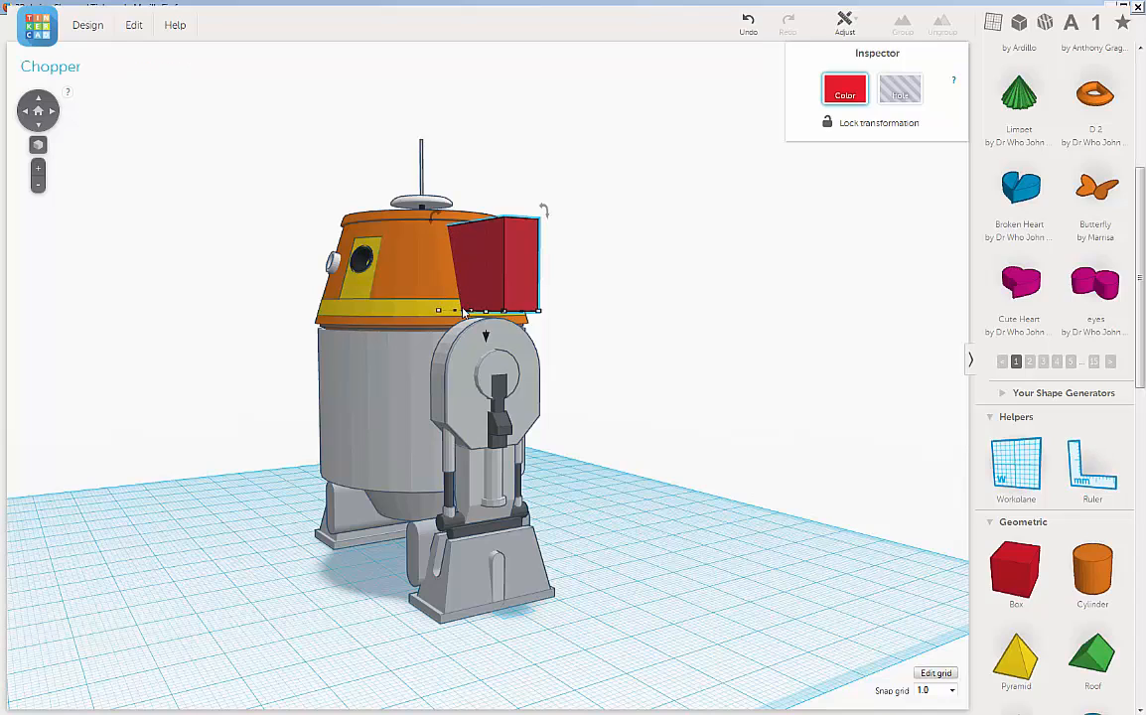
pyautogui.moveTo(1141, 607)
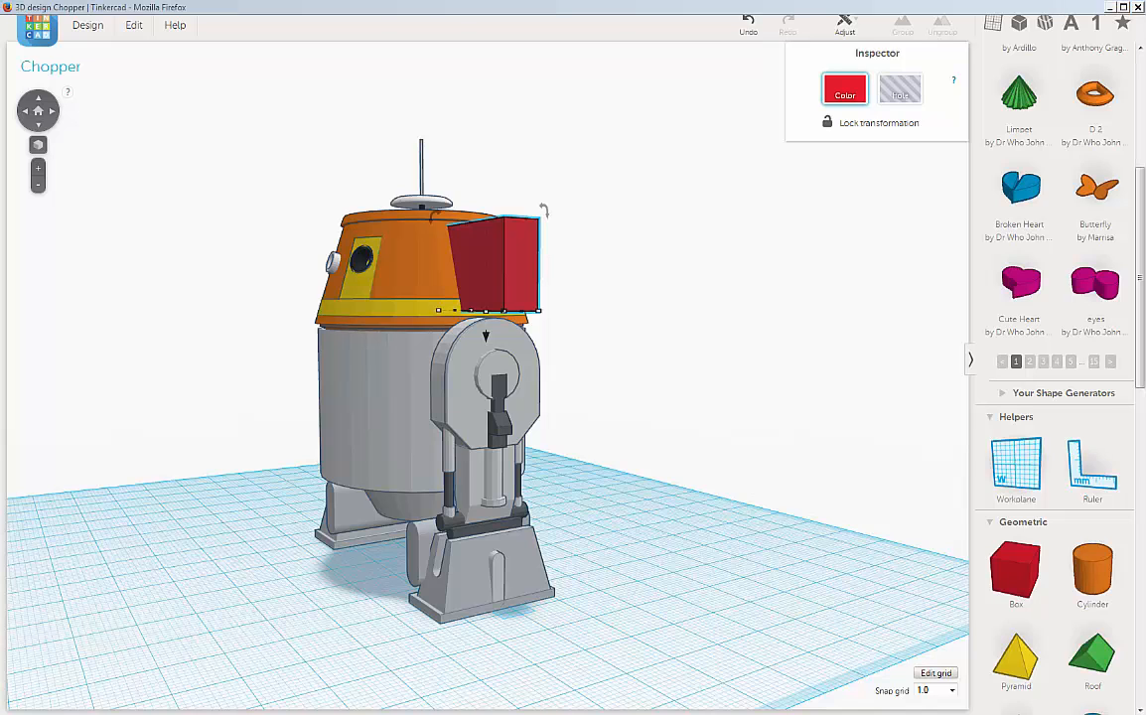
pyautogui.moveTo(600, 209)
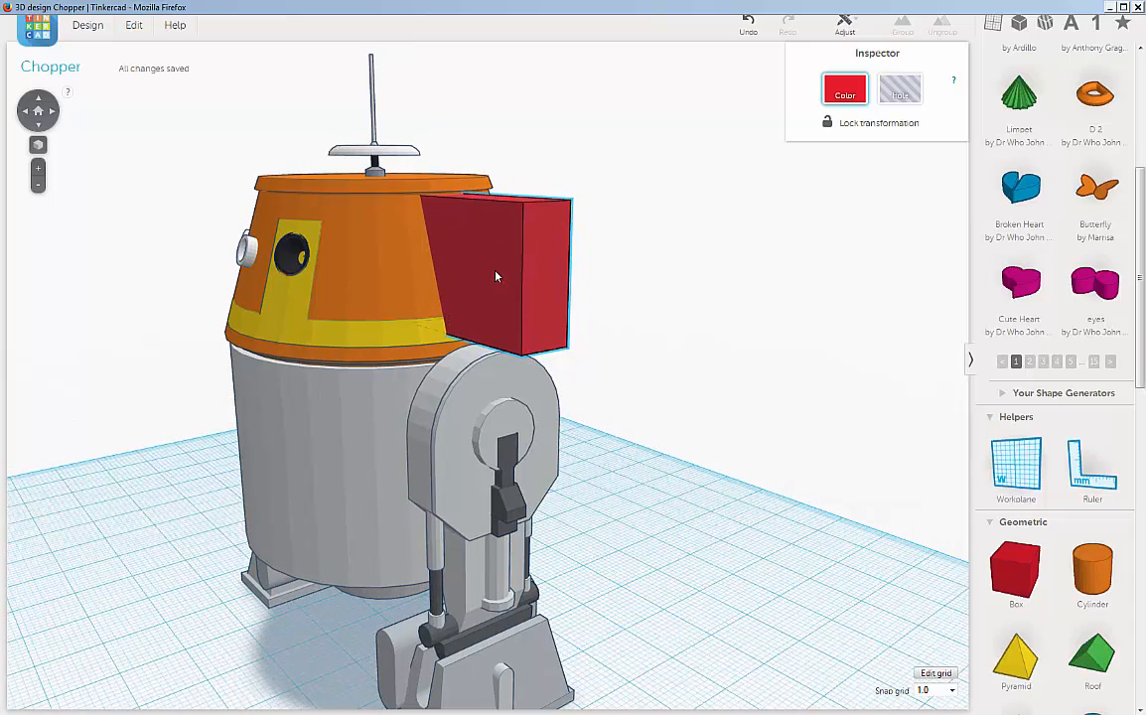
# - Slide the thin red slab up into the top of the head above the arm
pyautogui.moveTo(497, 279); pyautogui.dragTo(497, 248)
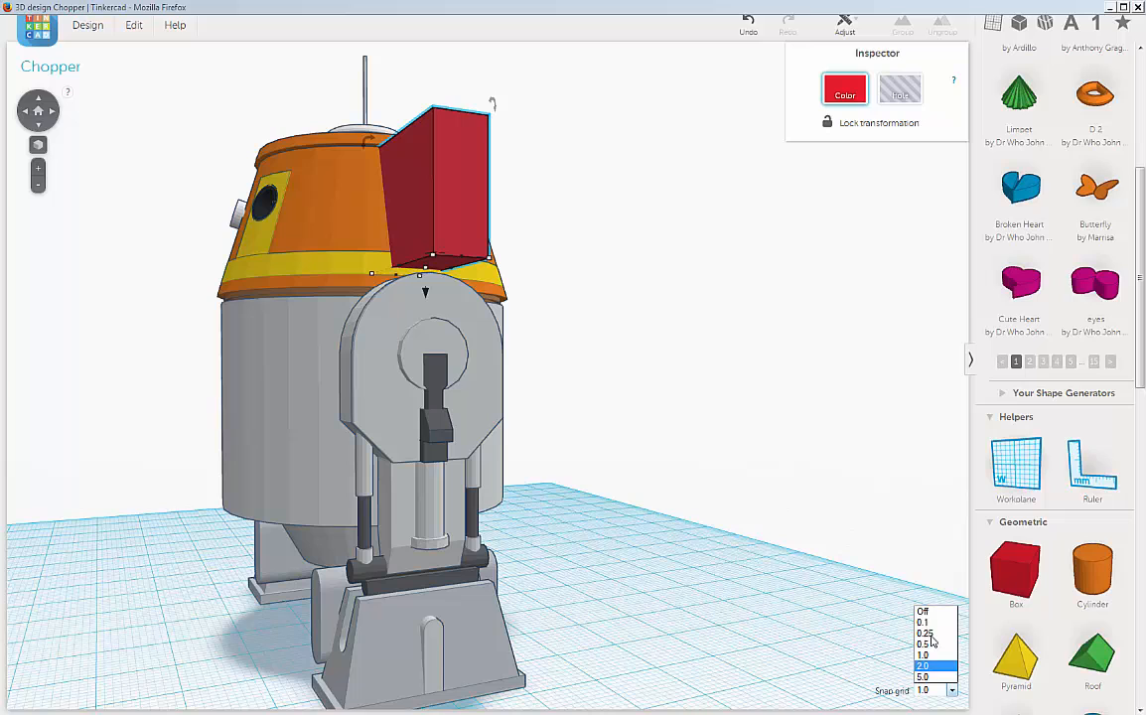
# - Switch the snap grid to 0.25 and zoom to line the slab up in the head
pyautogui.click(926, 631)
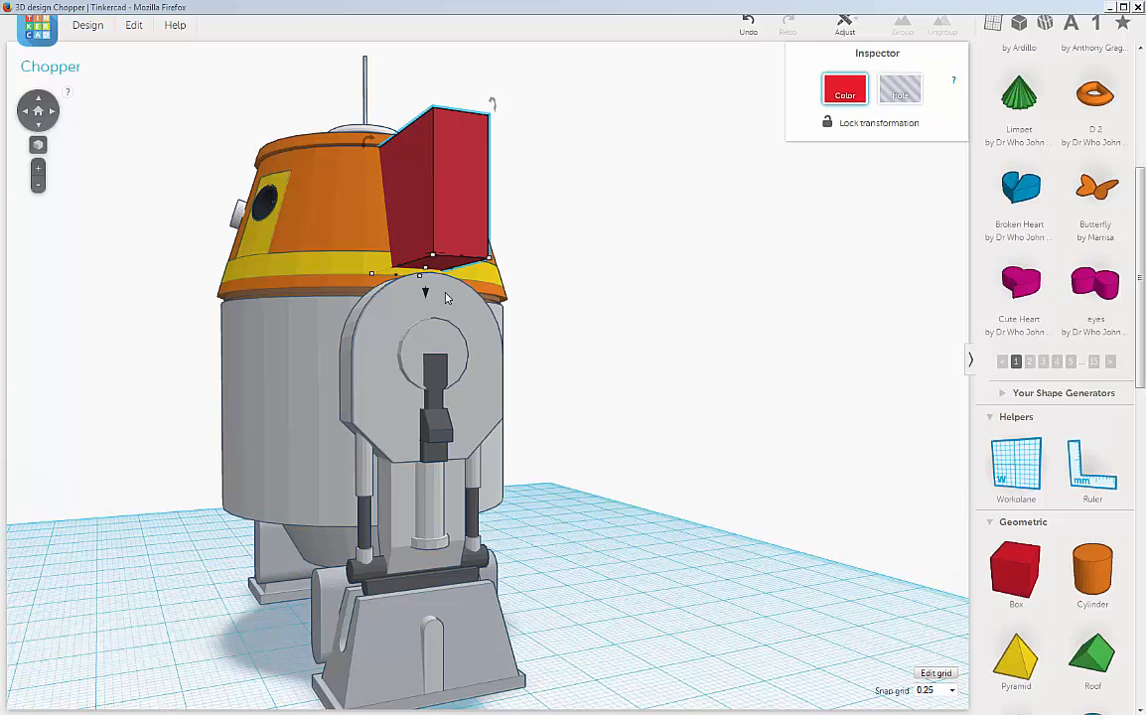
pyautogui.scroll(3)
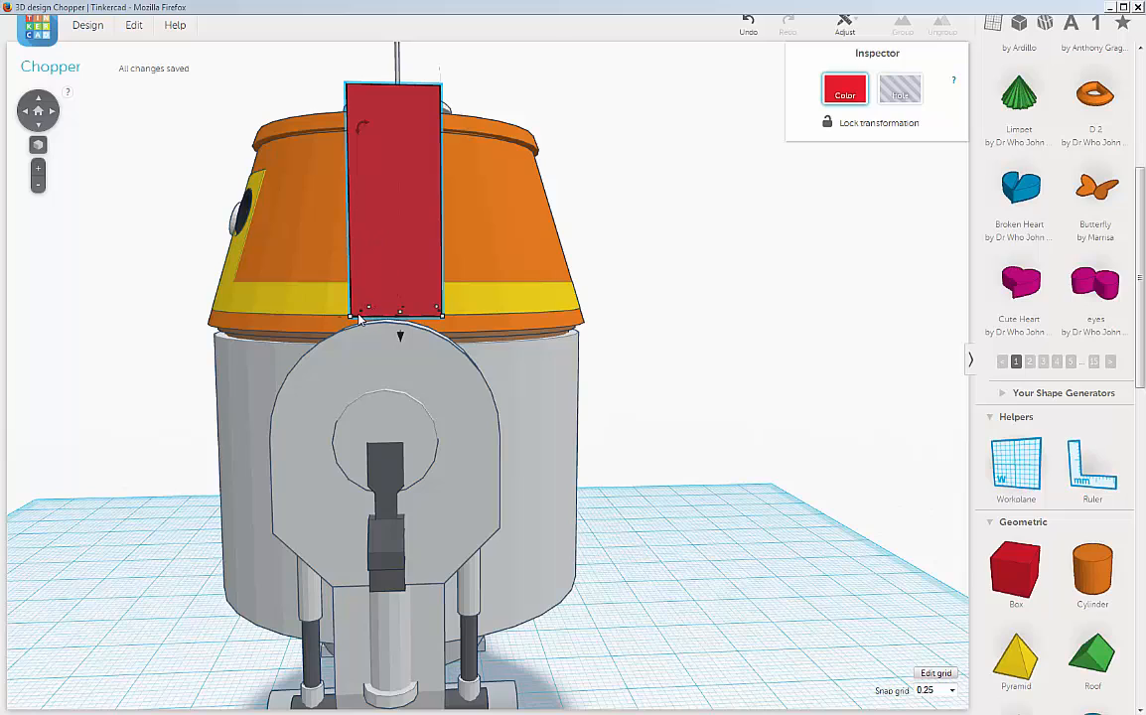
pyautogui.moveTo(362, 341)
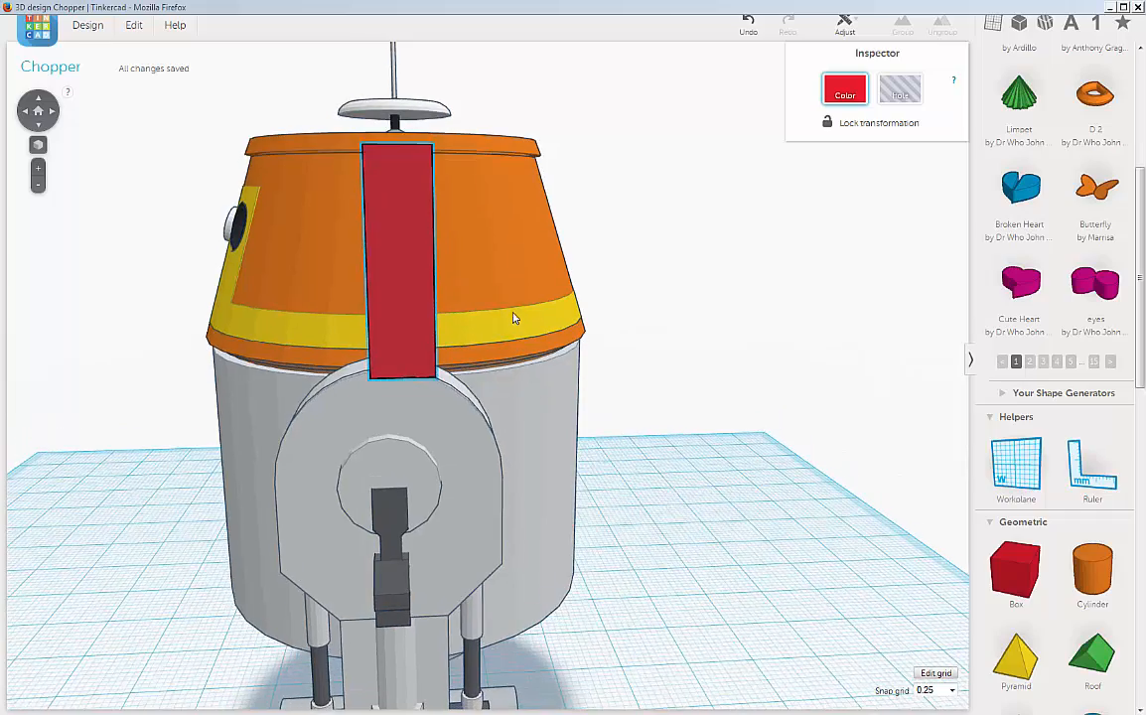
pyautogui.scroll(-3)
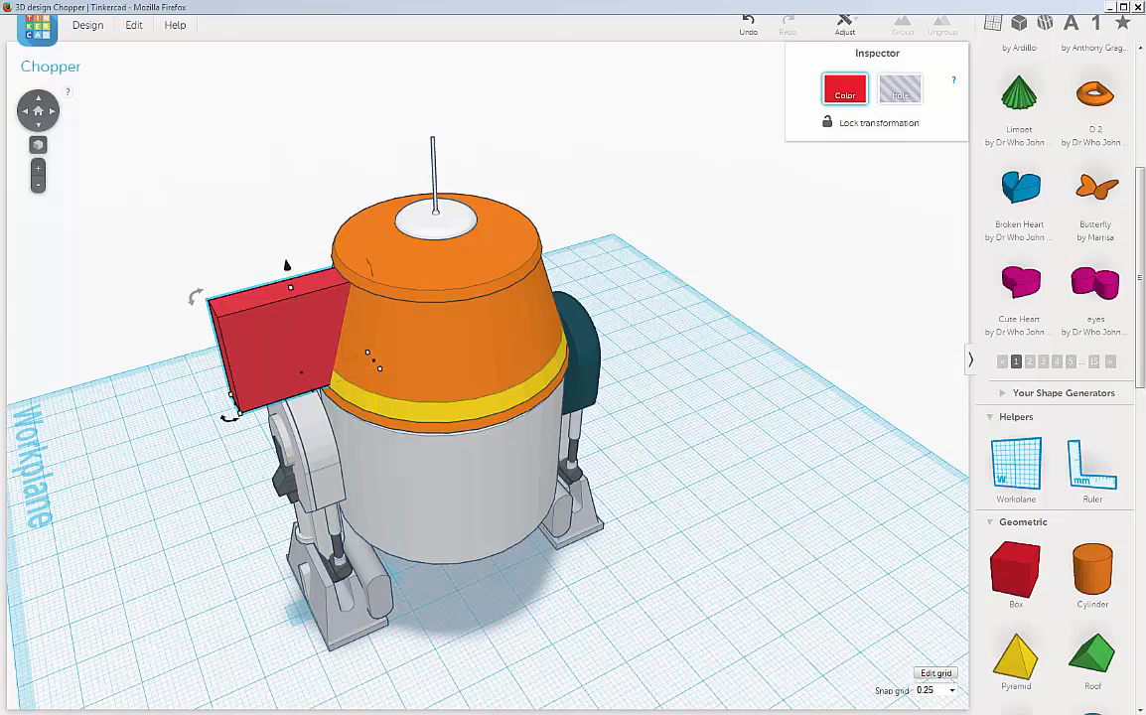
pyautogui.moveTo(858, 300)
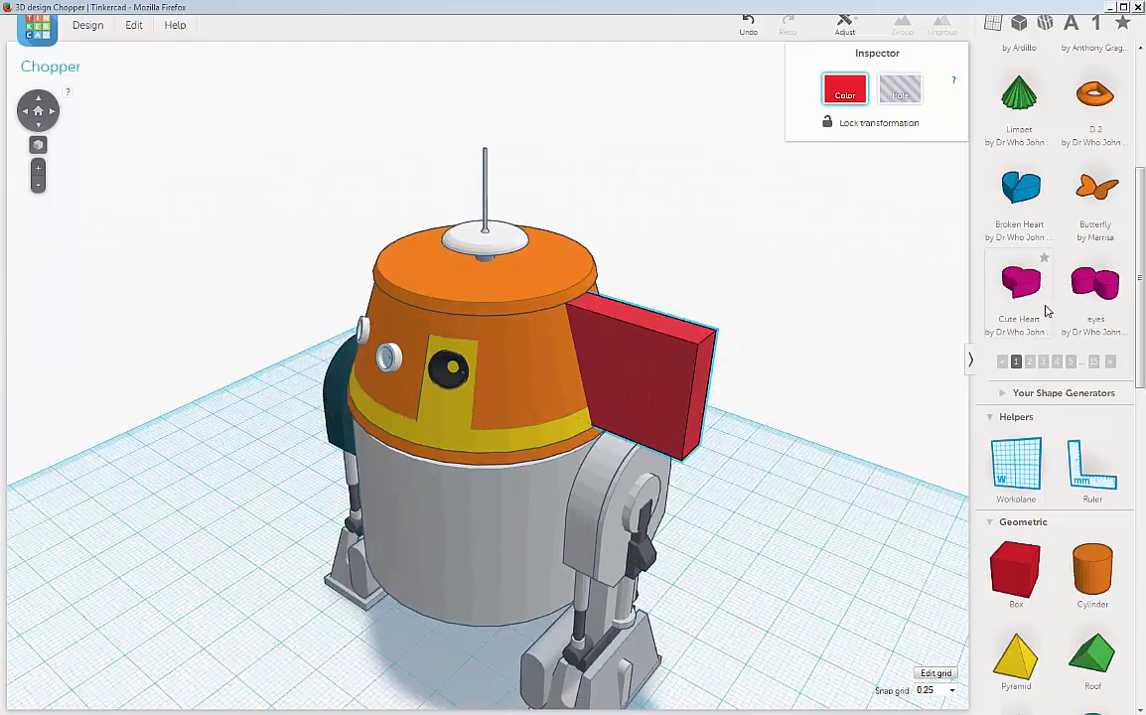
# - Select the red slab beside the head and switch it from solid to hole
pyautogui.rightClick(725, 282)
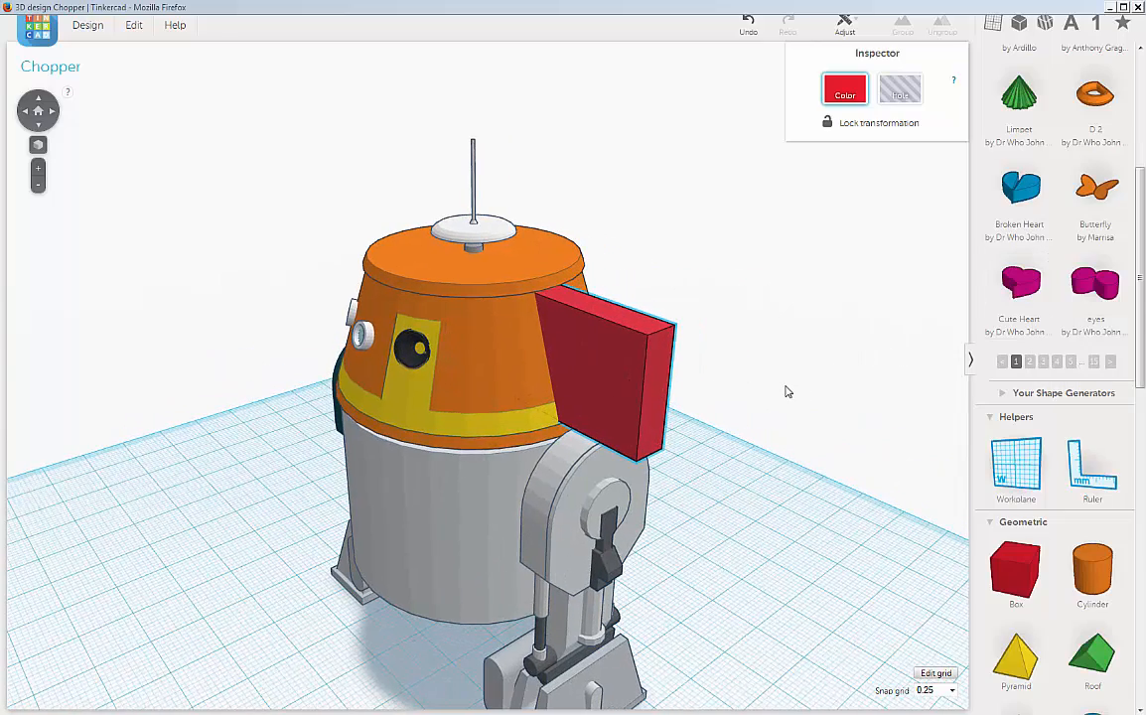
pyautogui.click(606, 358)
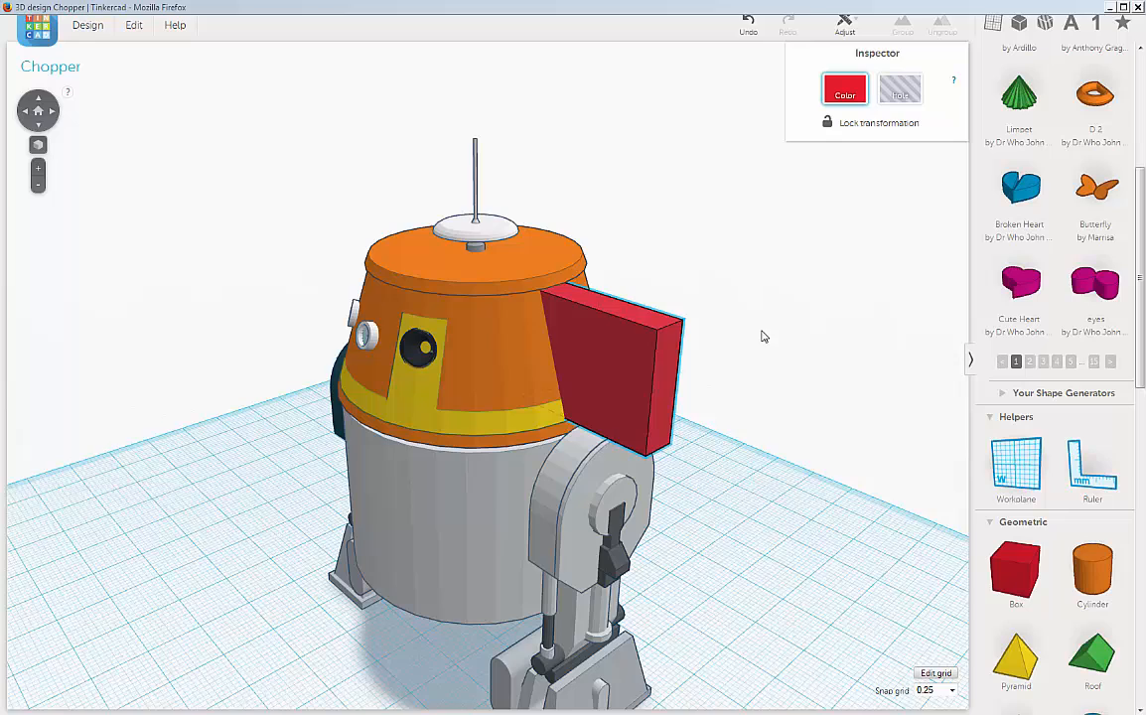
pyautogui.click(616, 358)
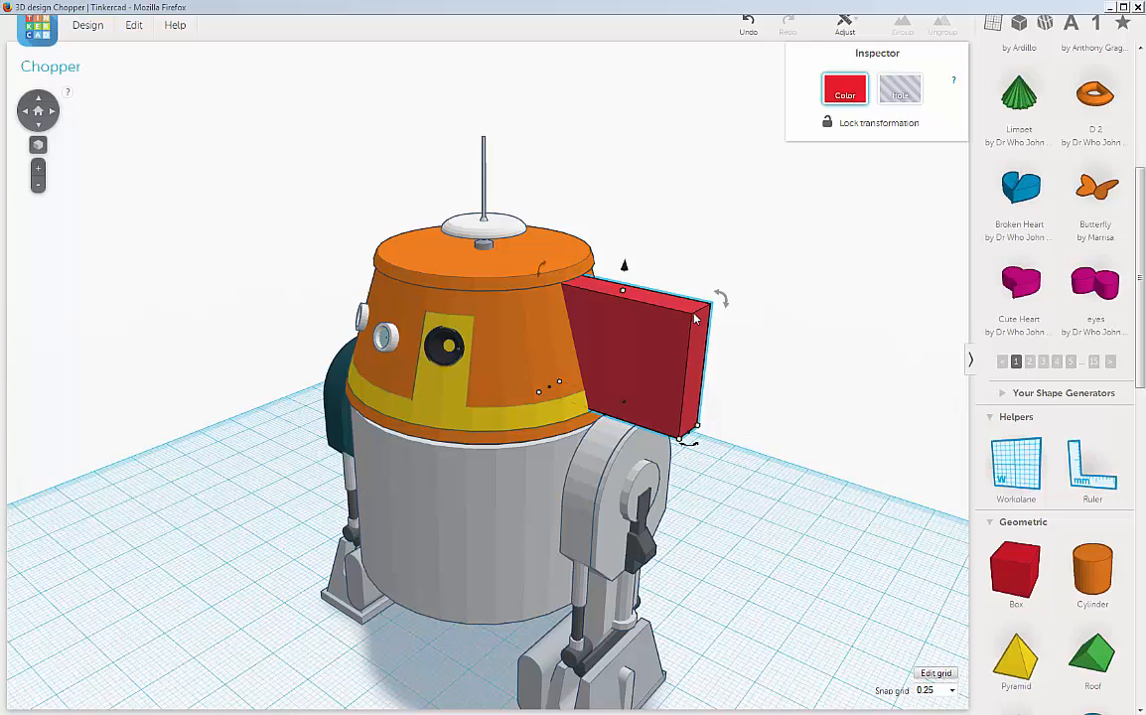
pyautogui.click(898, 90)
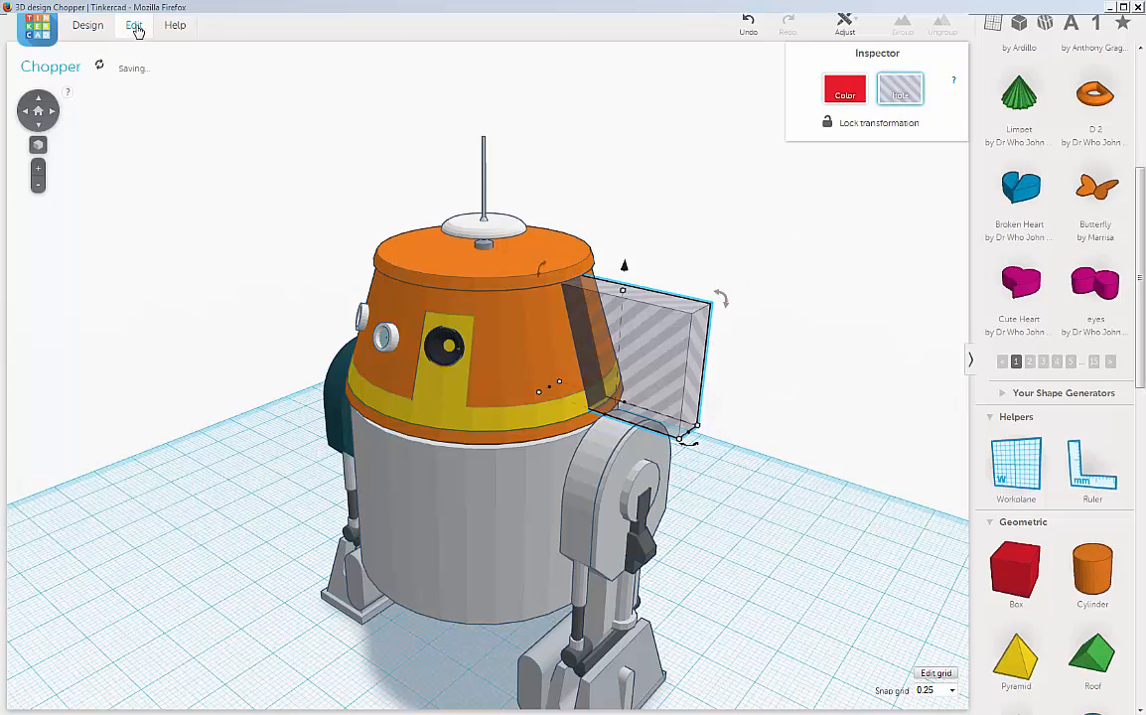
# - Duplicate the hole box and shorten the copy to about 10.25 mm so it sits lower
pyautogui.click(135, 24)
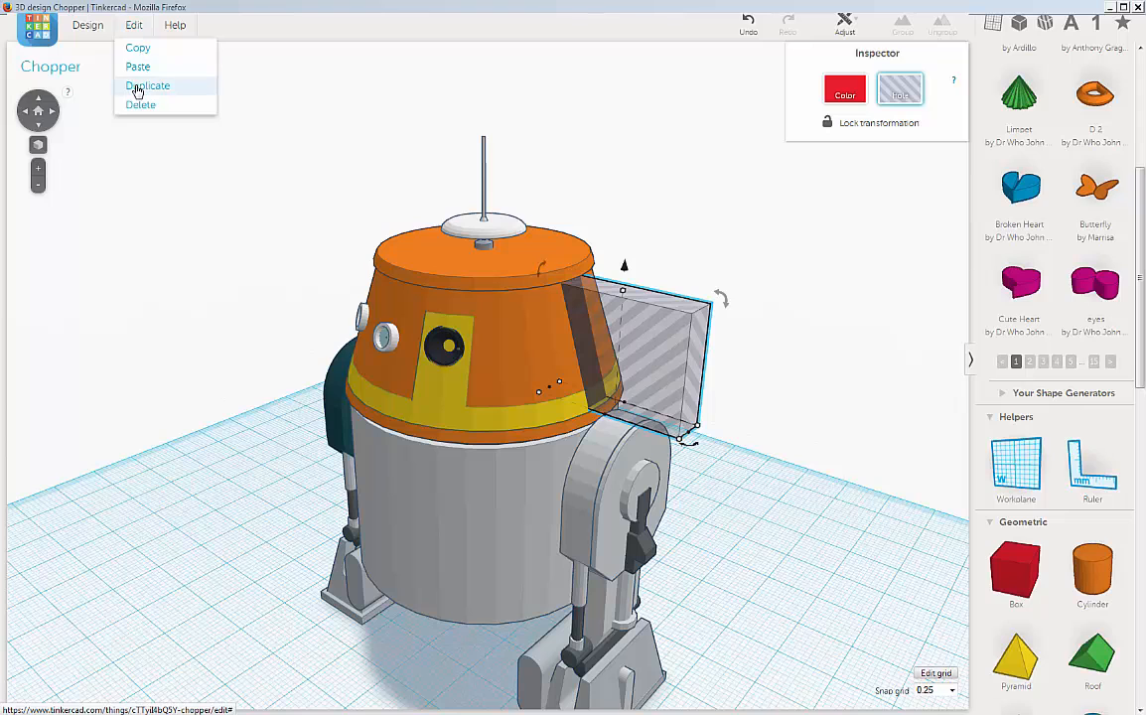
pyautogui.click(147, 86)
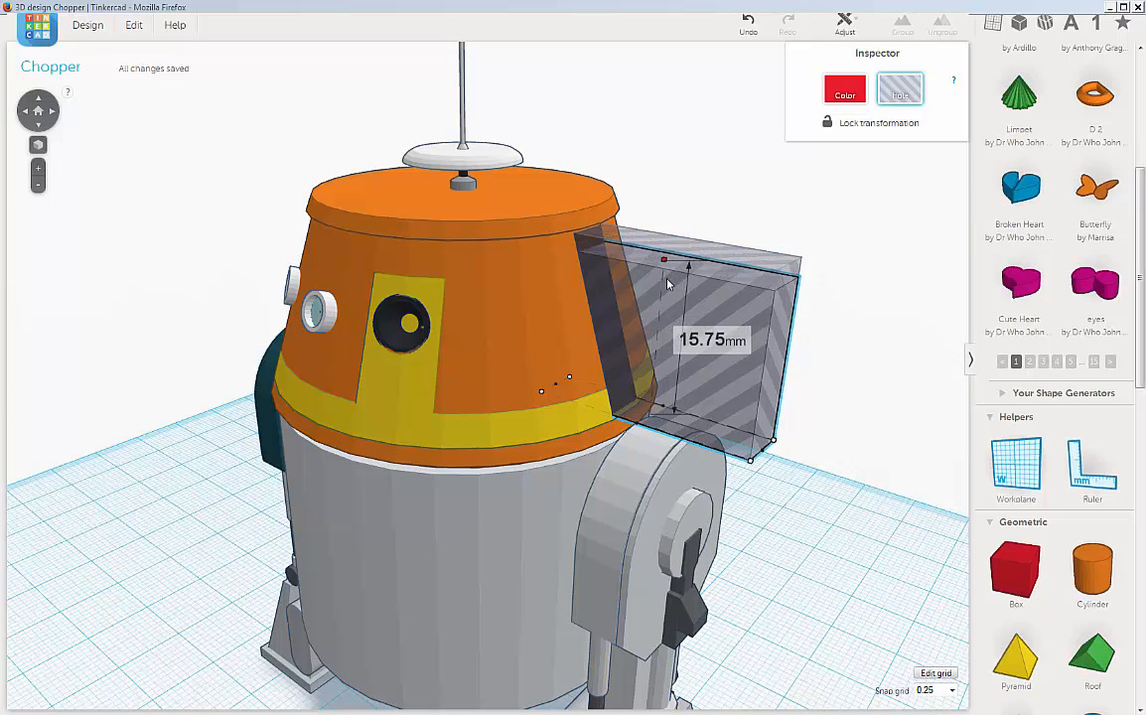
pyautogui.moveTo(663, 258); pyautogui.dragTo(664, 318)
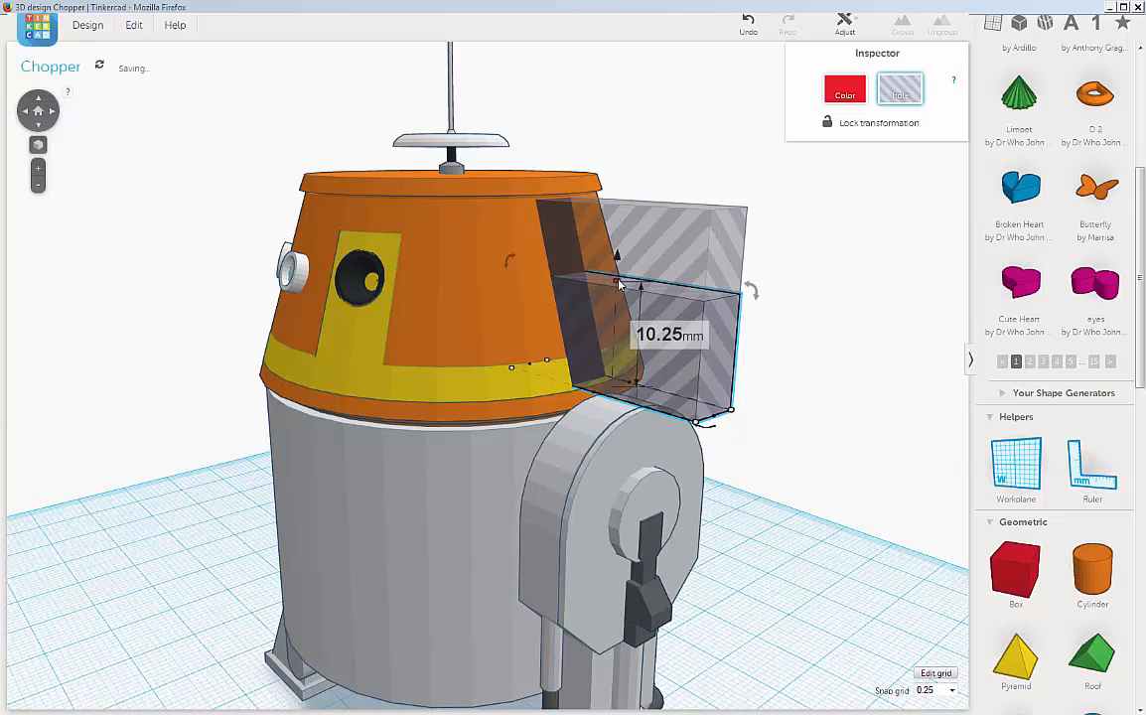
pyautogui.moveTo(636, 268); pyautogui.dragTo(636, 288)
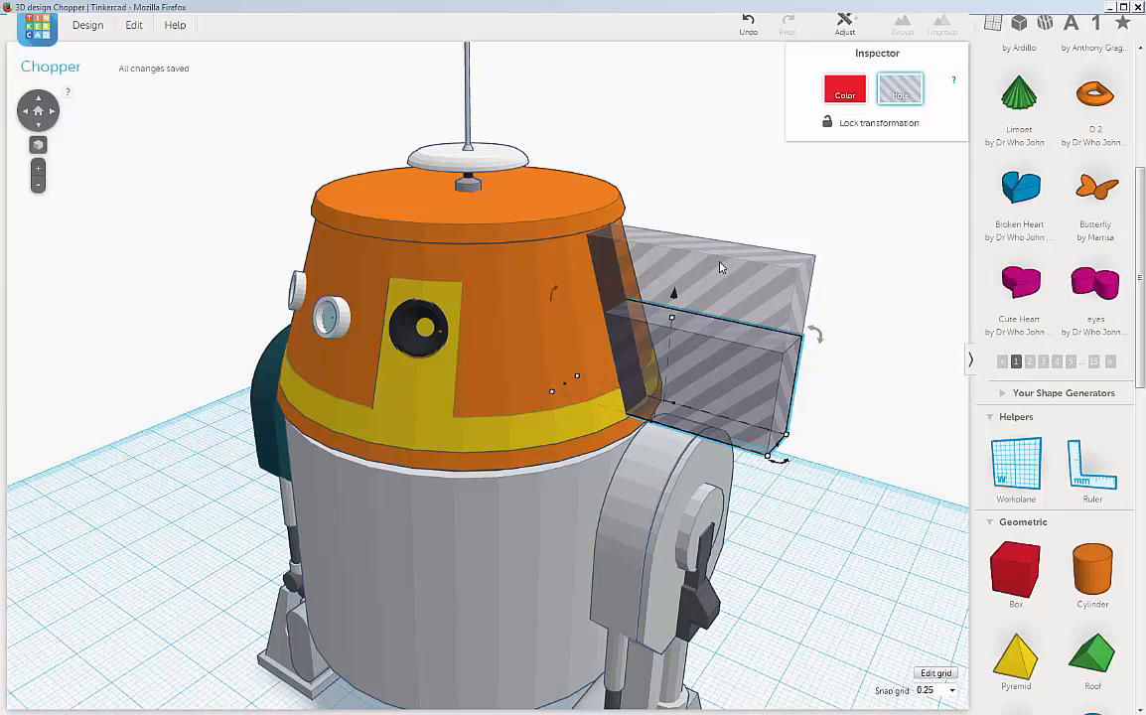
pyautogui.moveTo(656, 250)
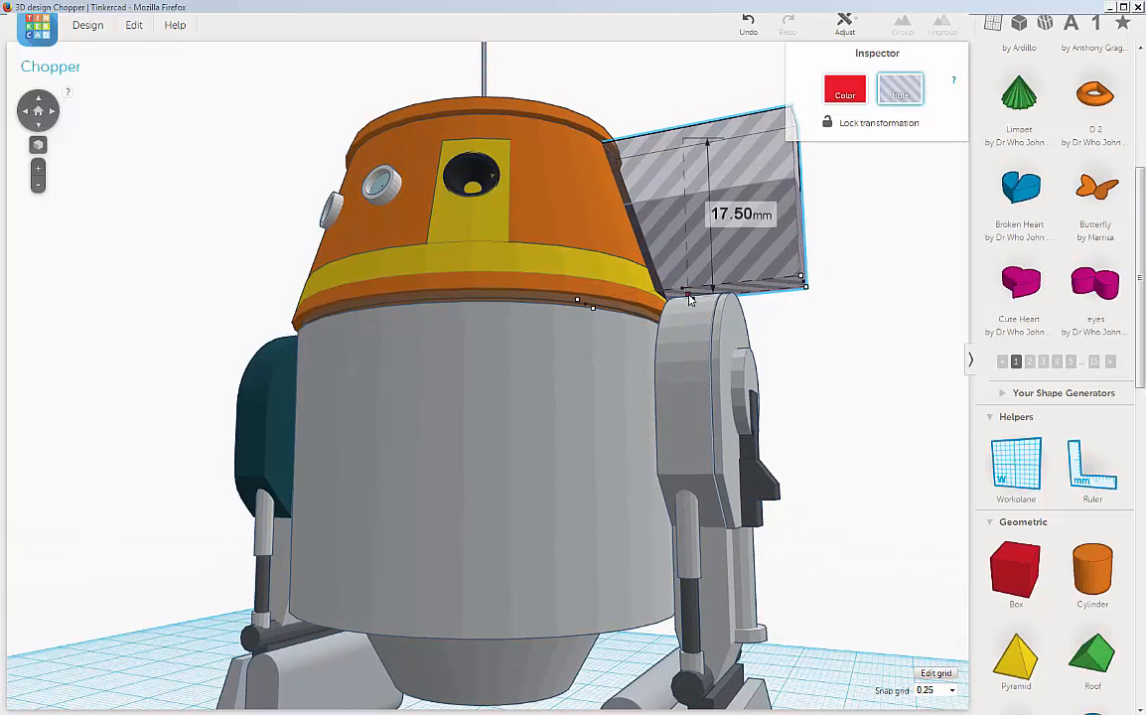
# - Resize the hole box to about 23.00 by 19.50 mm and push it against the side of the head
pyautogui.moveTo(691, 298); pyautogui.dragTo(688, 263)
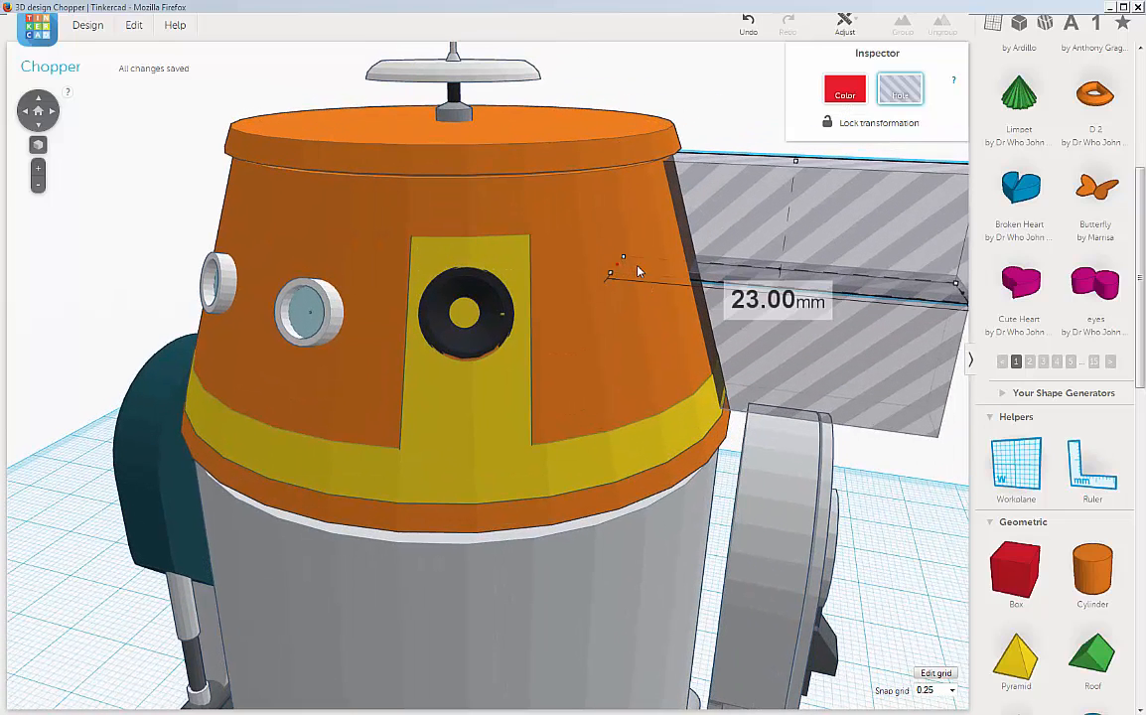
pyautogui.moveTo(608, 270); pyautogui.dragTo(666, 276)
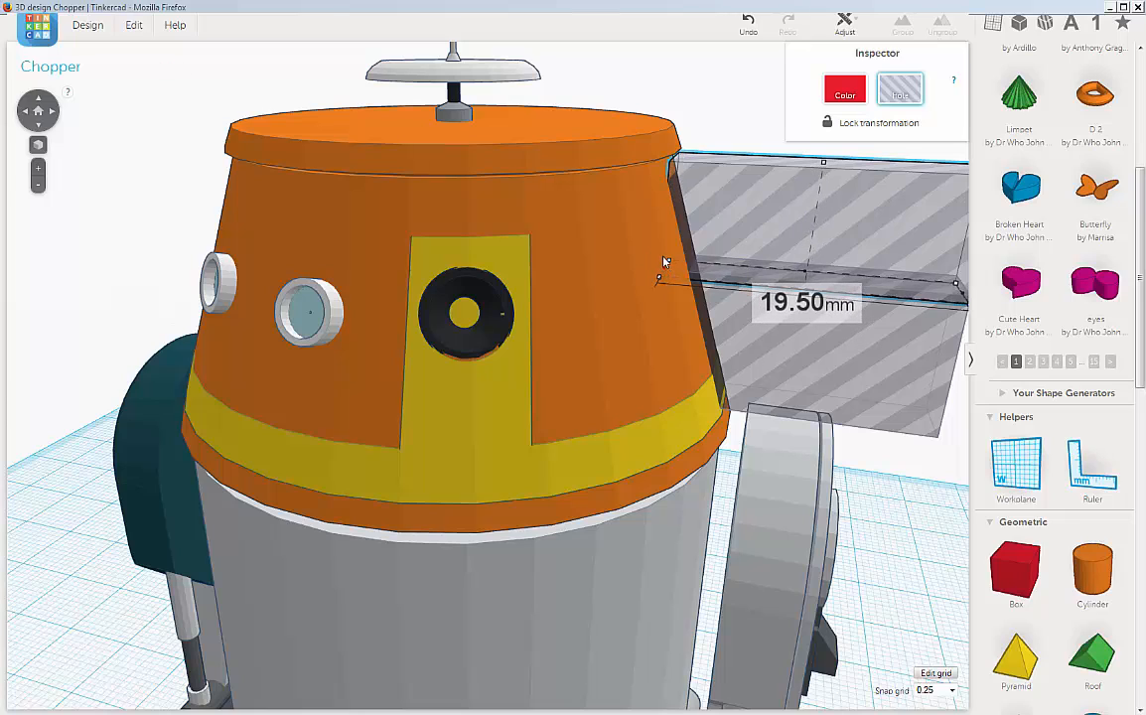
pyautogui.moveTo(659, 279); pyautogui.dragTo(664, 261)
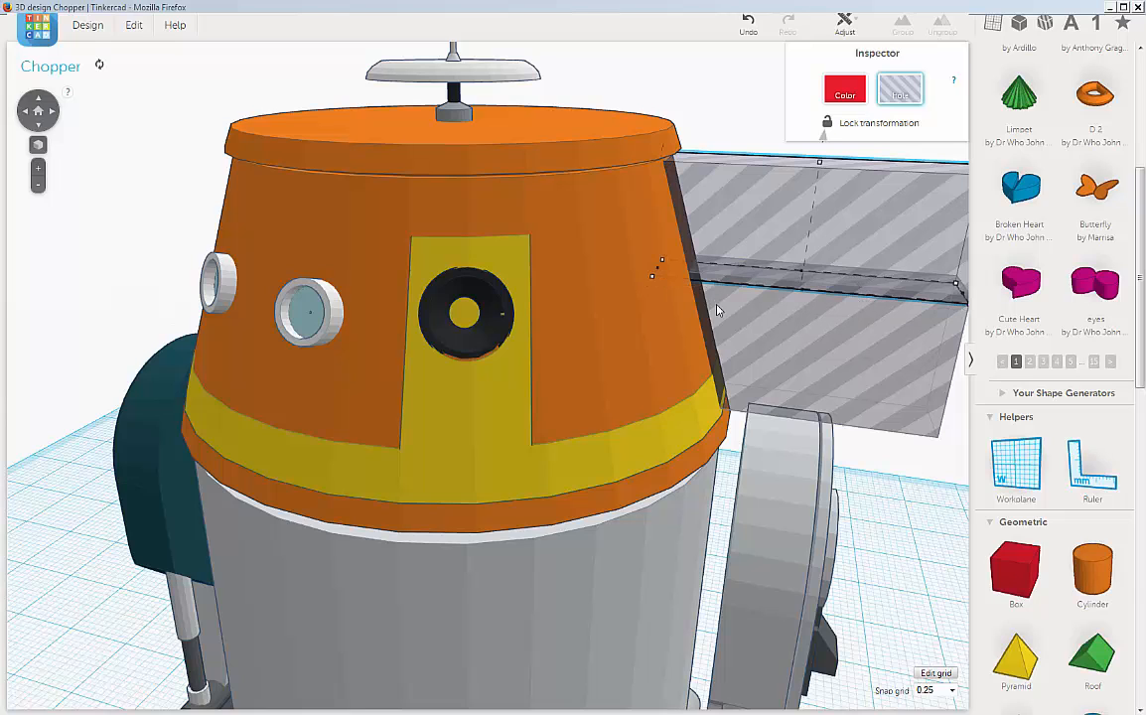
pyautogui.moveTo(716, 310); pyautogui.dragTo(605, 310)
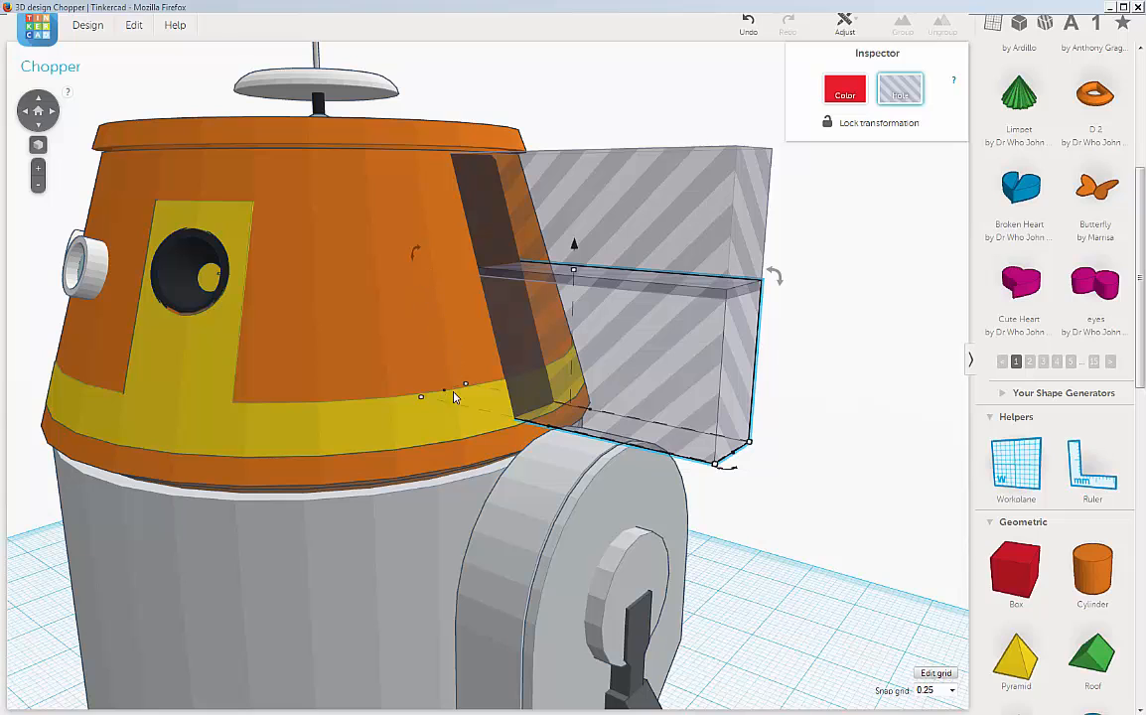
pyautogui.moveTo(453, 398); pyautogui.dragTo(586, 347)
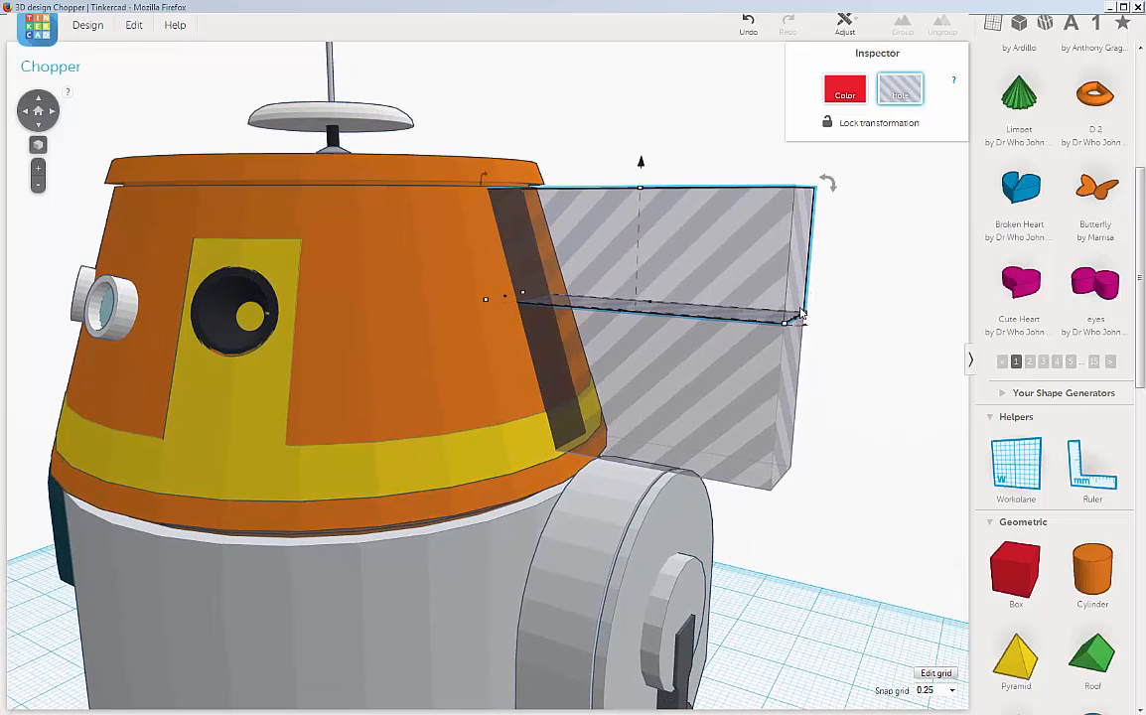
pyautogui.moveTo(679, 310)
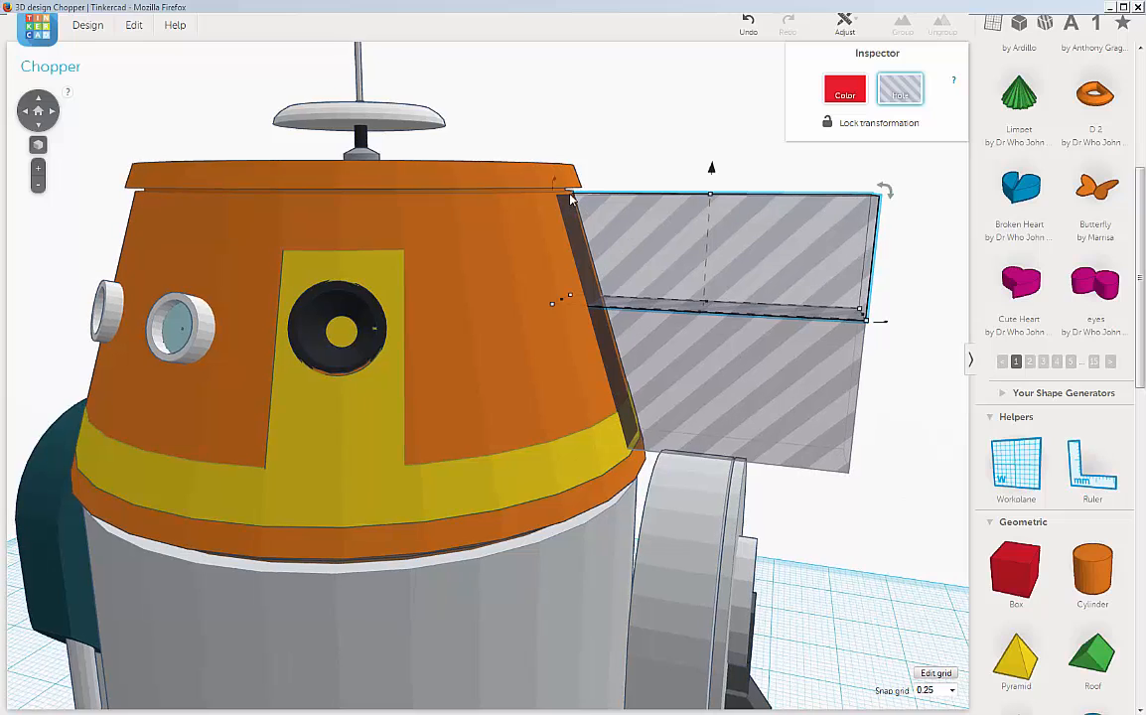
pyautogui.moveTo(554, 199)
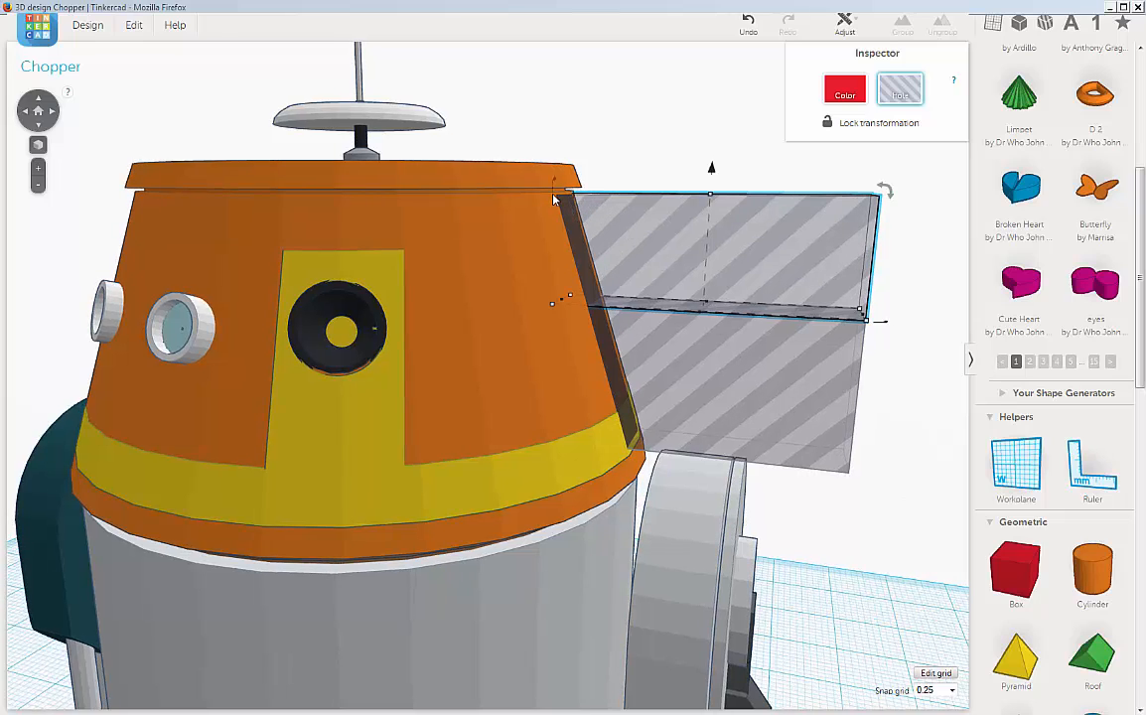
pyautogui.moveTo(548, 254)
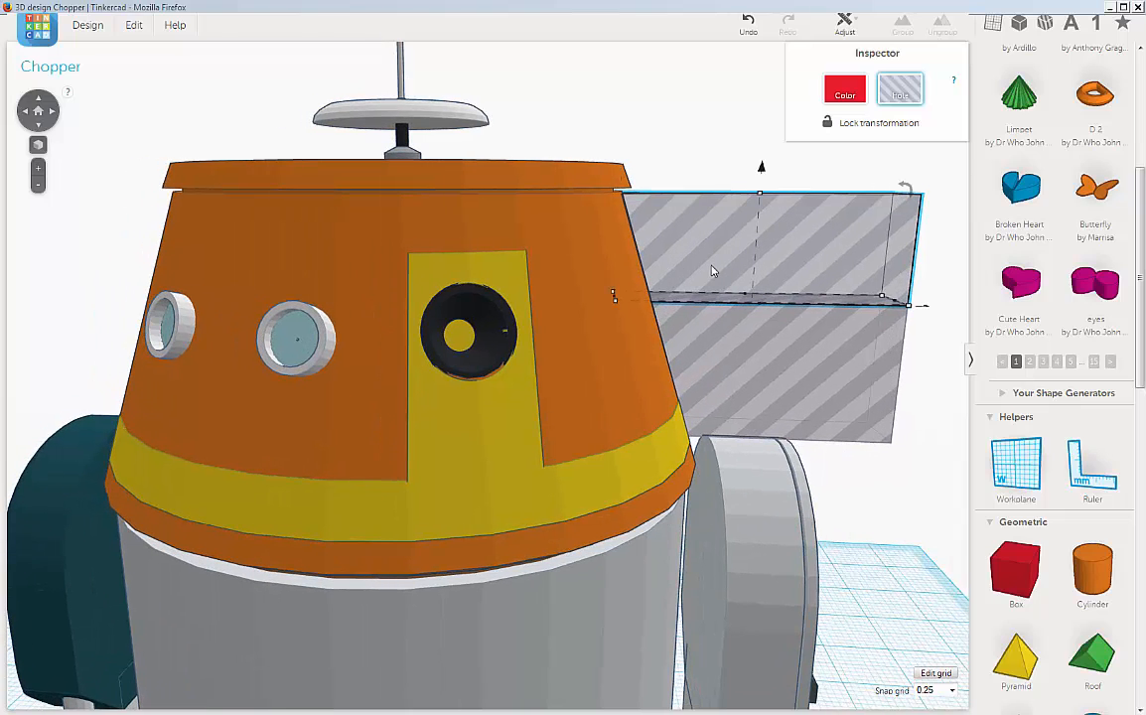
pyautogui.moveTo(628, 205)
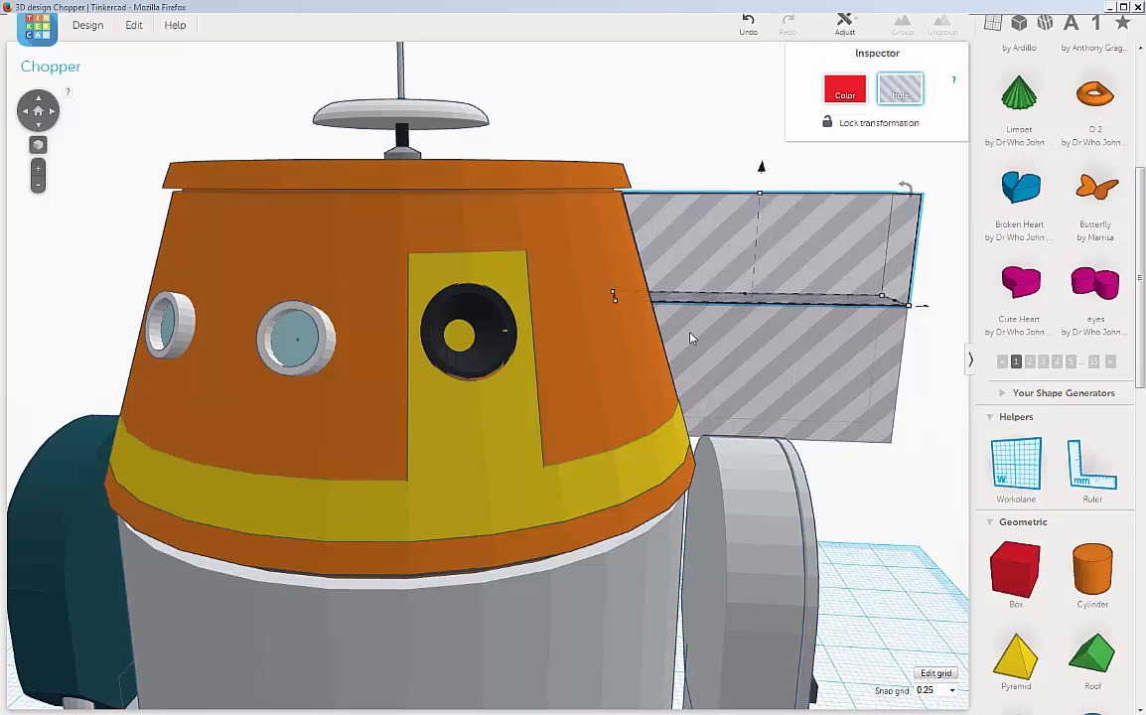
pyautogui.moveTo(803, 238)
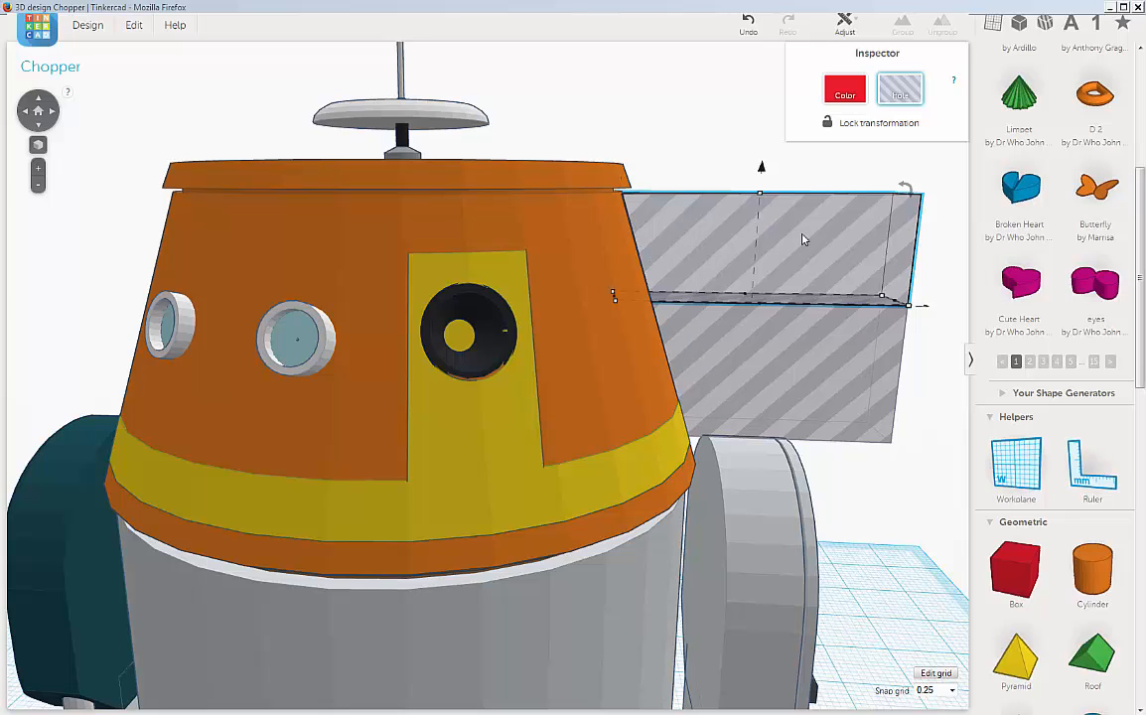
pyautogui.moveTo(640, 238)
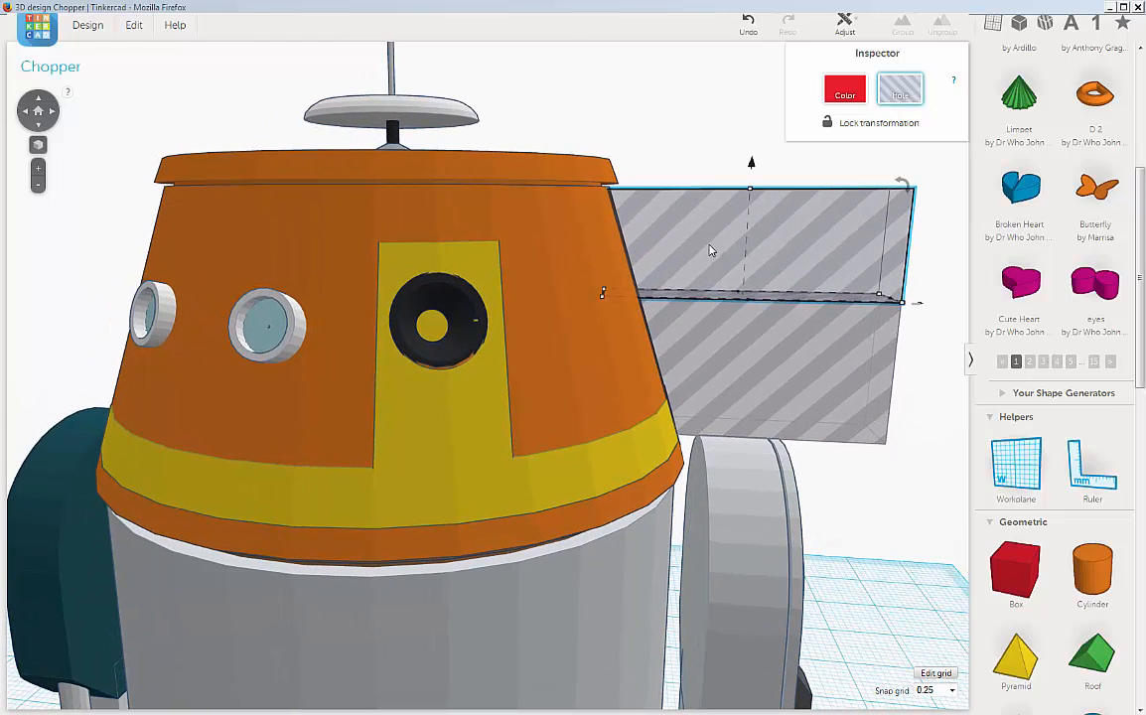
pyautogui.moveTo(596, 232)
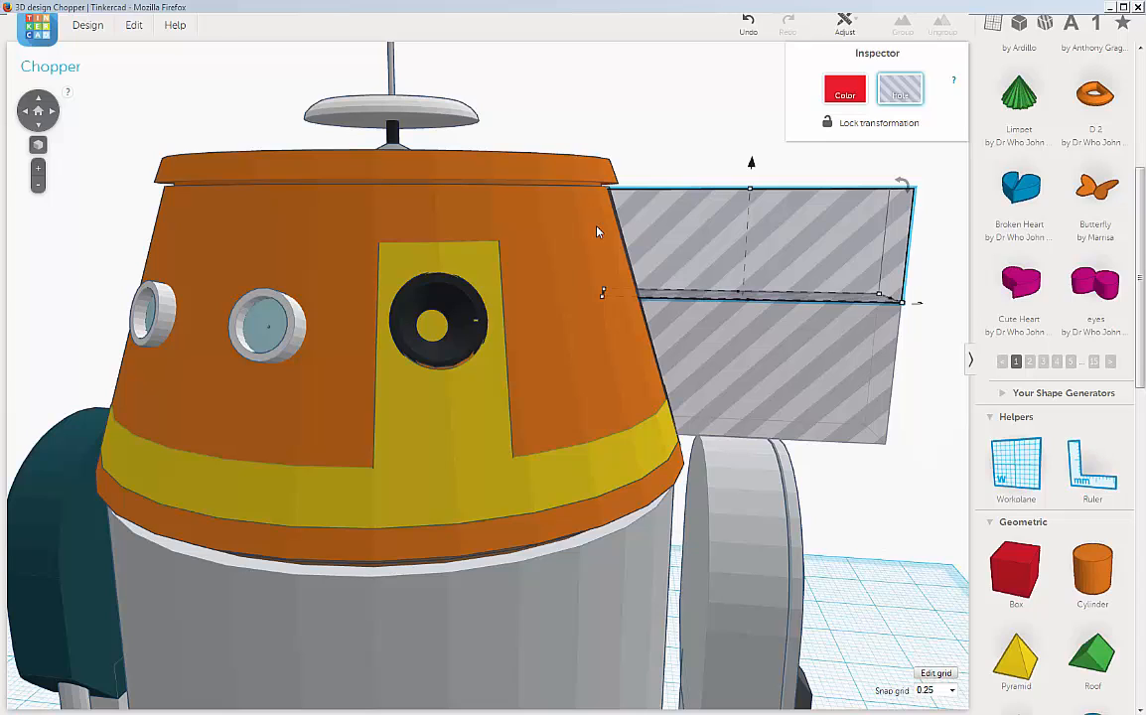
pyautogui.moveTo(614, 250)
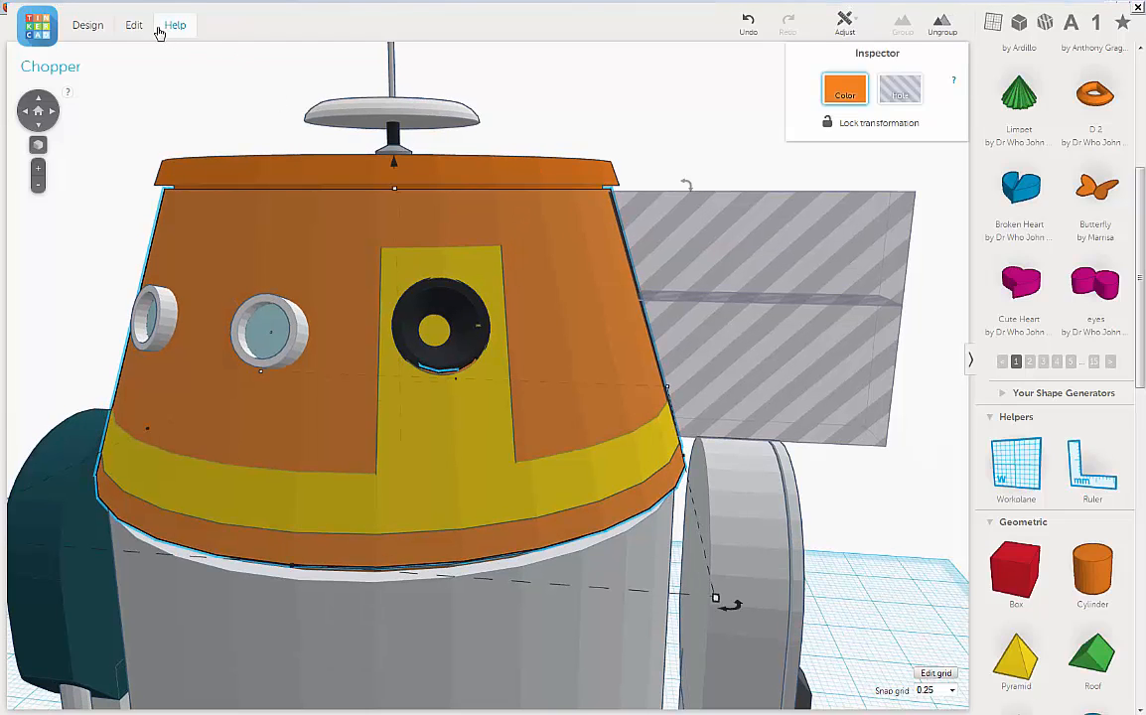
# - Copy the orange head, recolour the upper arm box brown and turn the head into a hole
pyautogui.click(135, 24)
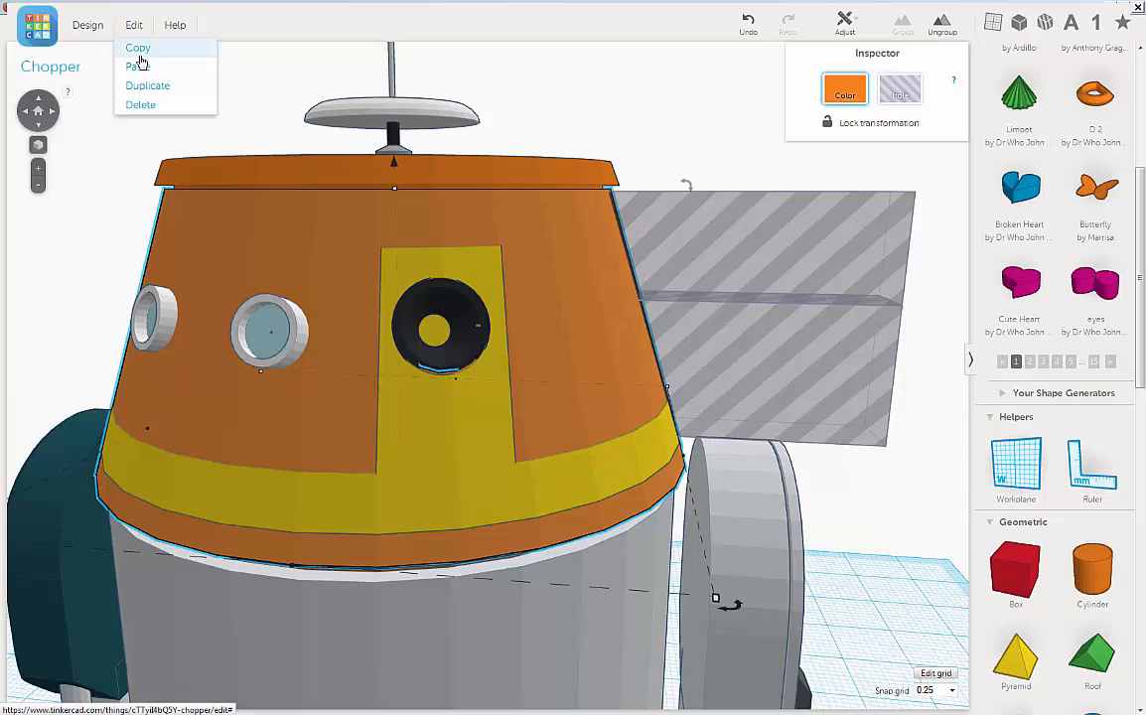
pyautogui.moveTo(143, 52)
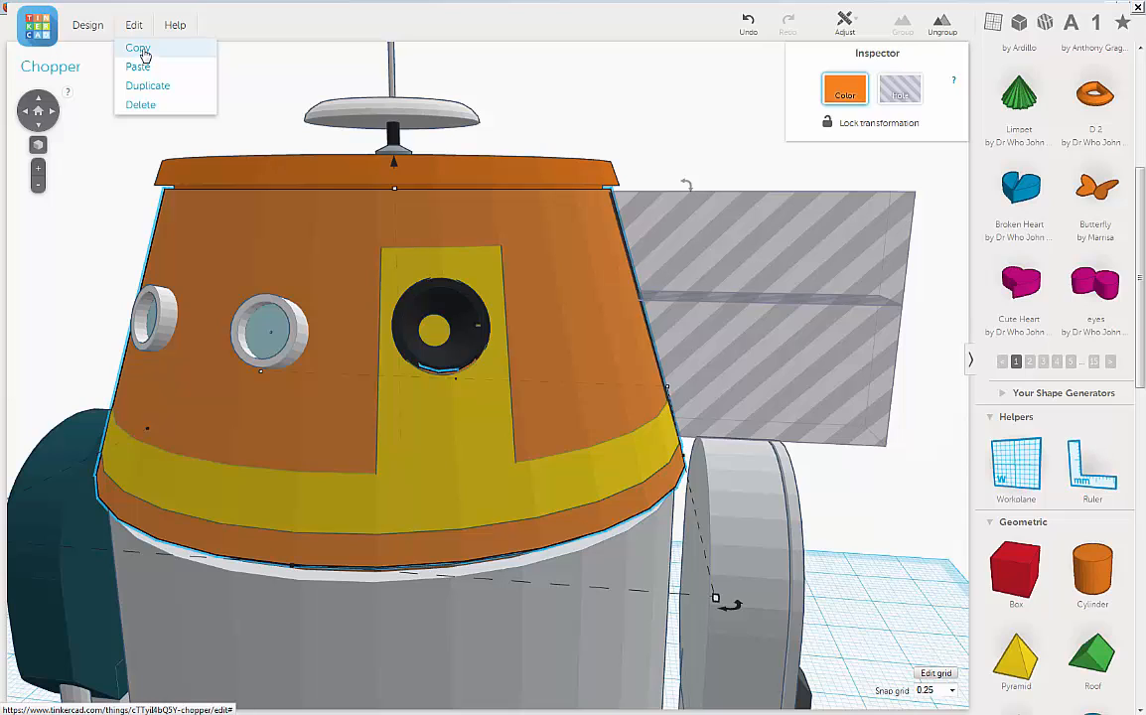
pyautogui.click(278, 51)
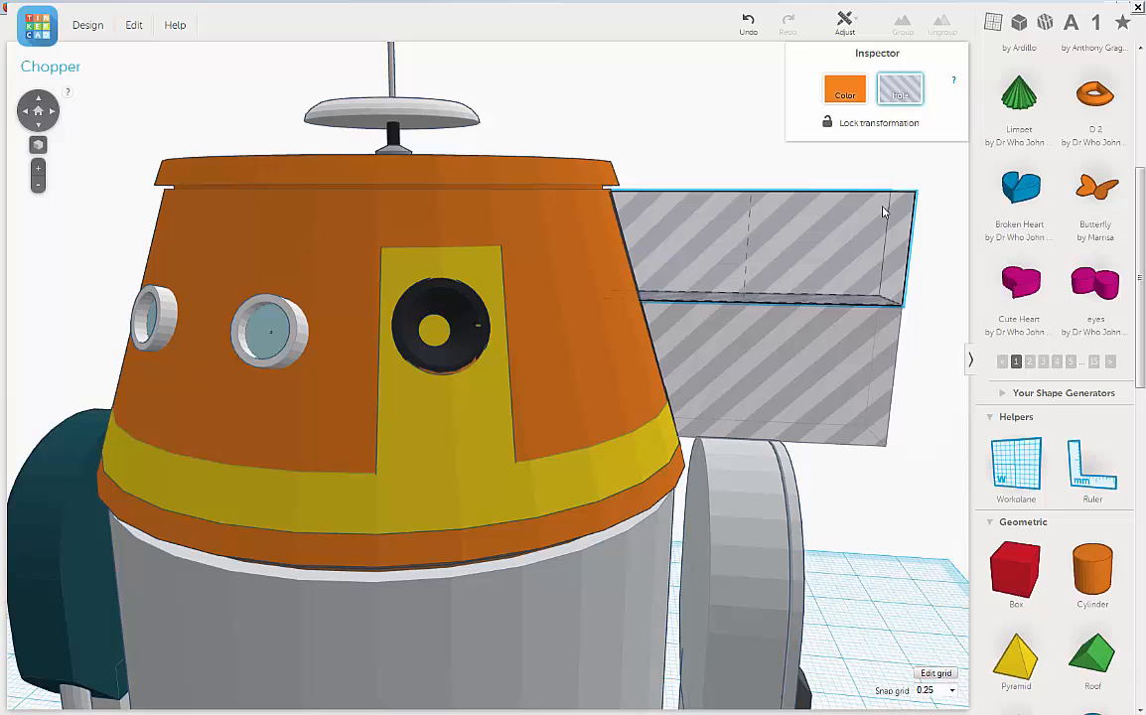
pyautogui.click(845, 87)
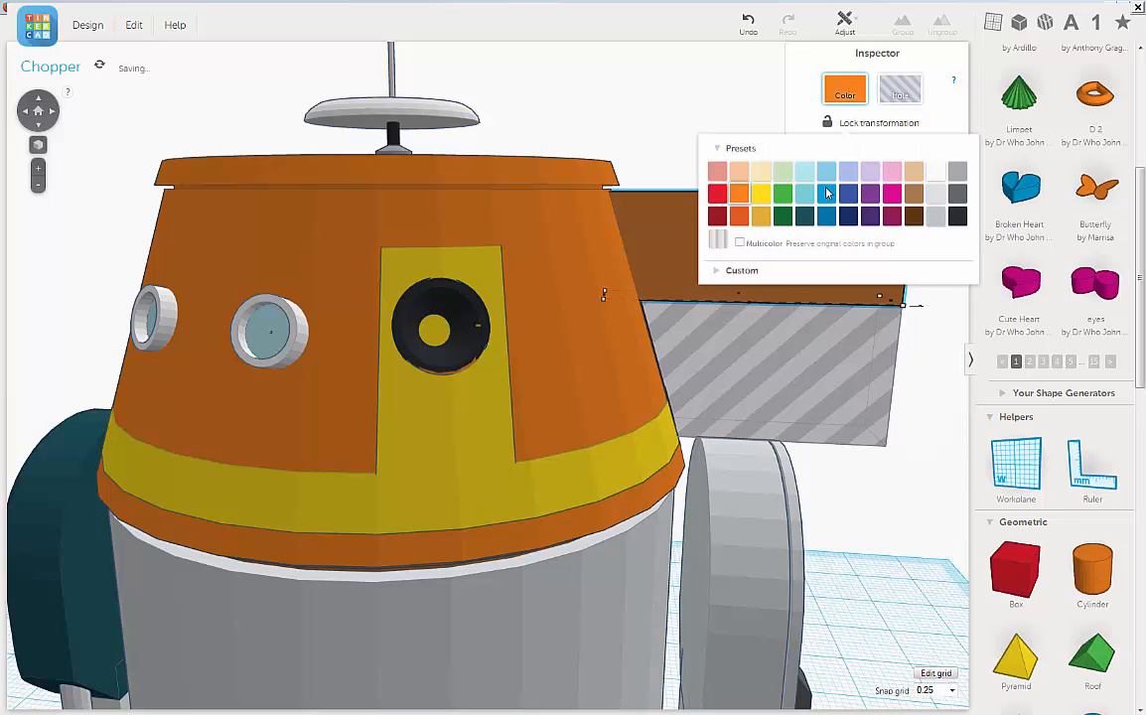
pyautogui.moveTo(208, 214)
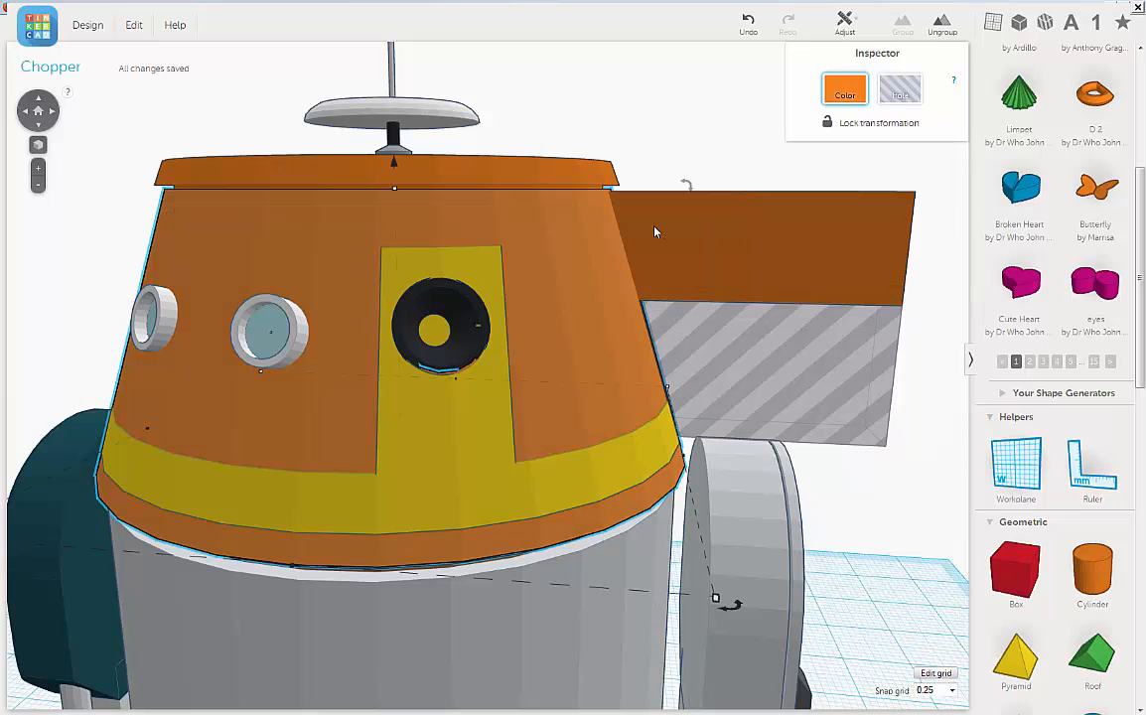
pyautogui.moveTo(851, 216)
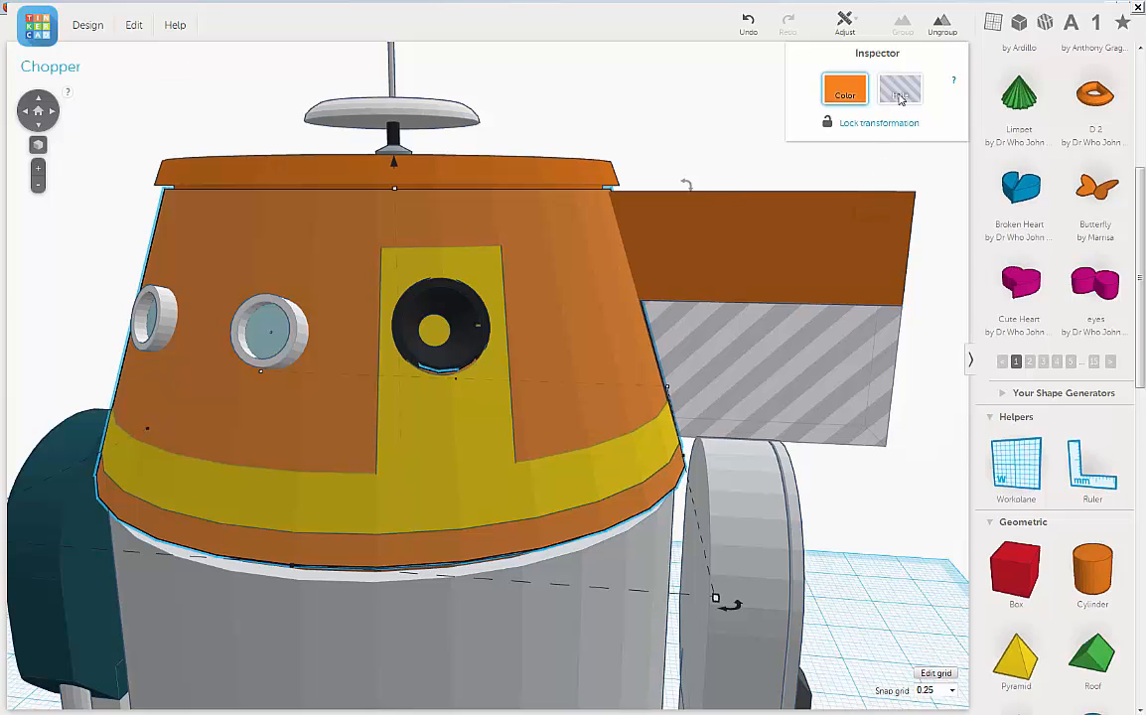
pyautogui.click(898, 88)
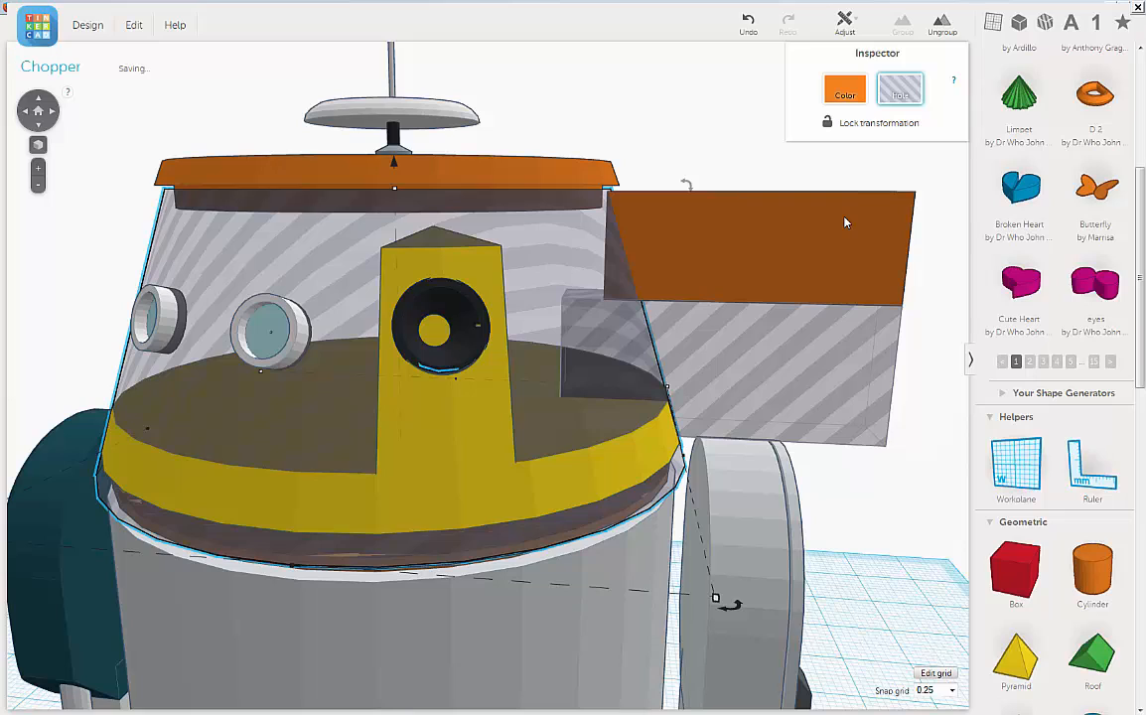
pyautogui.moveTo(850, 218)
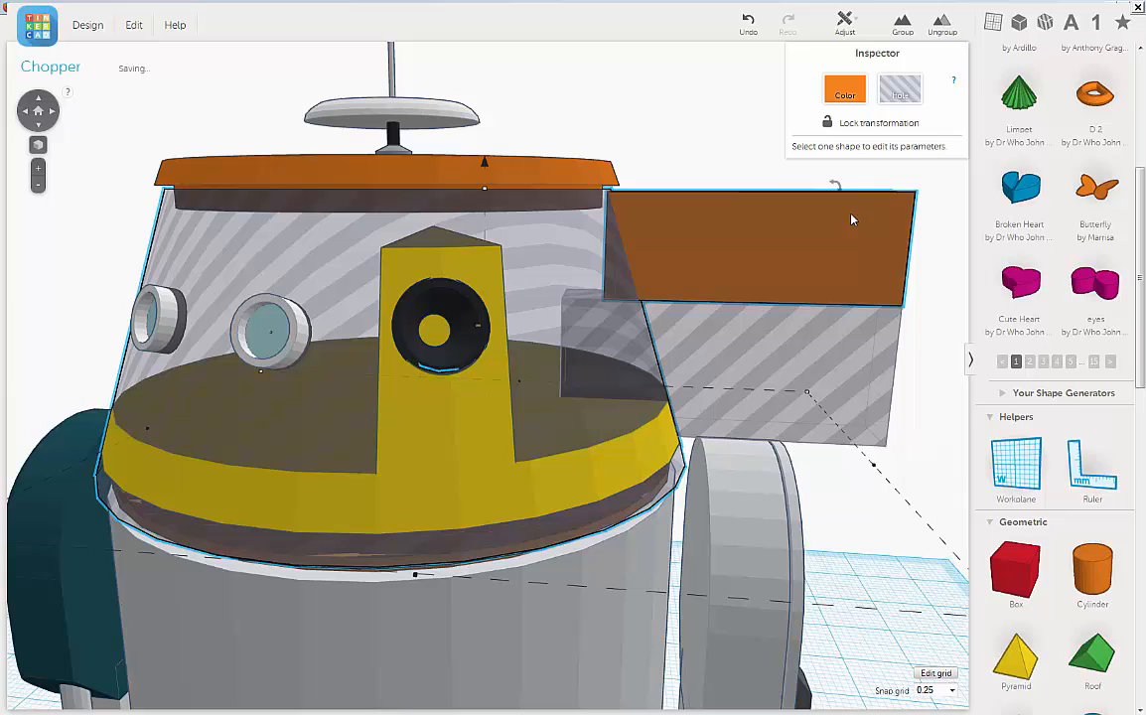
pyautogui.moveTo(783, 63)
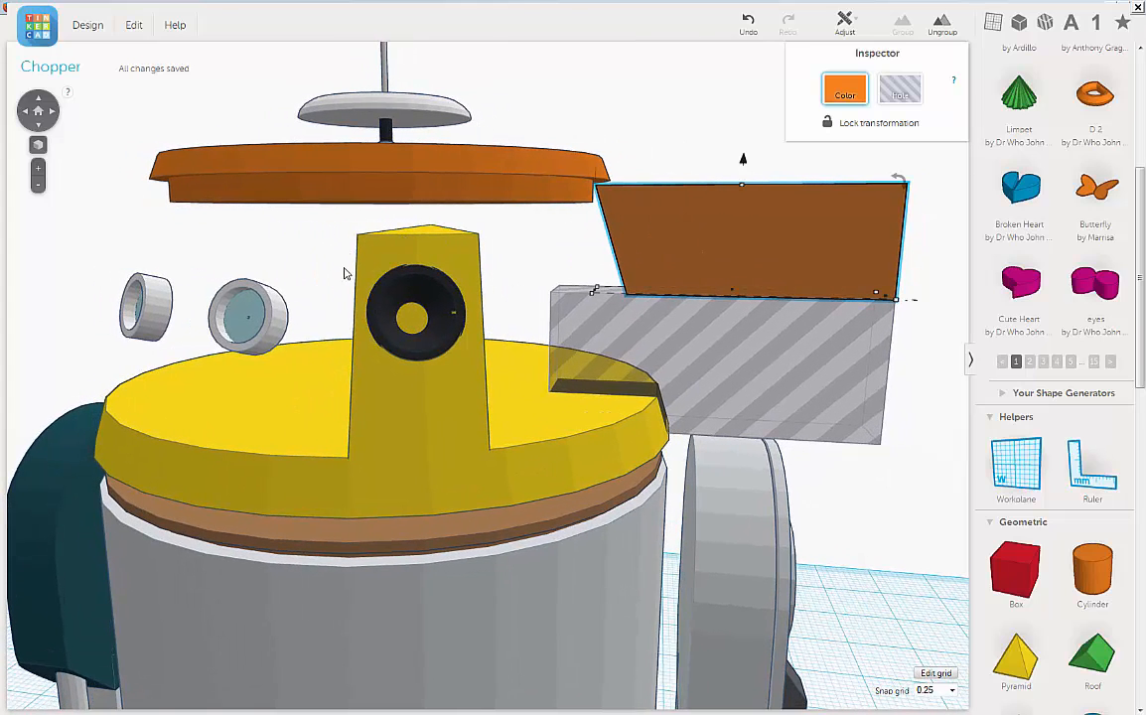
# - Undo until the head is a solid orange shell again
pyautogui.click(747, 18)
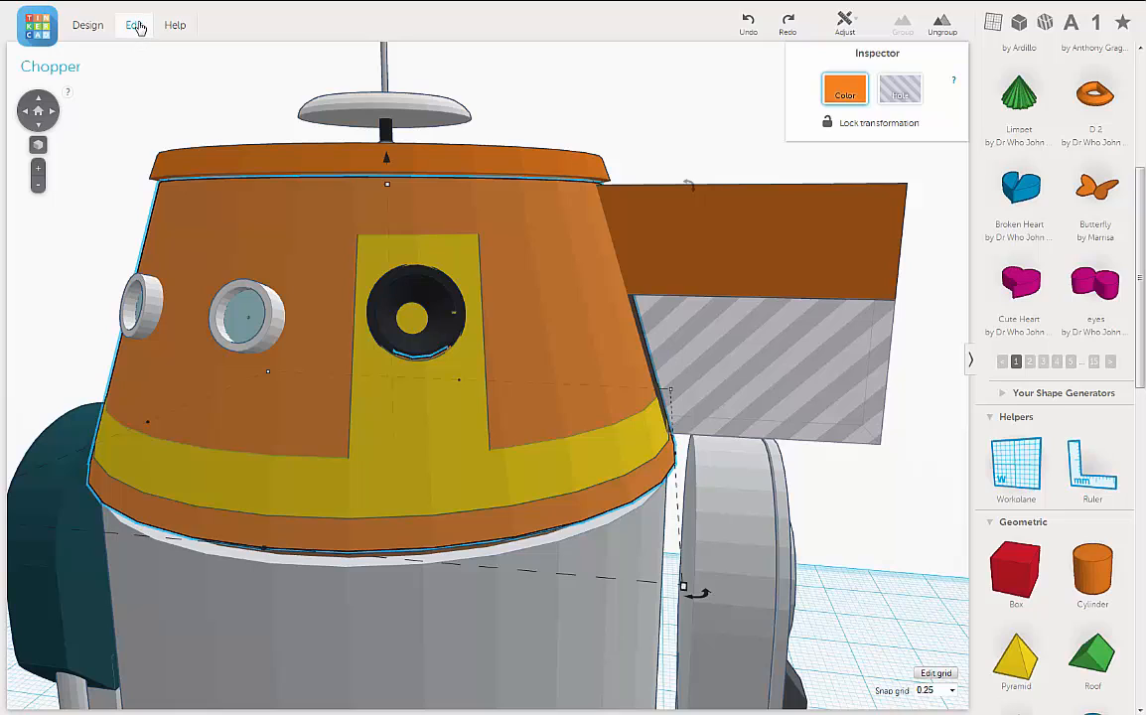
# - Duplicate the orange head, then select the brown box beside it
pyautogui.click(133, 23)
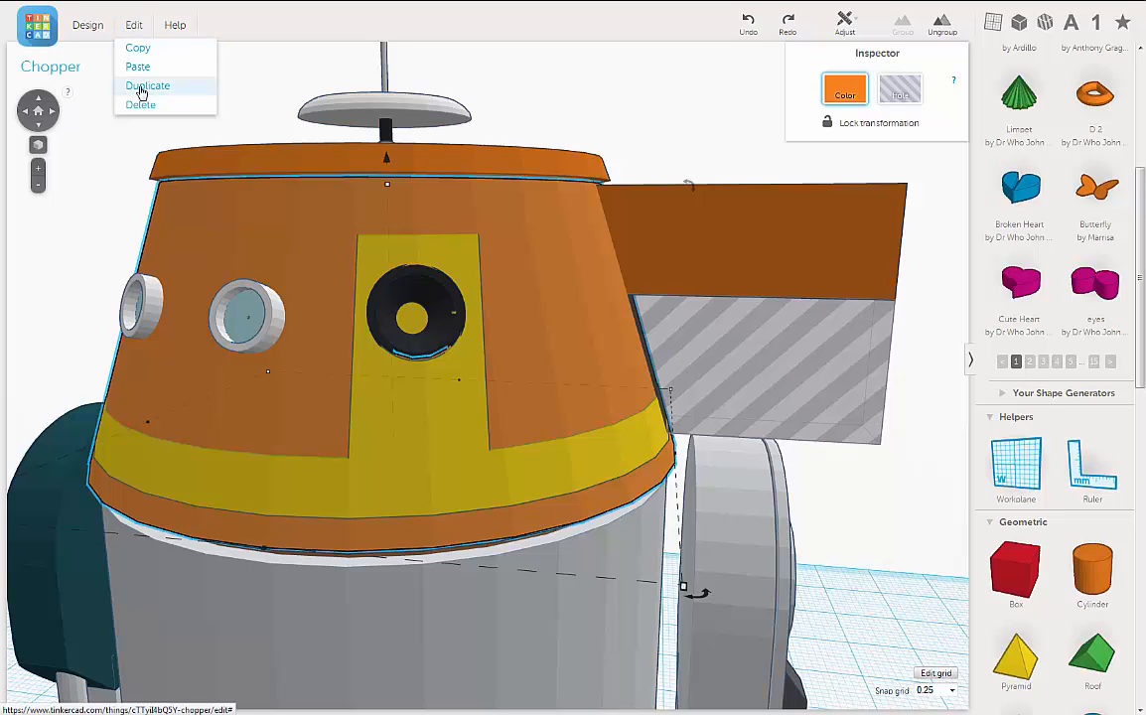
pyautogui.click(147, 85)
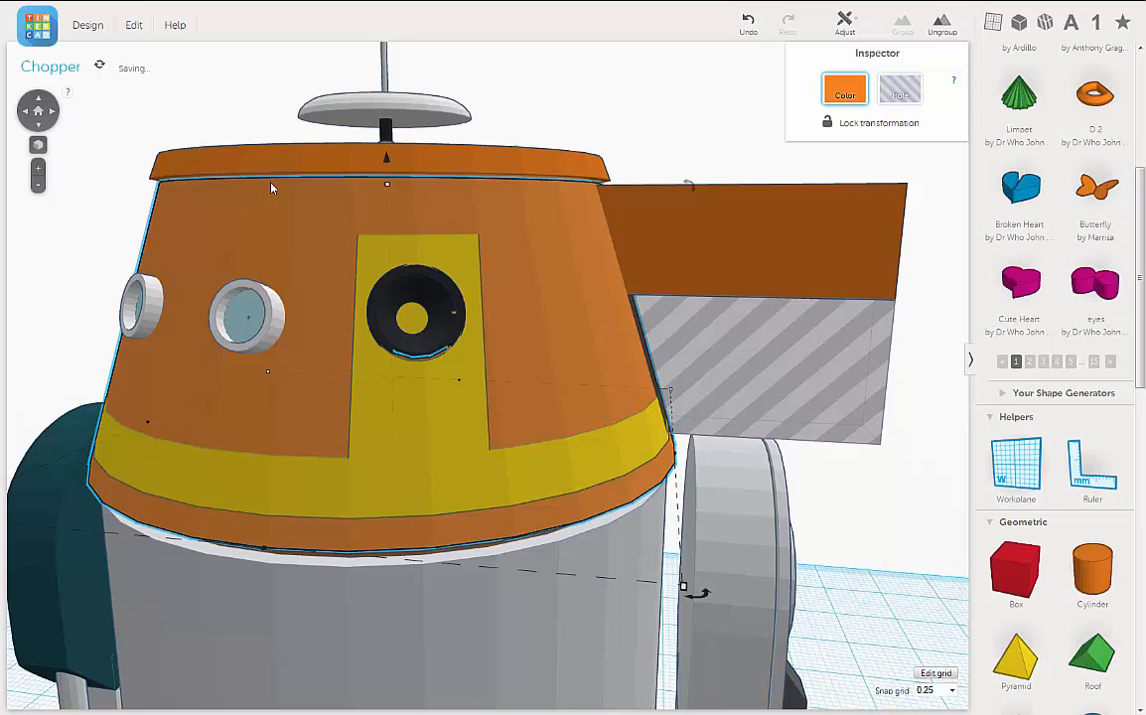
pyautogui.moveTo(572, 240)
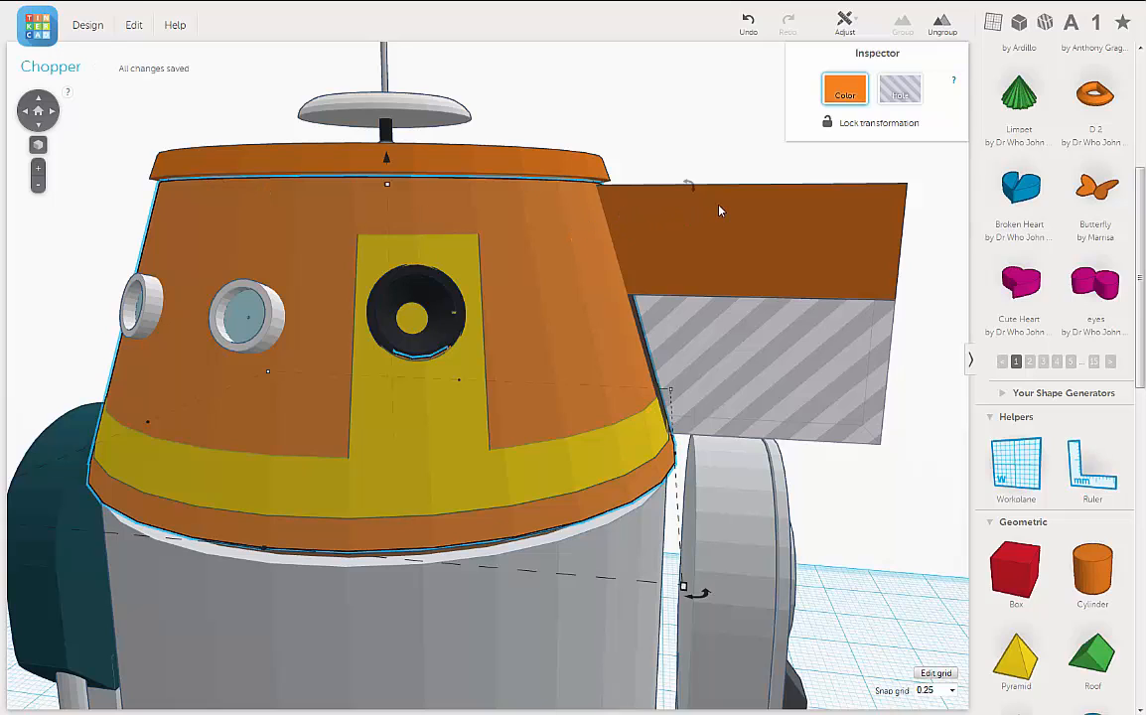
pyautogui.click(898, 88)
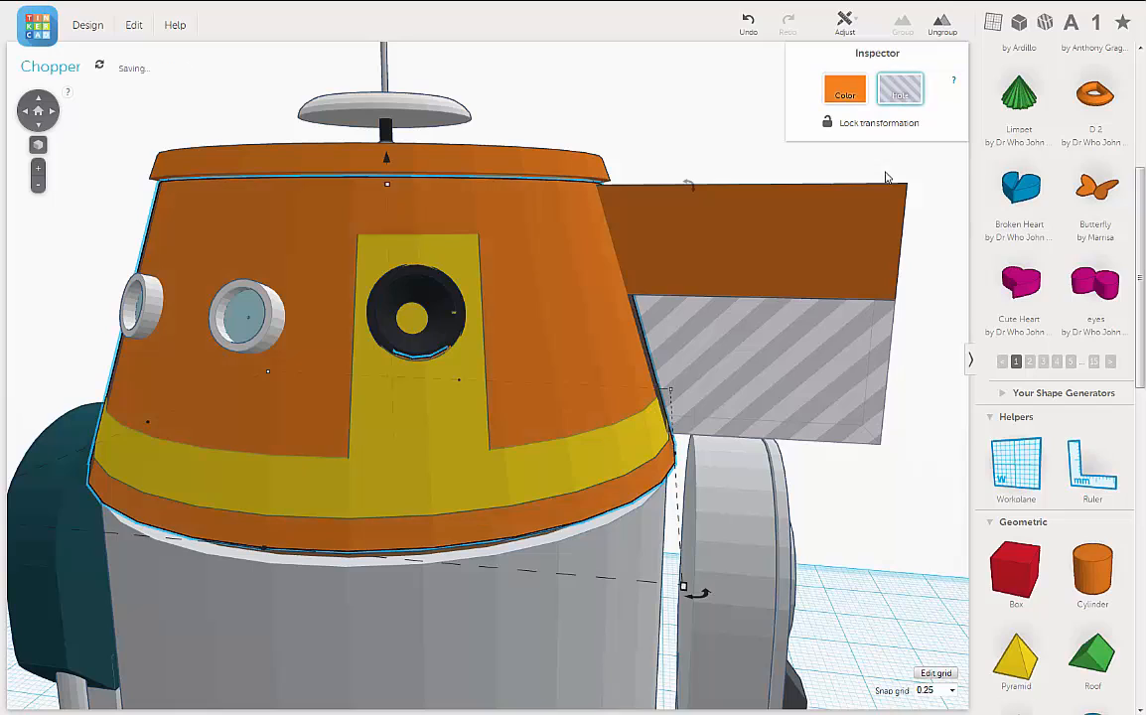
pyautogui.moveTo(864, 211)
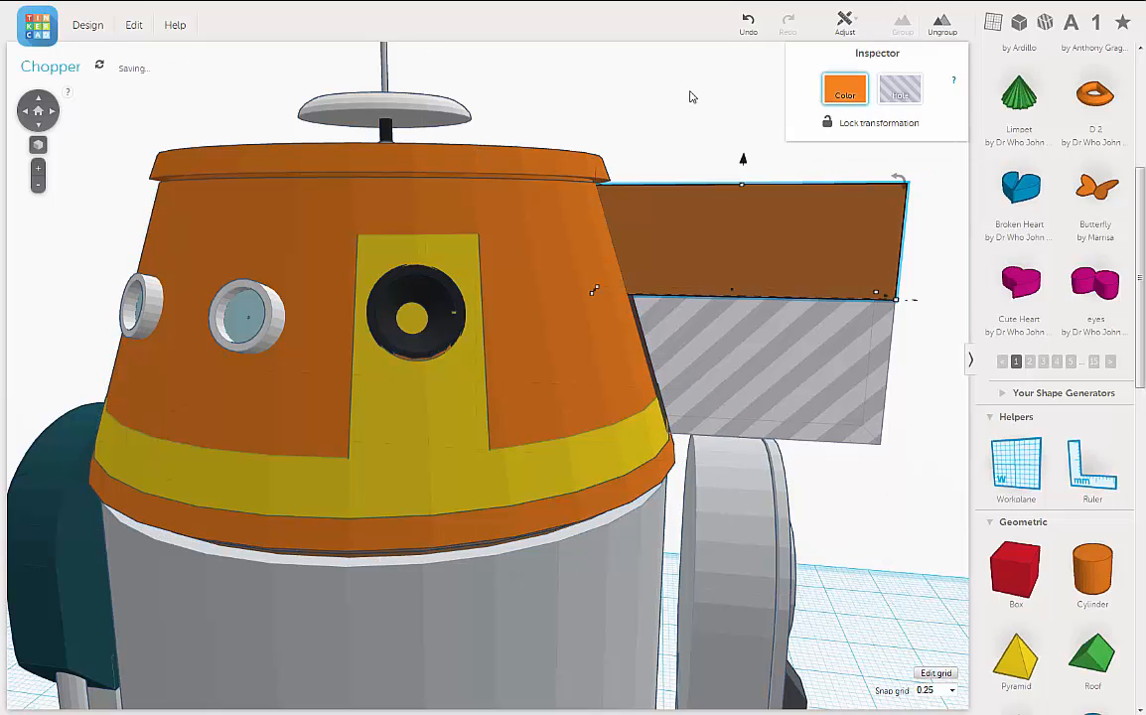
pyautogui.moveTo(792, 227)
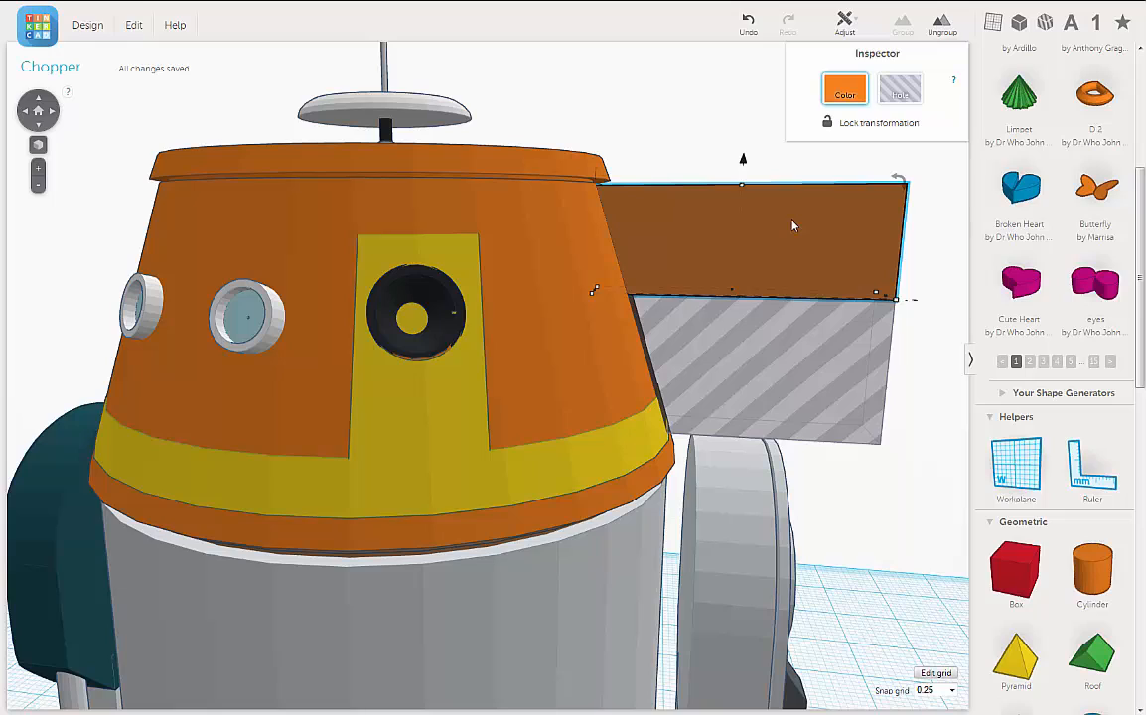
pyautogui.moveTo(778, 226)
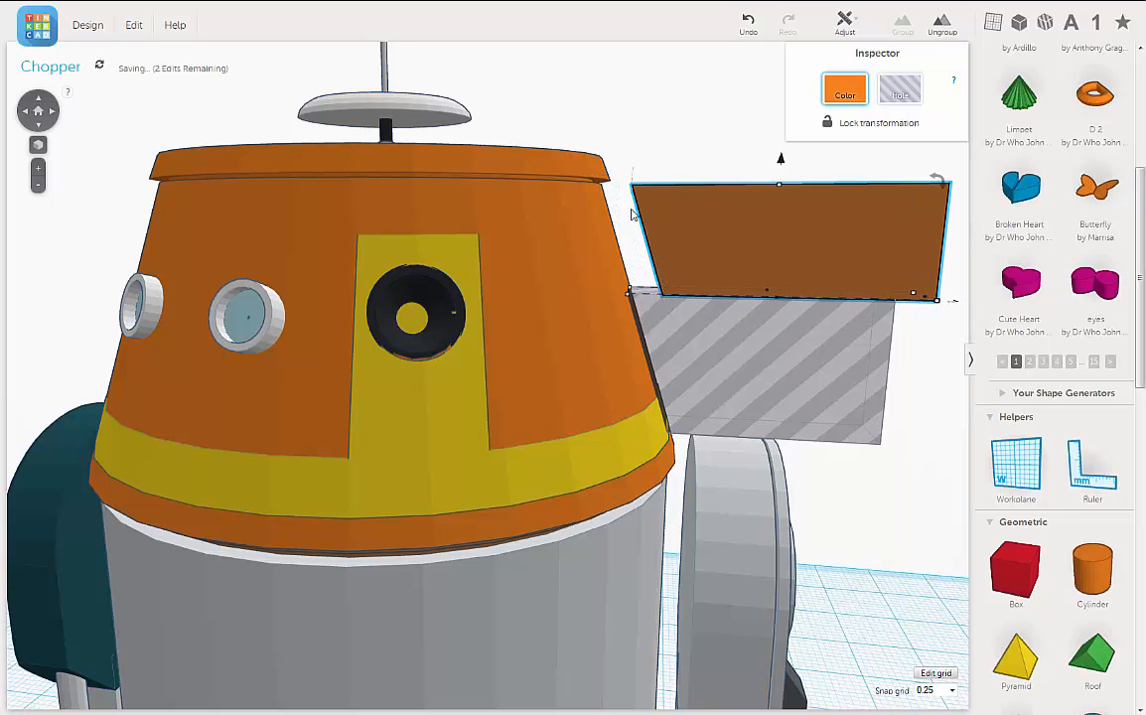
pyautogui.moveTo(655, 247)
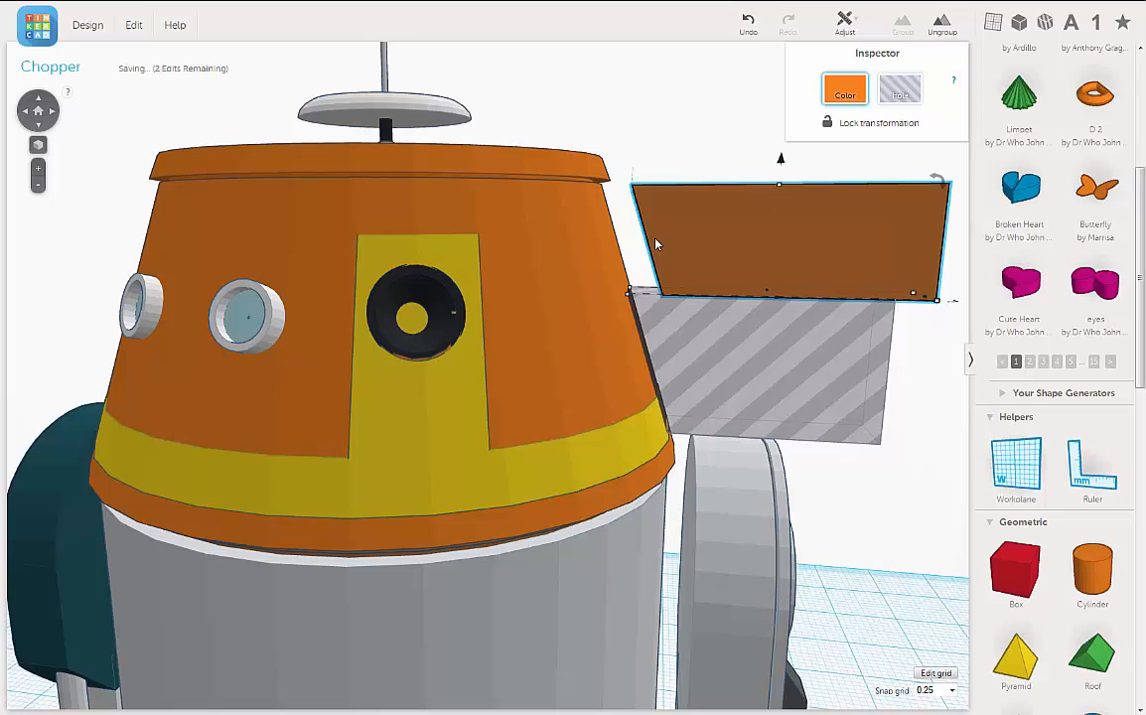
pyautogui.moveTo(592, 251)
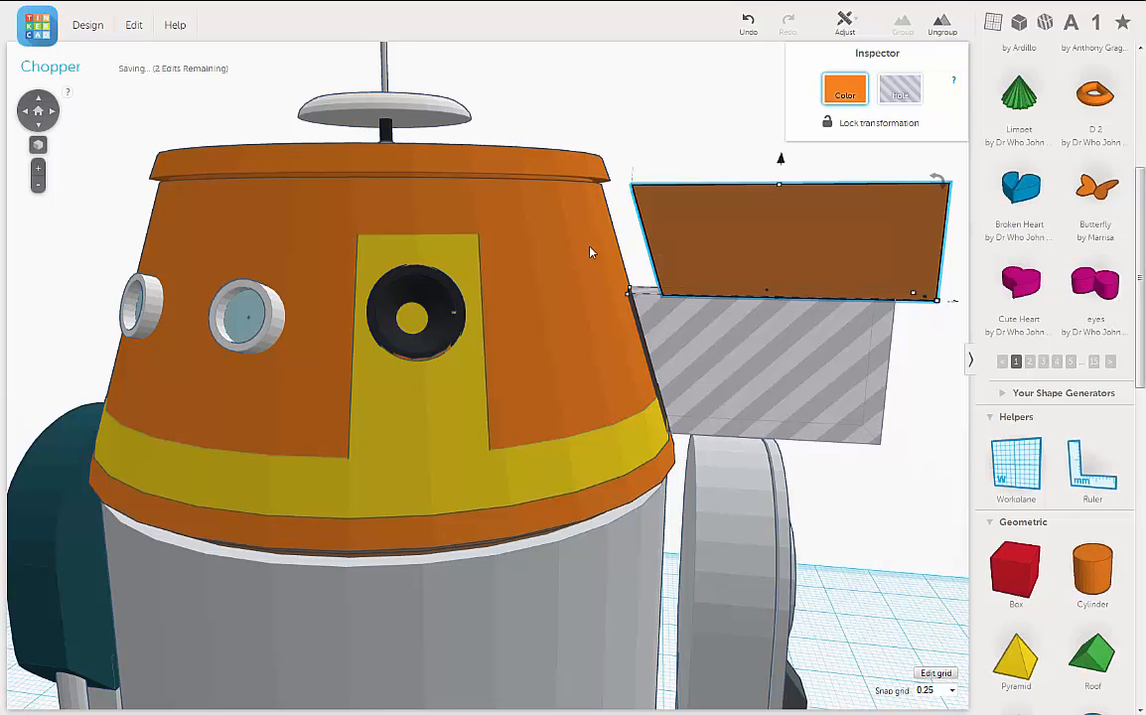
pyautogui.moveTo(747, 90)
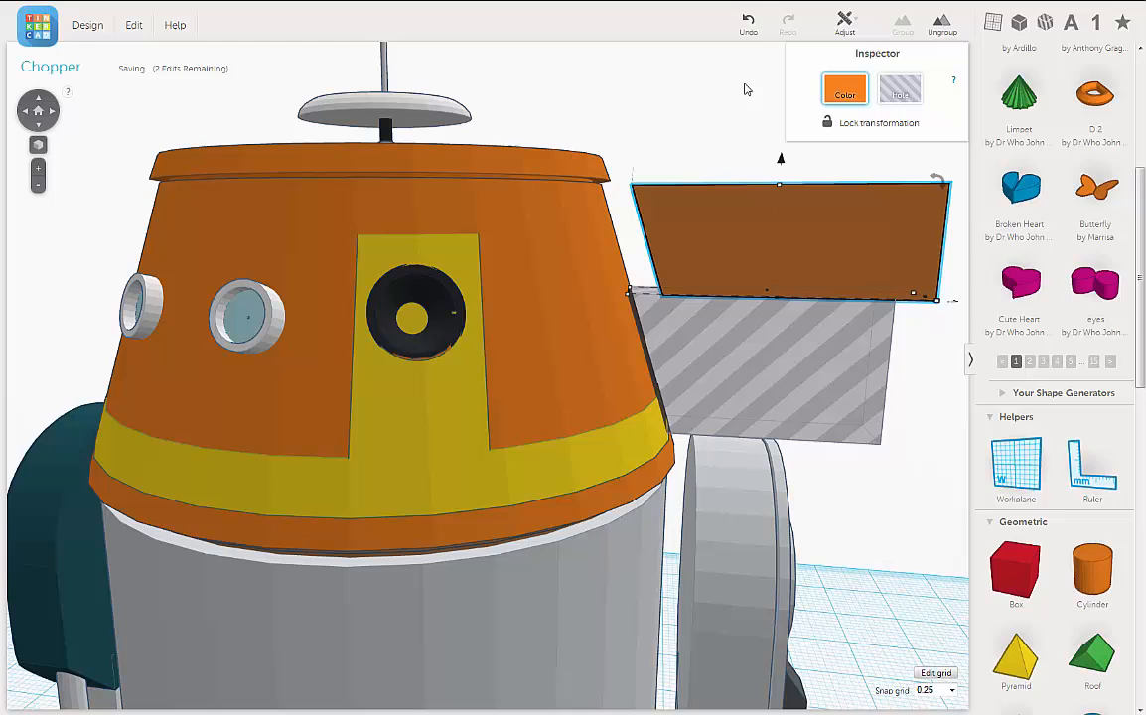
pyautogui.click(747, 19)
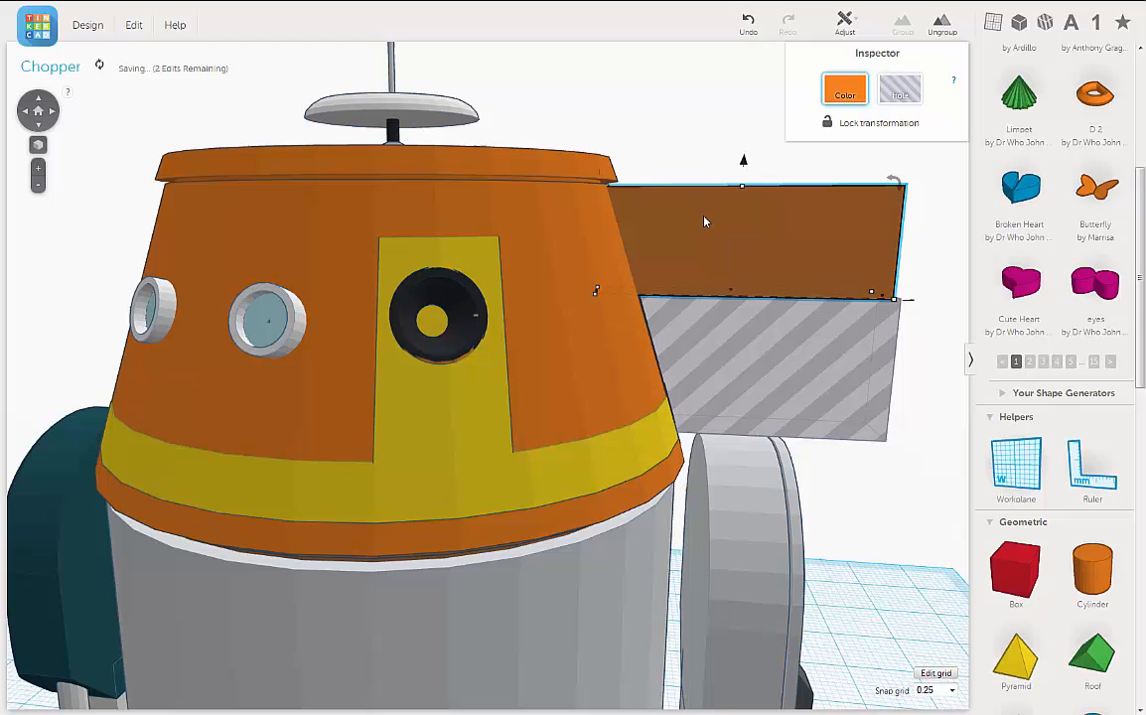
pyautogui.click(900, 89)
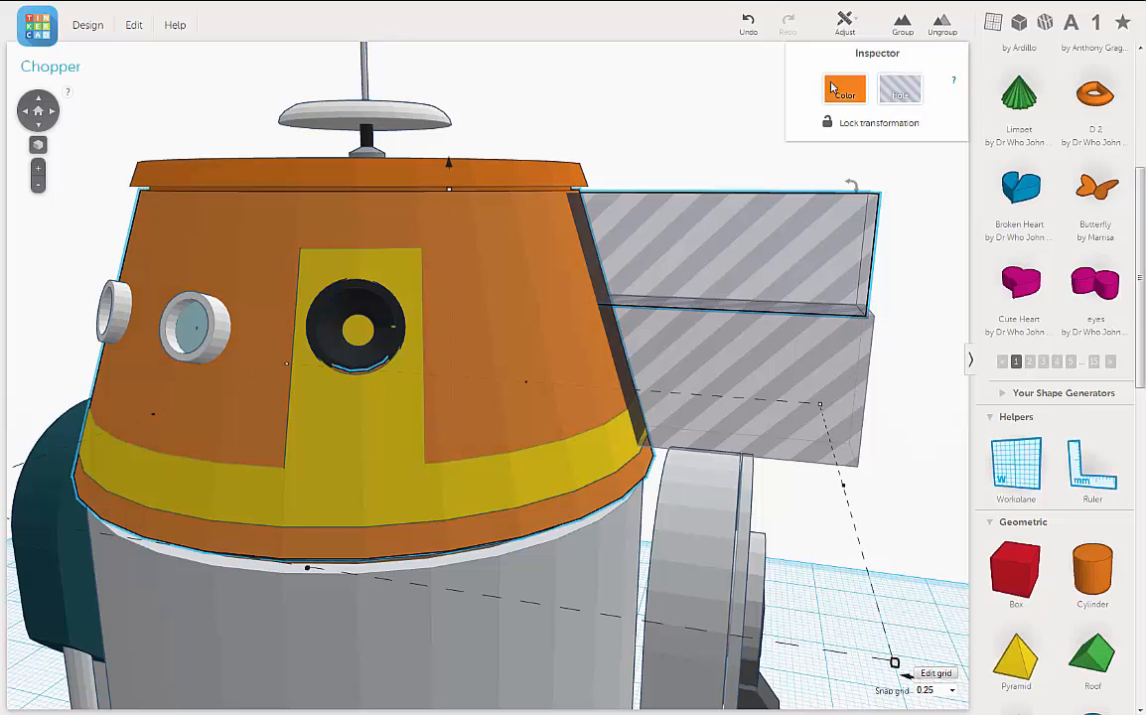
# - Group the hole box with the orange head on the right side, then undo to keep it uncut
pyautogui.click(844, 90)
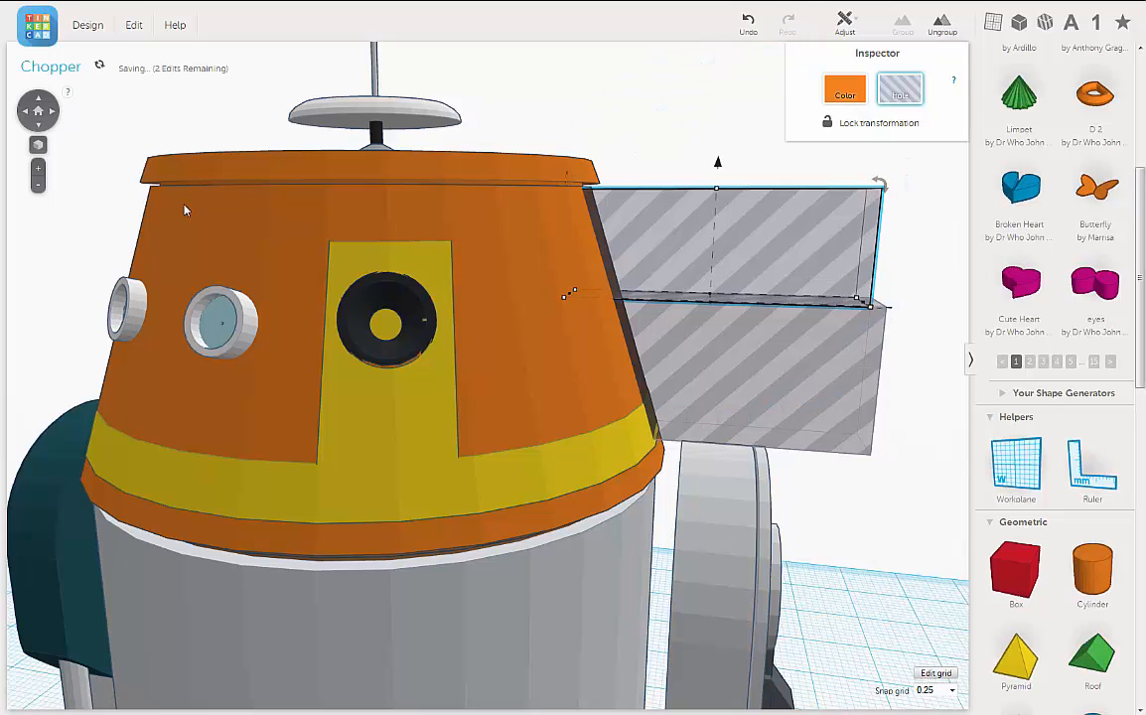
pyautogui.click(902, 20)
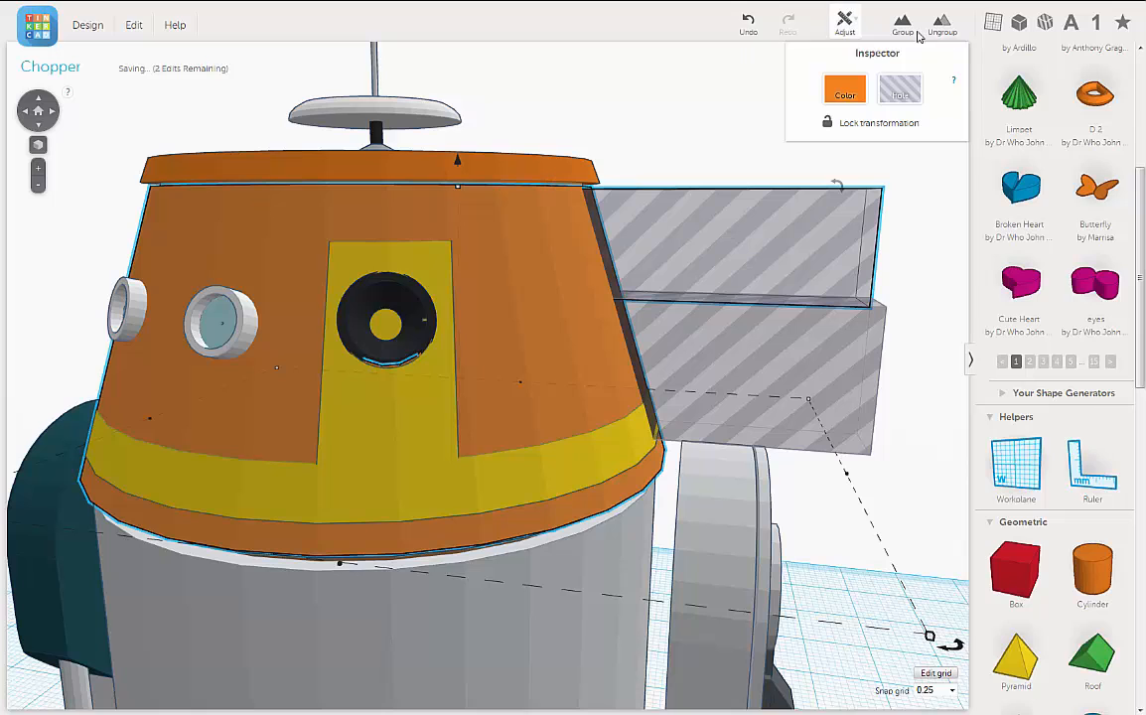
pyautogui.click(901, 22)
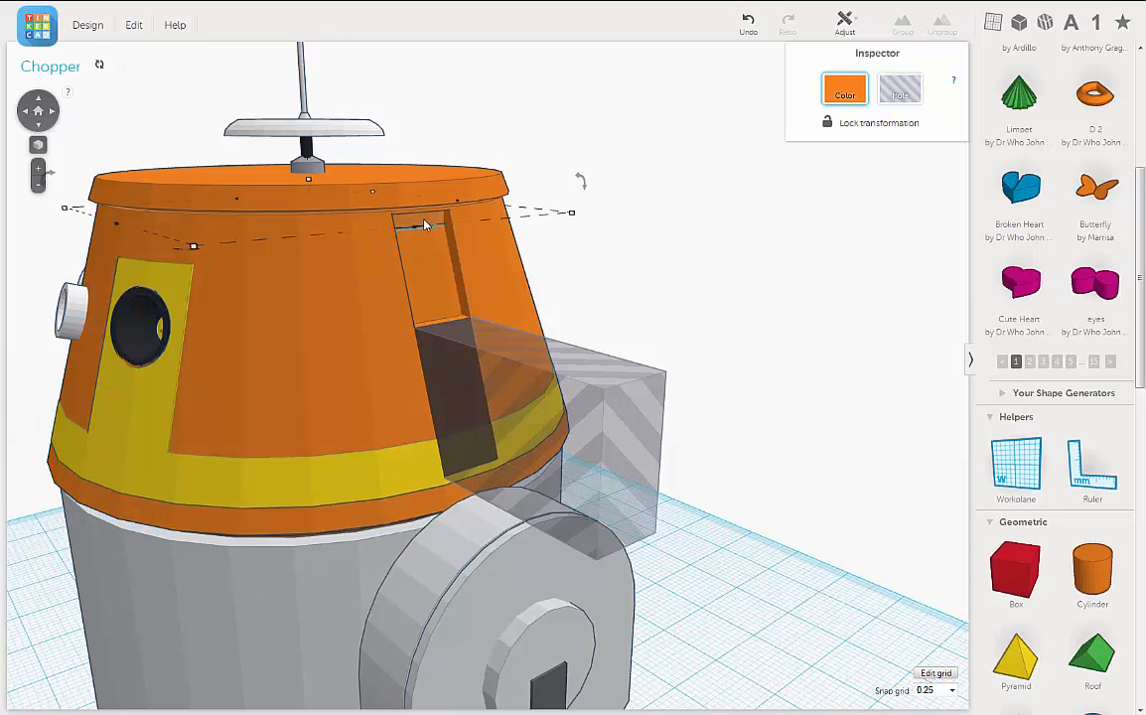
pyautogui.moveTo(626, 229)
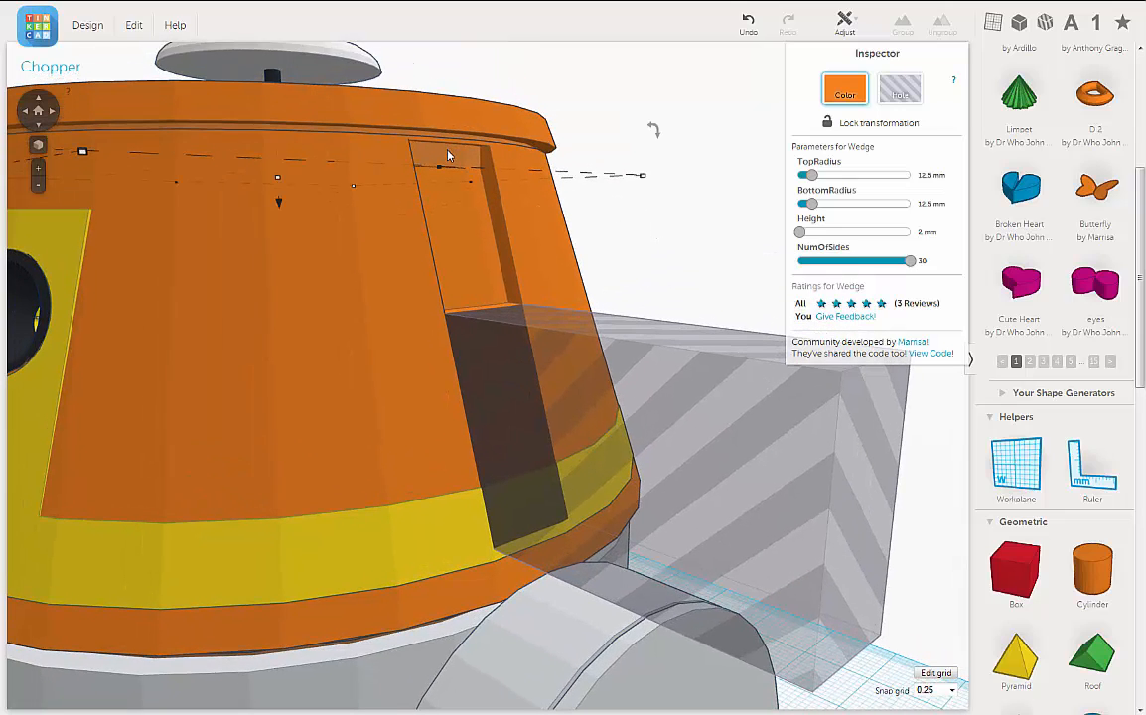
pyautogui.moveTo(451, 141)
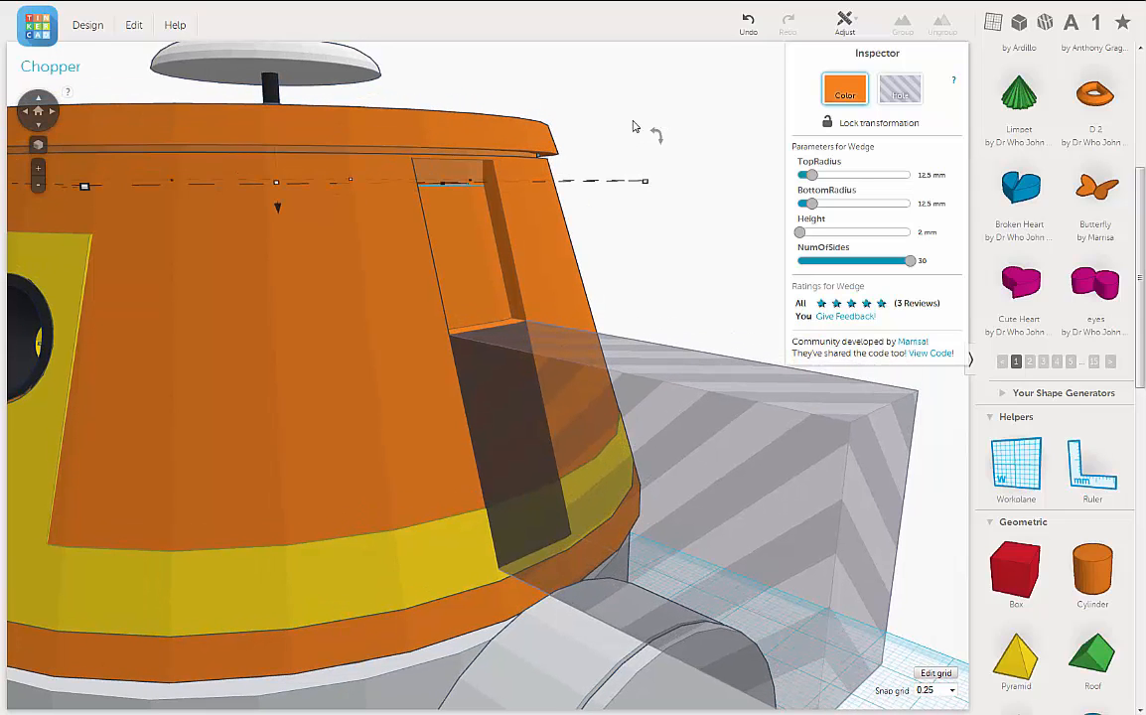
pyautogui.click(747, 20)
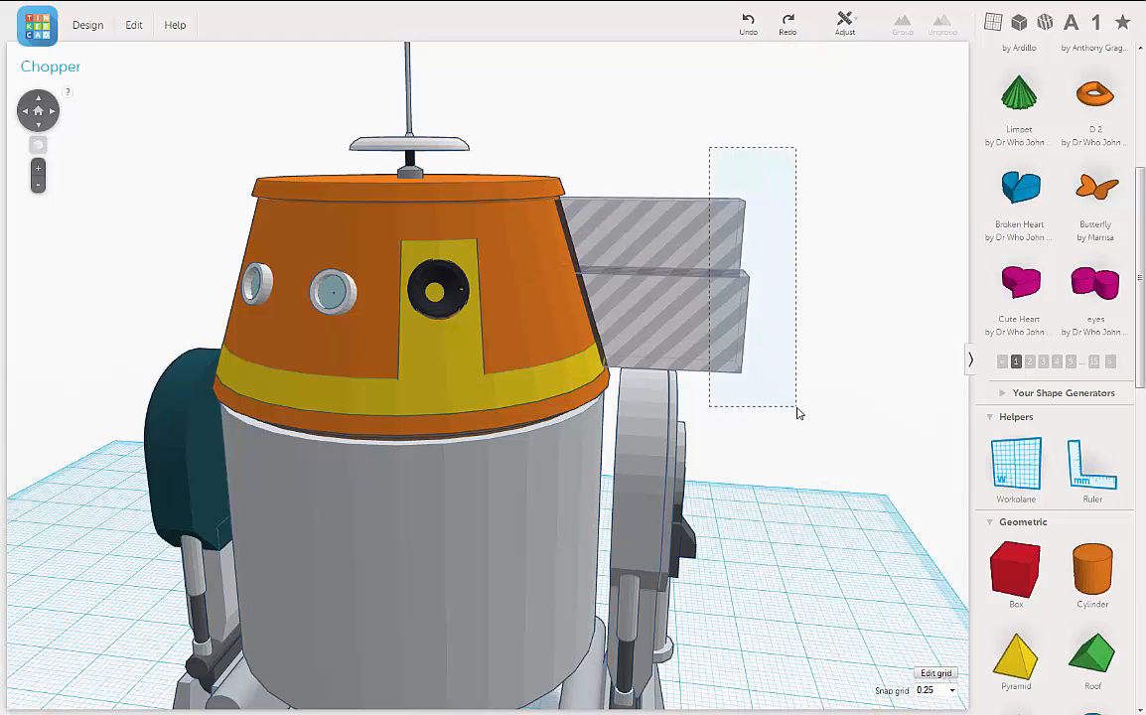
# - Duplicate the two stacked hole boxes via Edit > Duplicate
pyautogui.click(646, 268)
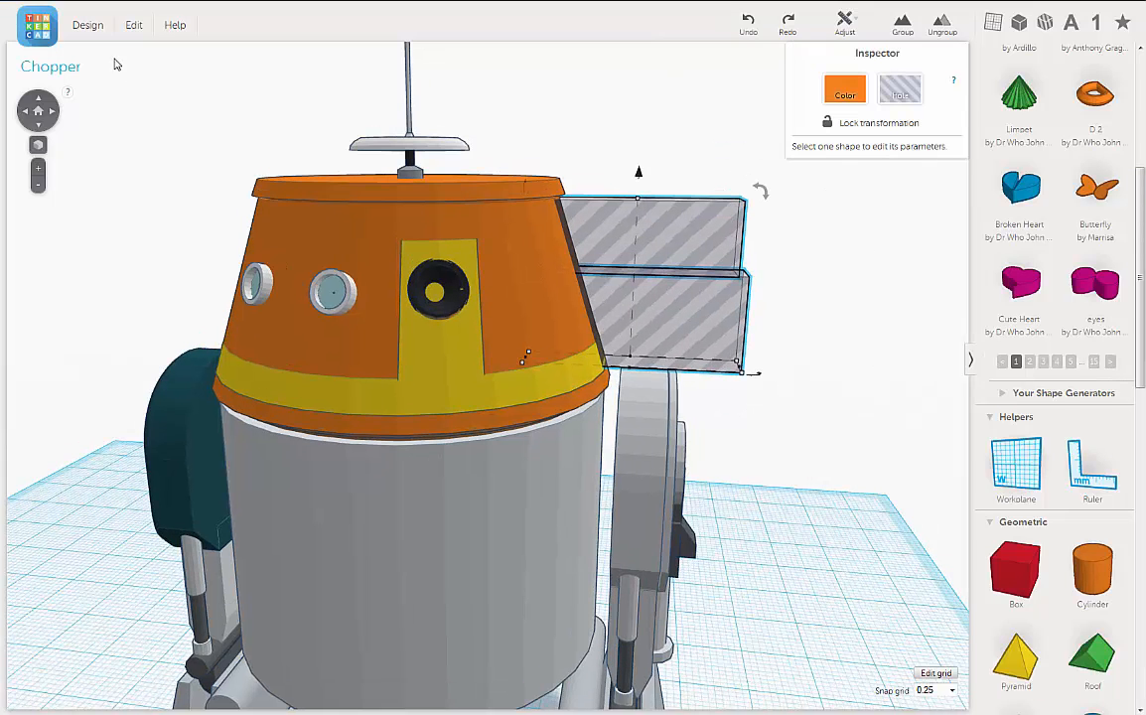
pyautogui.click(133, 23)
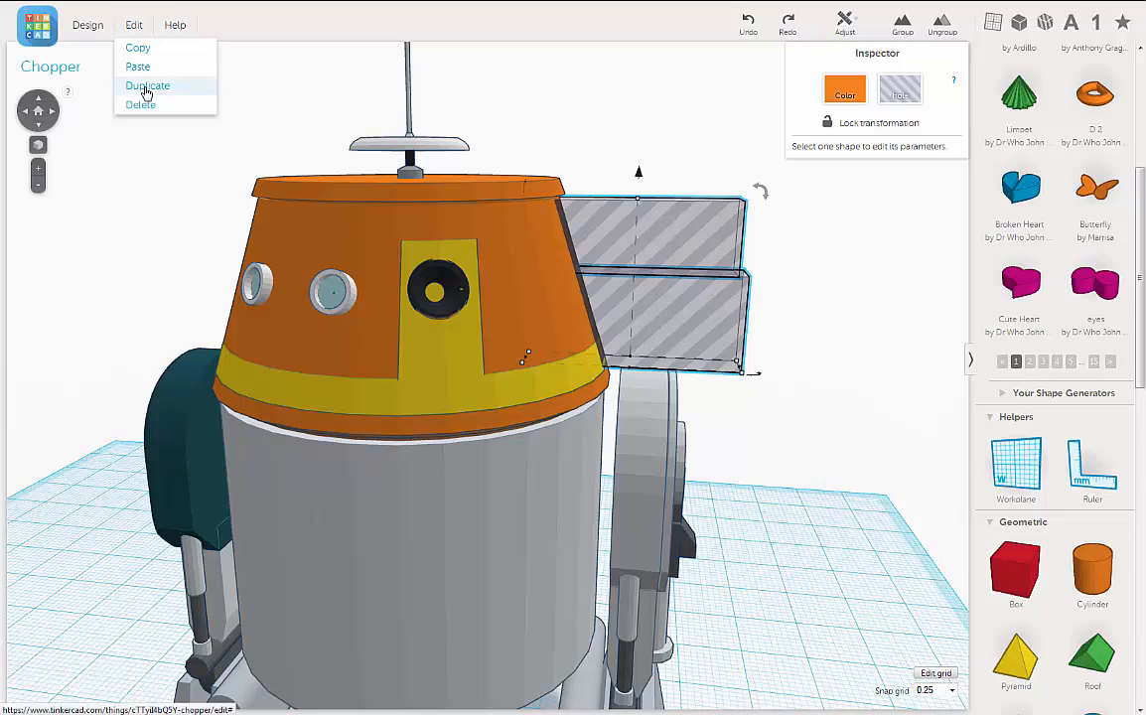
pyautogui.click(147, 86)
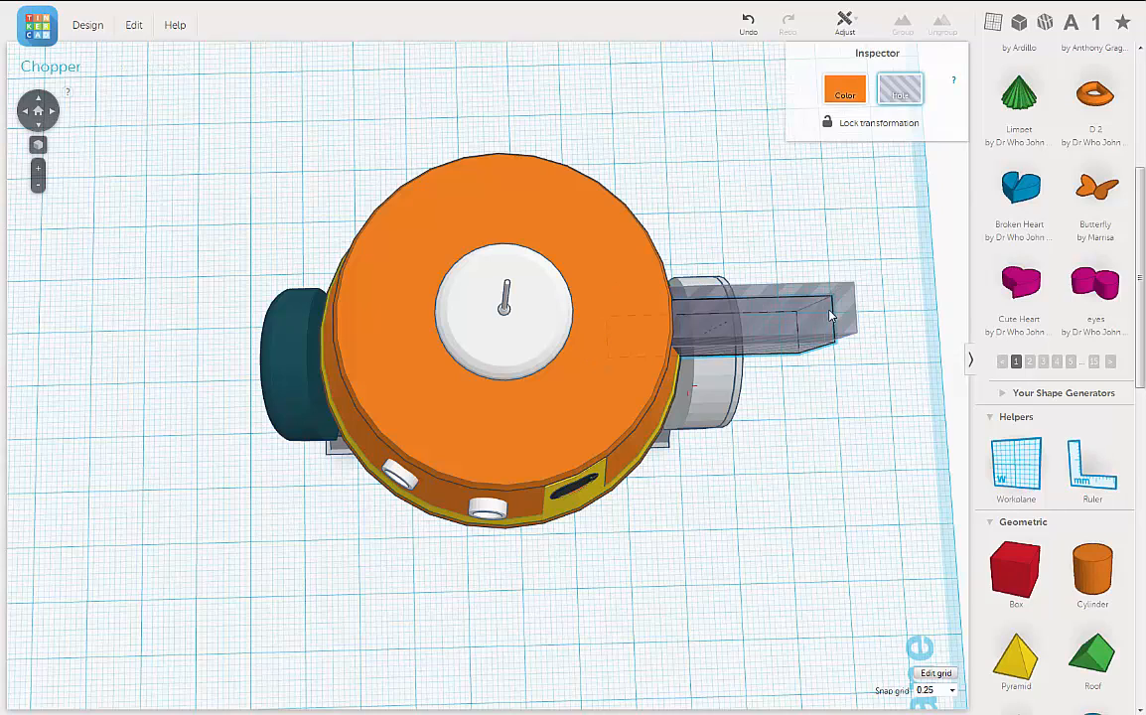
pyautogui.moveTo(818, 314)
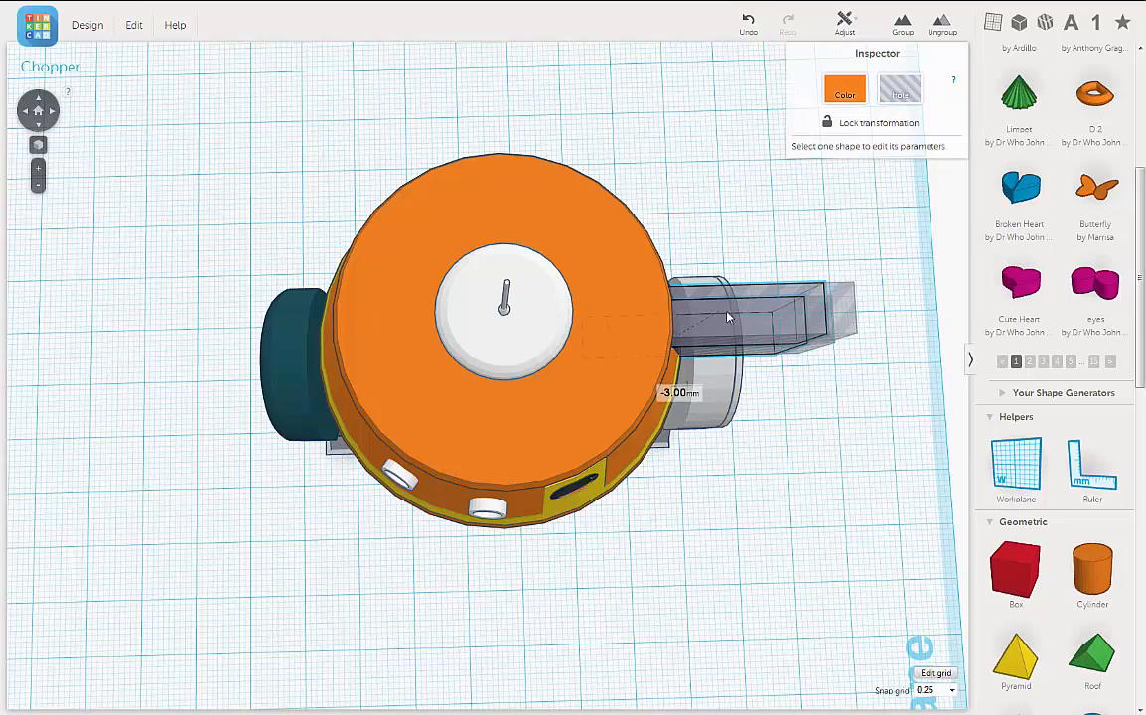
# - Move the copy across the head and rotate it -157.5° to the opposite side
pyautogui.moveTo(735, 318); pyautogui.dragTo(258, 337)
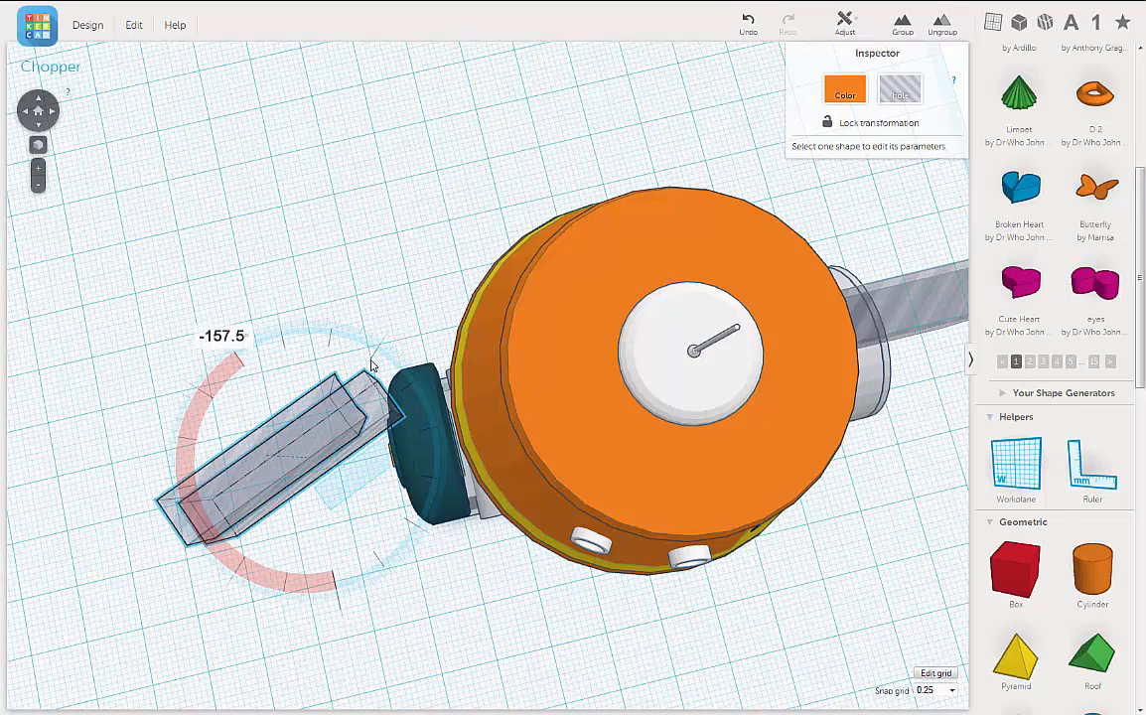
pyautogui.moveTo(373, 362); pyautogui.dragTo(407, 407)
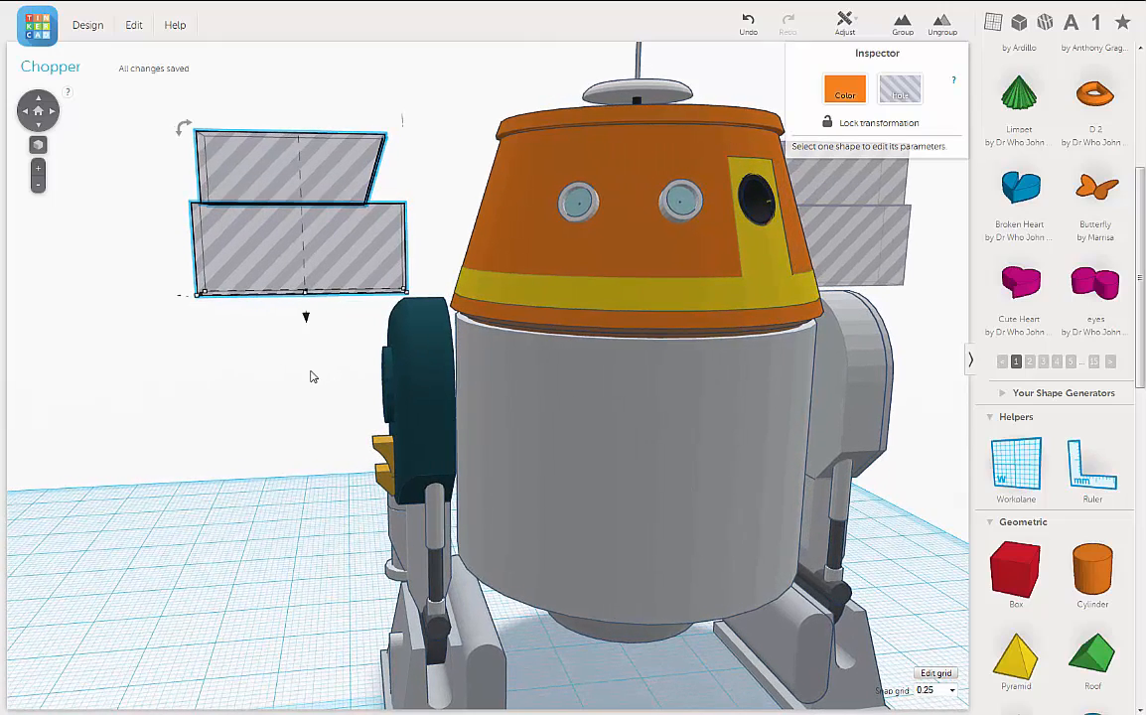
# - Slide the copied hole boxes into the left side of the head, mirroring the right
pyautogui.moveTo(294, 214); pyautogui.dragTo(322, 215)
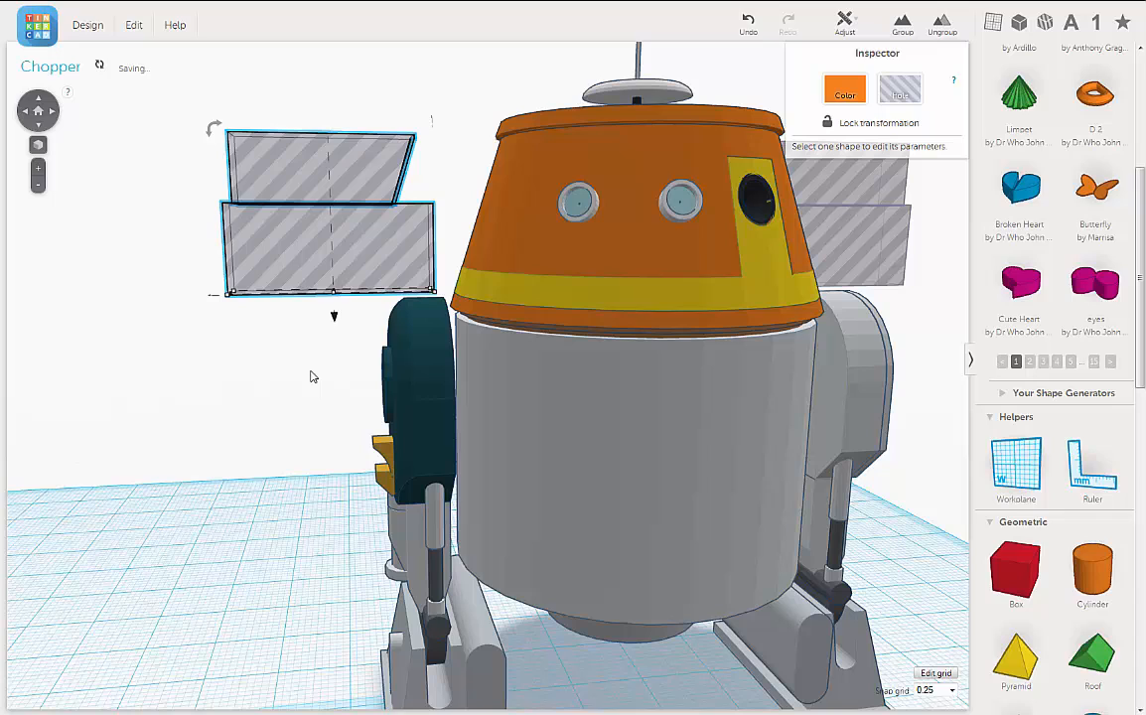
pyautogui.moveTo(318, 214); pyautogui.dragTo(374, 215)
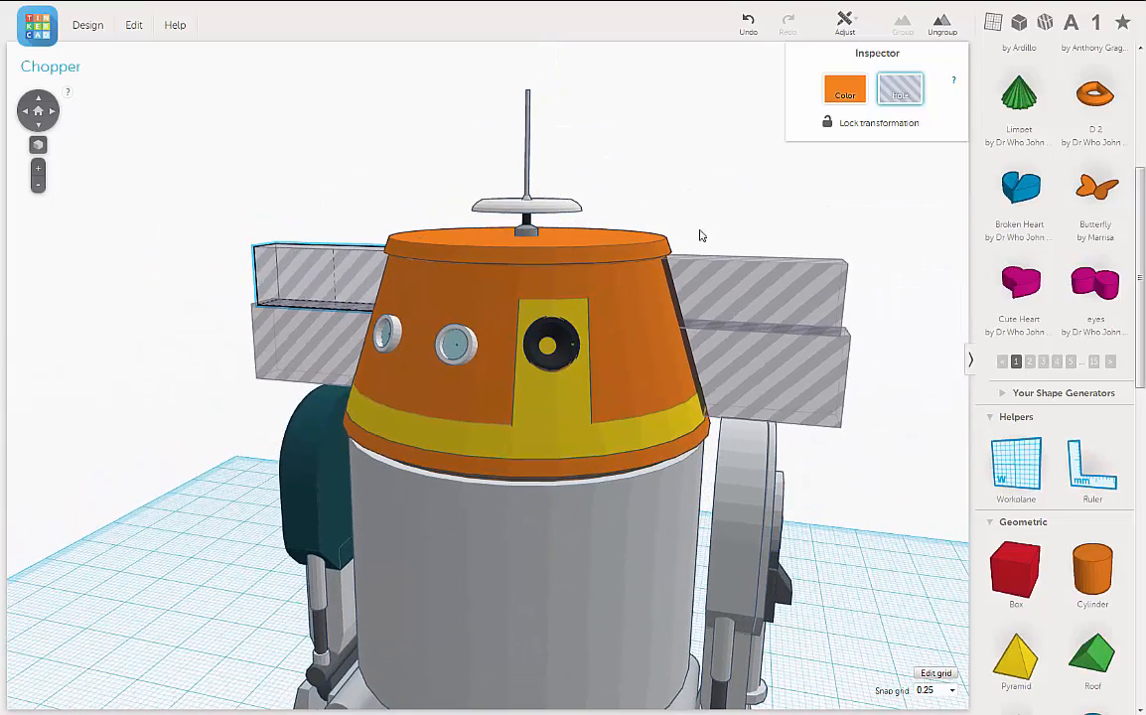
pyautogui.scroll(3)
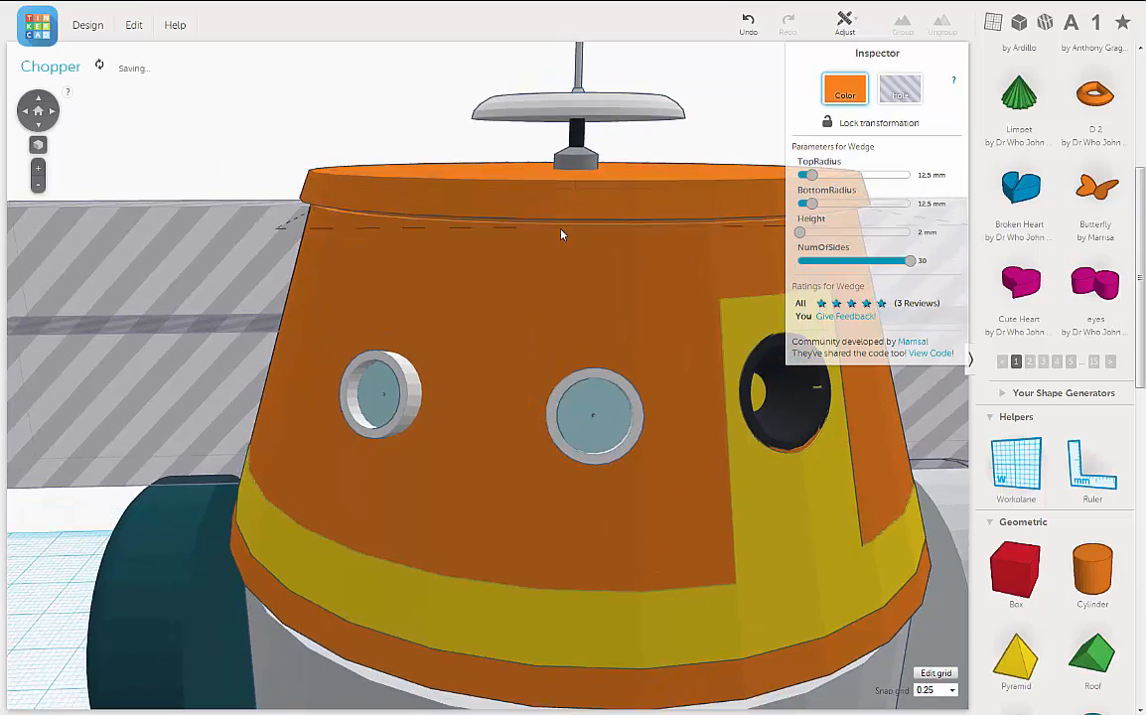
# - Group the head with the hole box to cut the side opening, then reposition the long hole box
pyautogui.moveTo(561, 234); pyautogui.dragTo(568, 239)
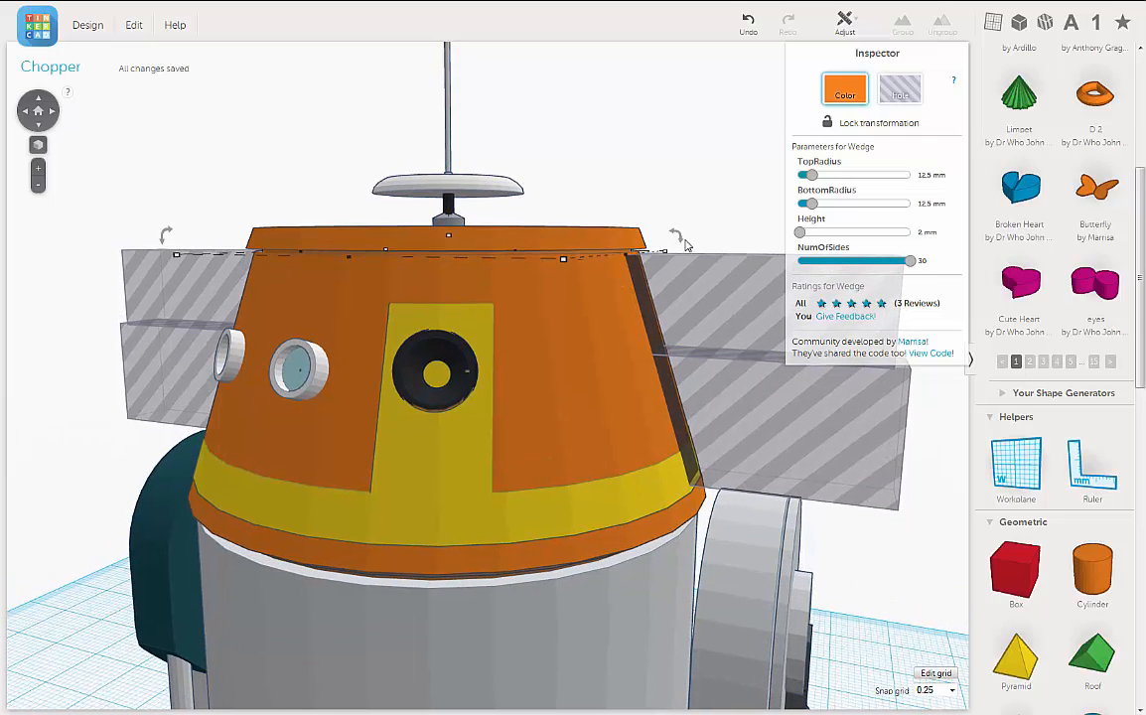
pyautogui.click(596, 308)
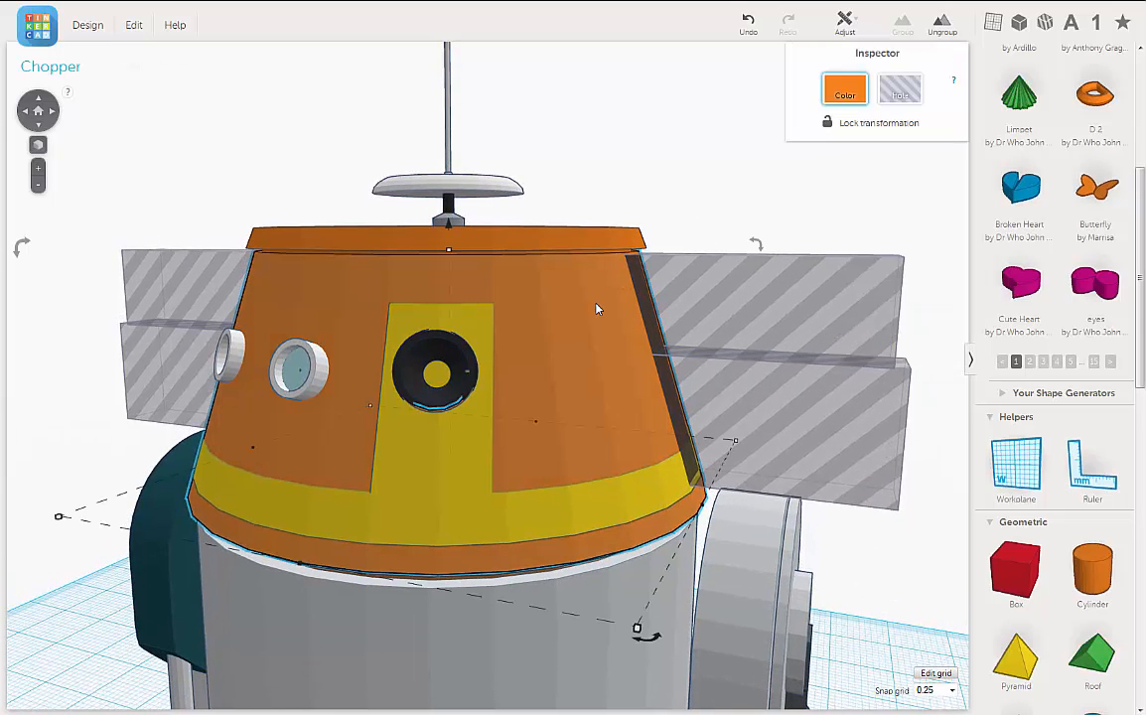
pyautogui.click(784, 288)
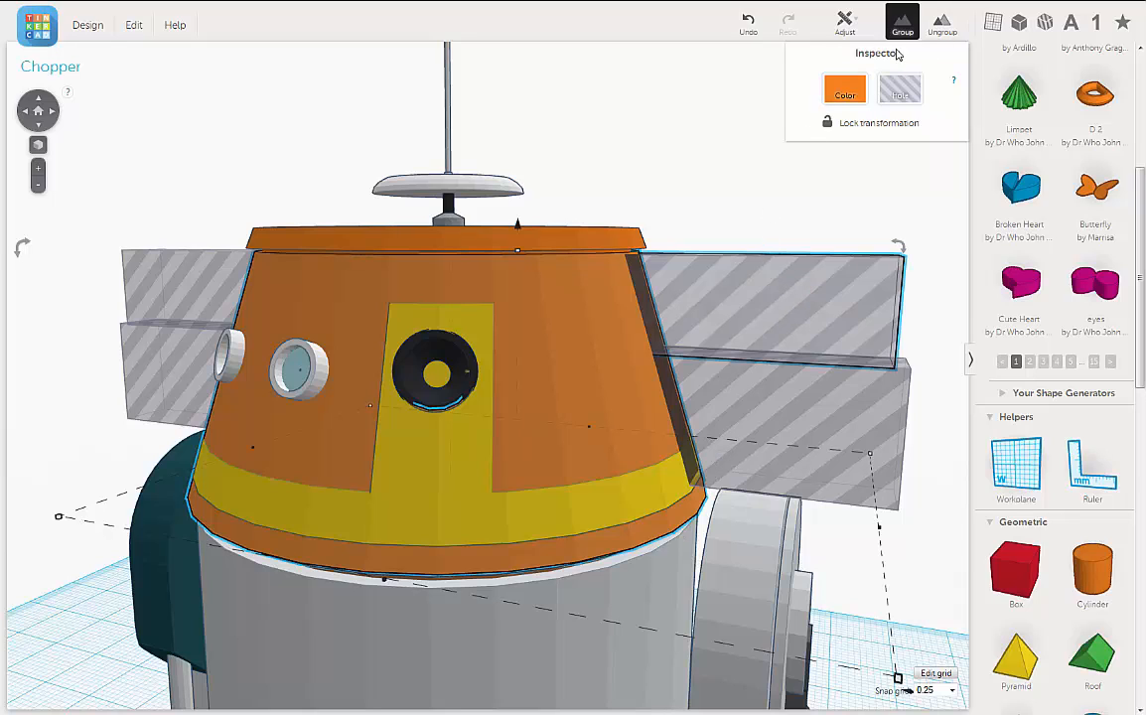
pyautogui.click(902, 17)
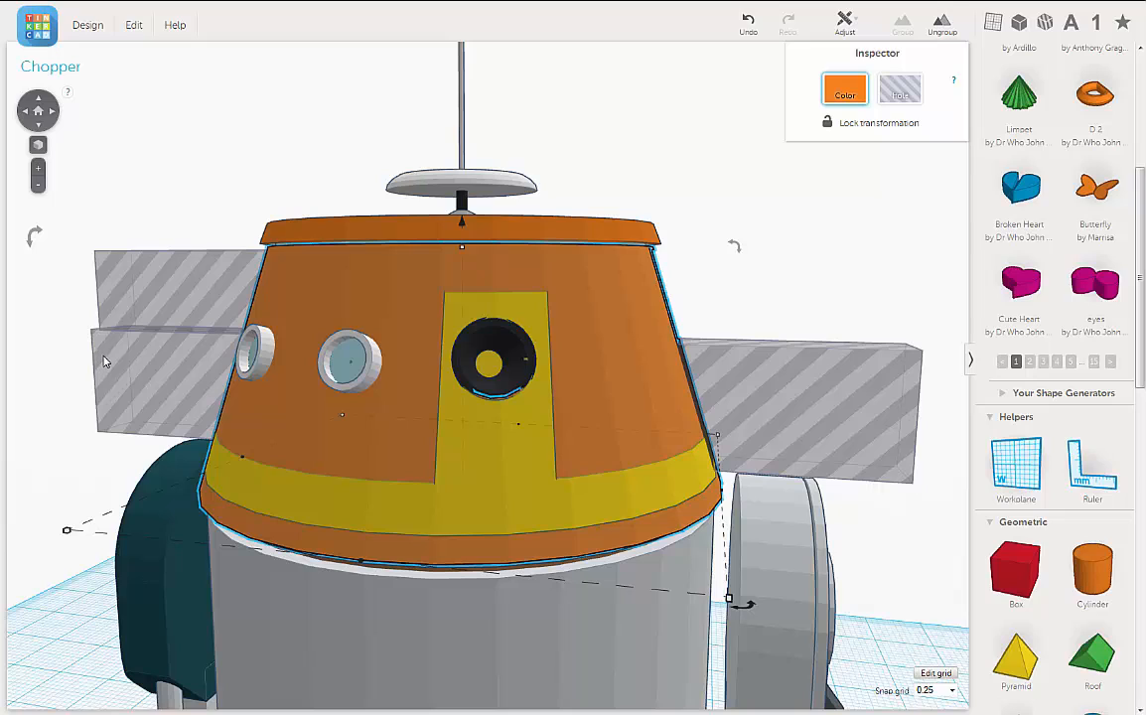
pyautogui.moveTo(109, 358)
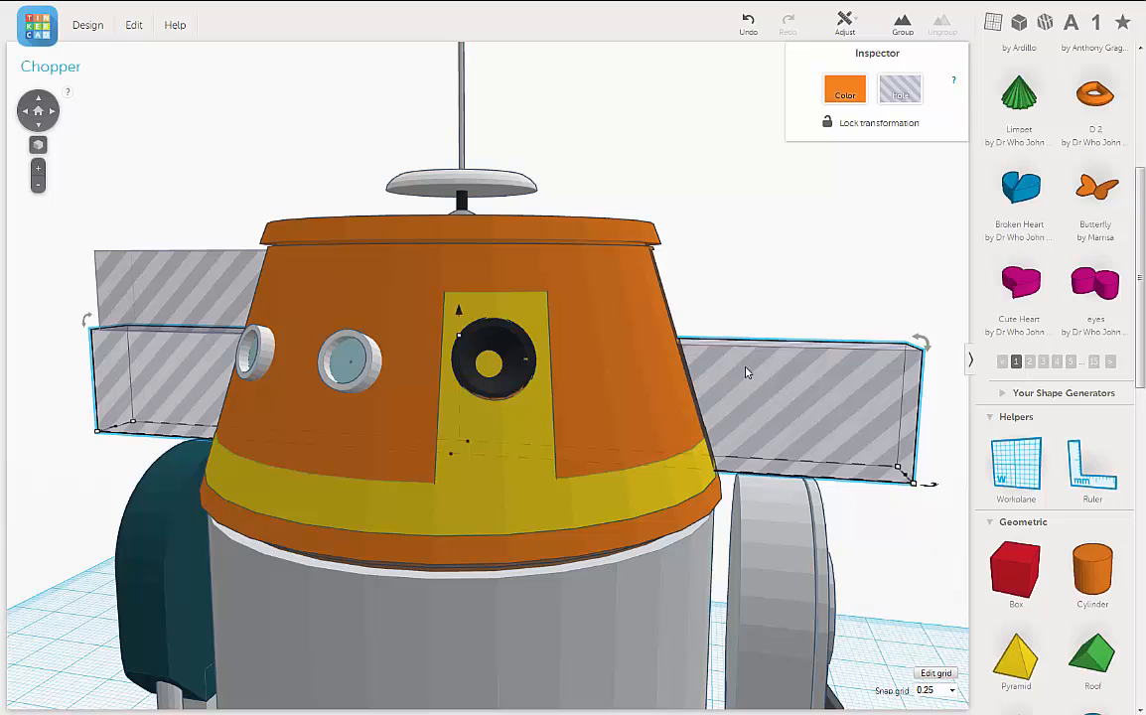
pyautogui.moveTo(745, 374); pyautogui.dragTo(691, 348)
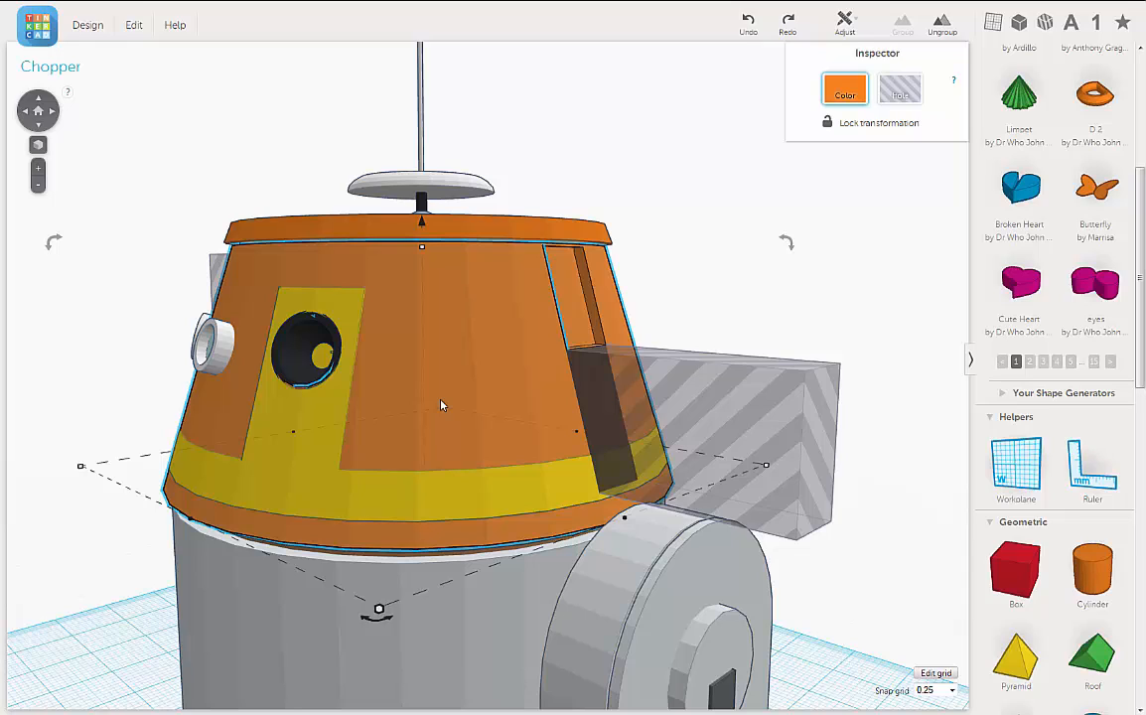
pyautogui.moveTo(643, 296)
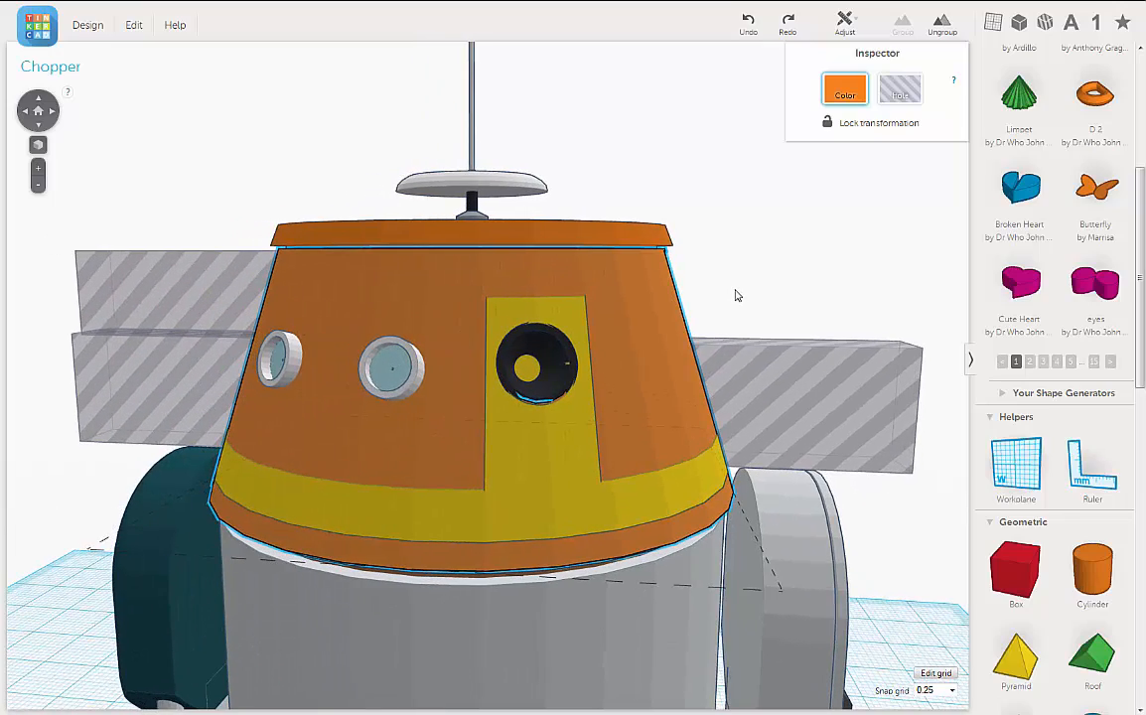
pyautogui.moveTo(737, 294); pyautogui.dragTo(699, 288)
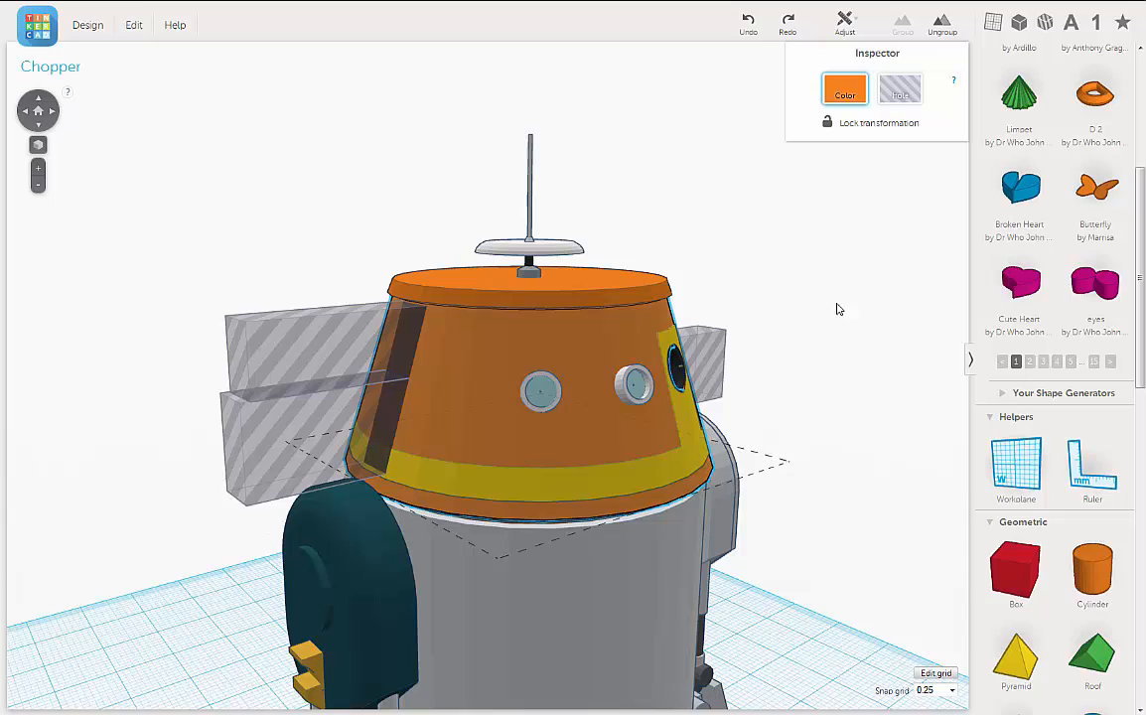
pyautogui.click(476, 338)
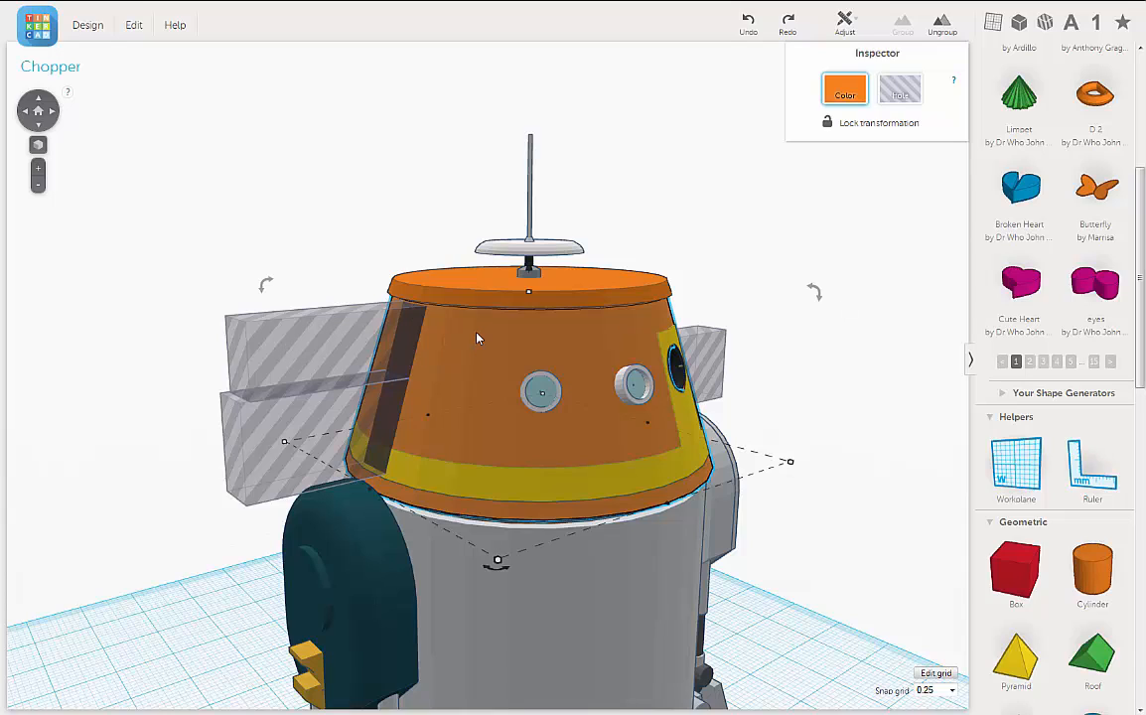
pyautogui.moveTo(337, 334)
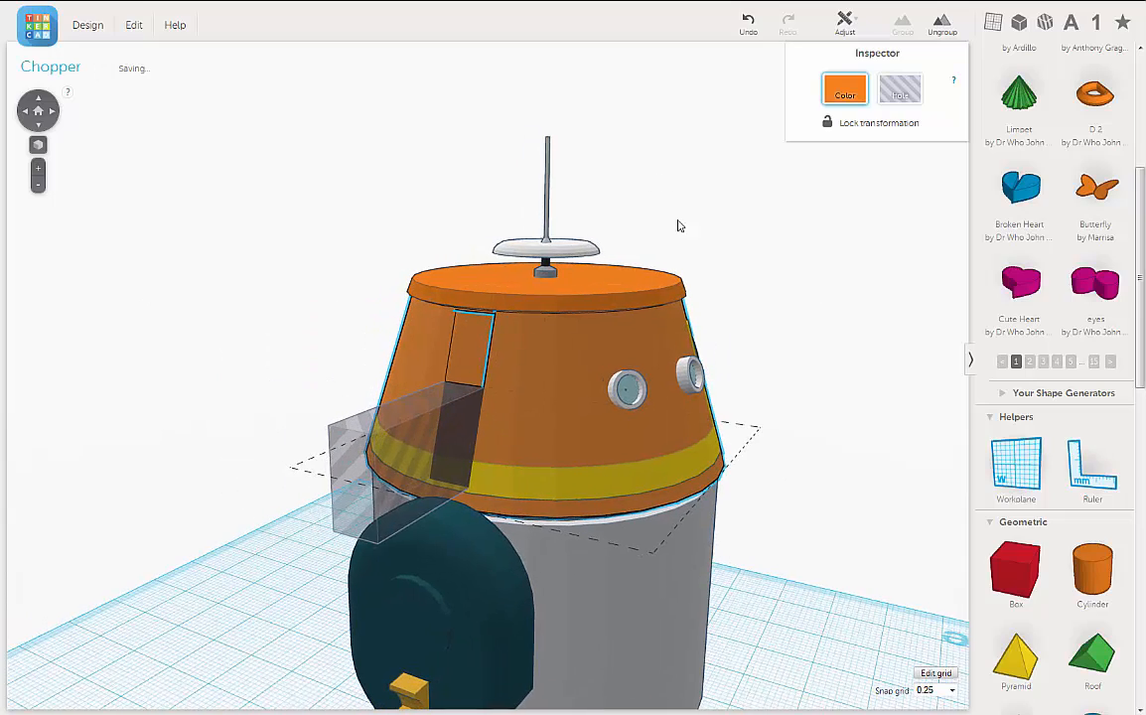
pyautogui.scroll(3)
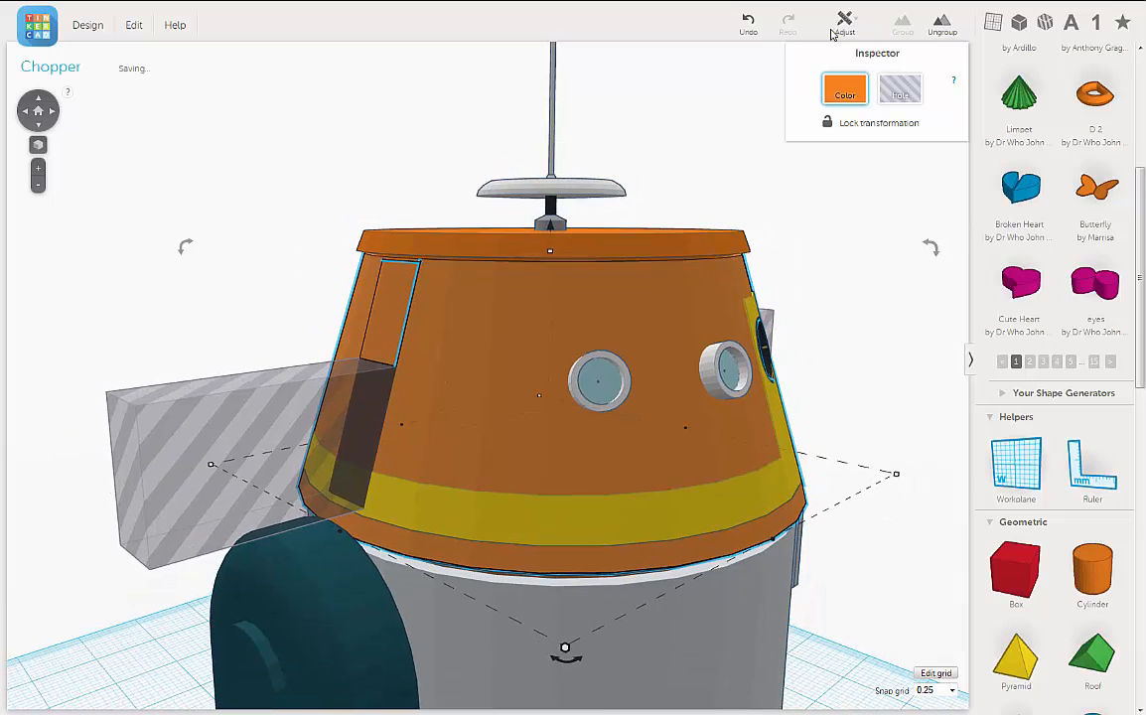
# - Group the upper left hole box into the head so the opening is cut on that side
pyautogui.click(787, 20)
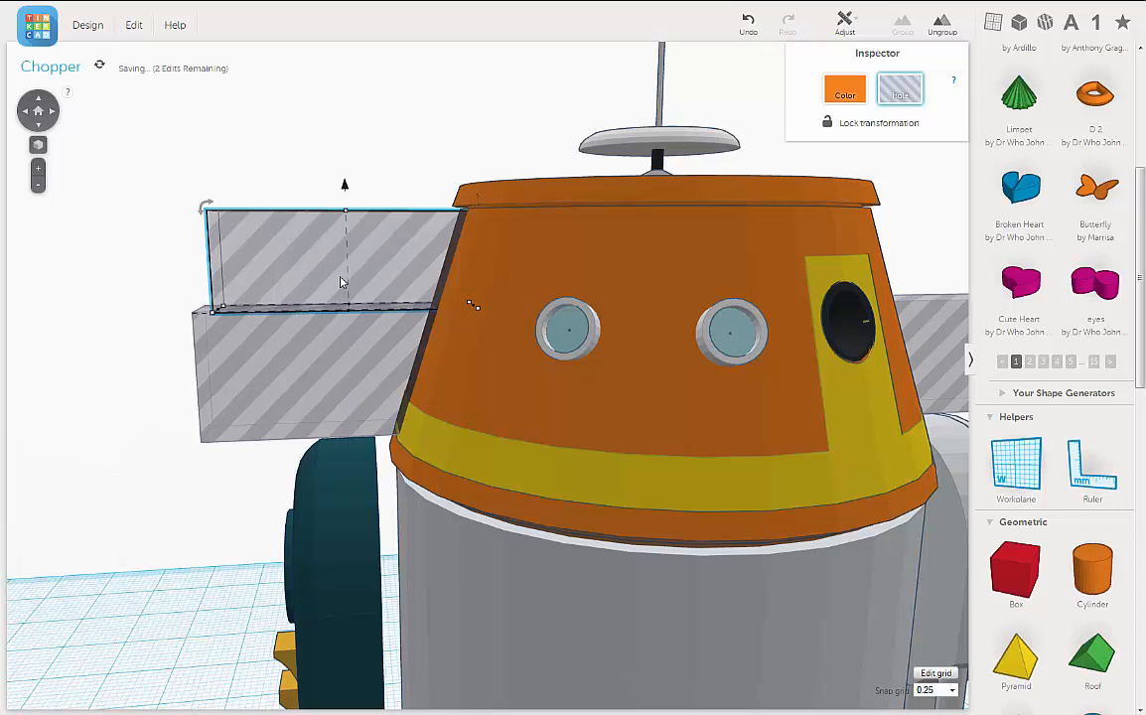
pyautogui.moveTo(505, 230)
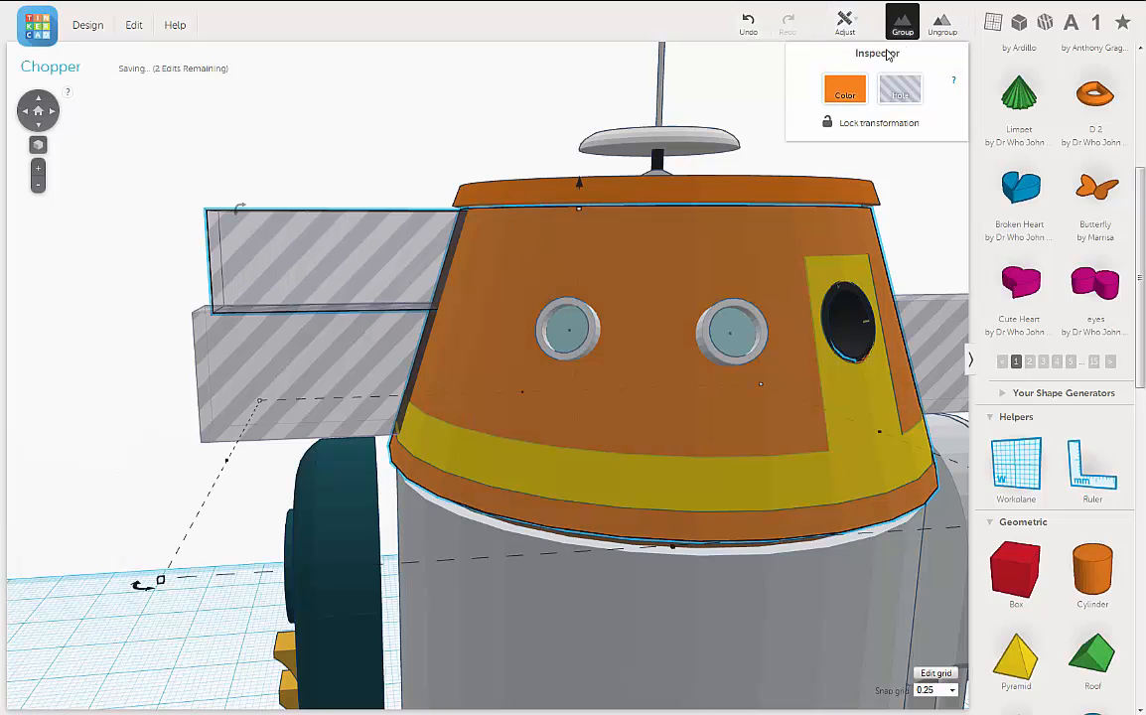
pyautogui.click(902, 20)
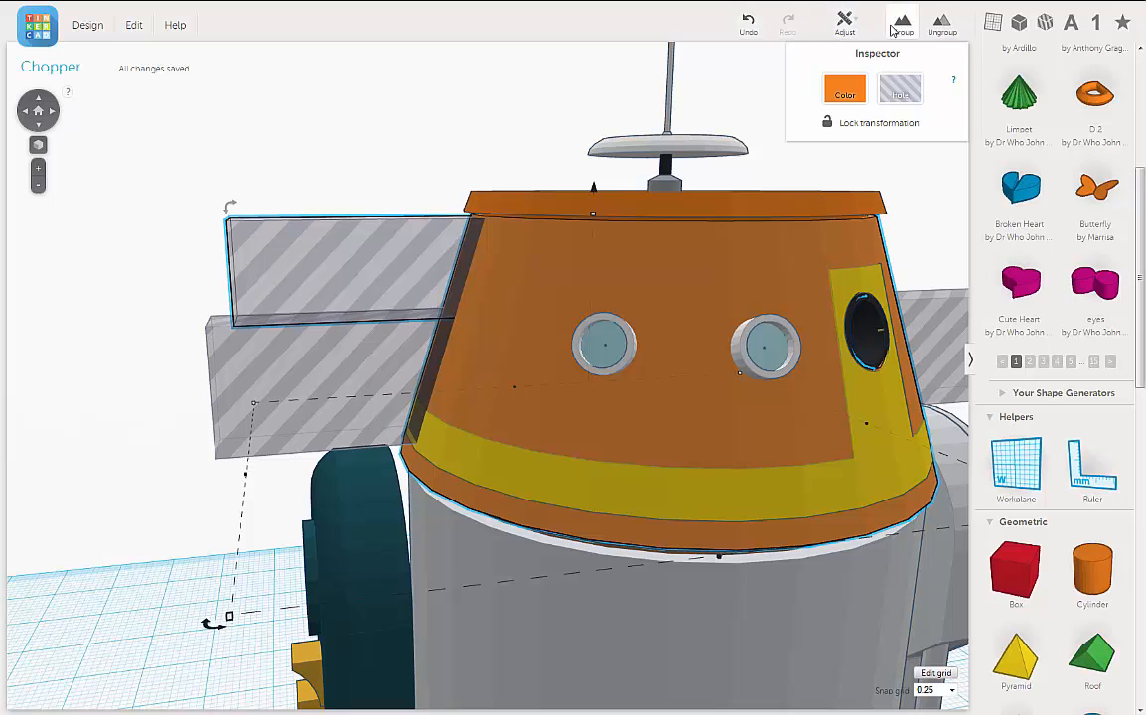
pyautogui.click(844, 87)
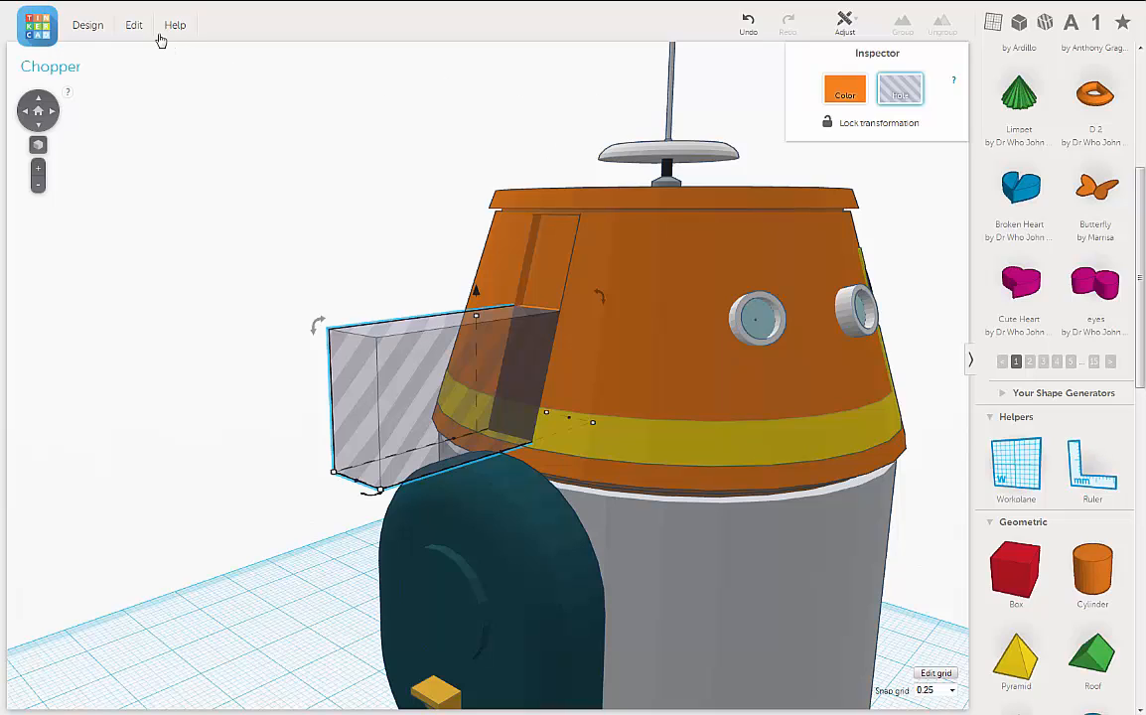
# - Duplicate the left-side hole box via Edit > Duplicate and select the head
pyautogui.click(133, 24)
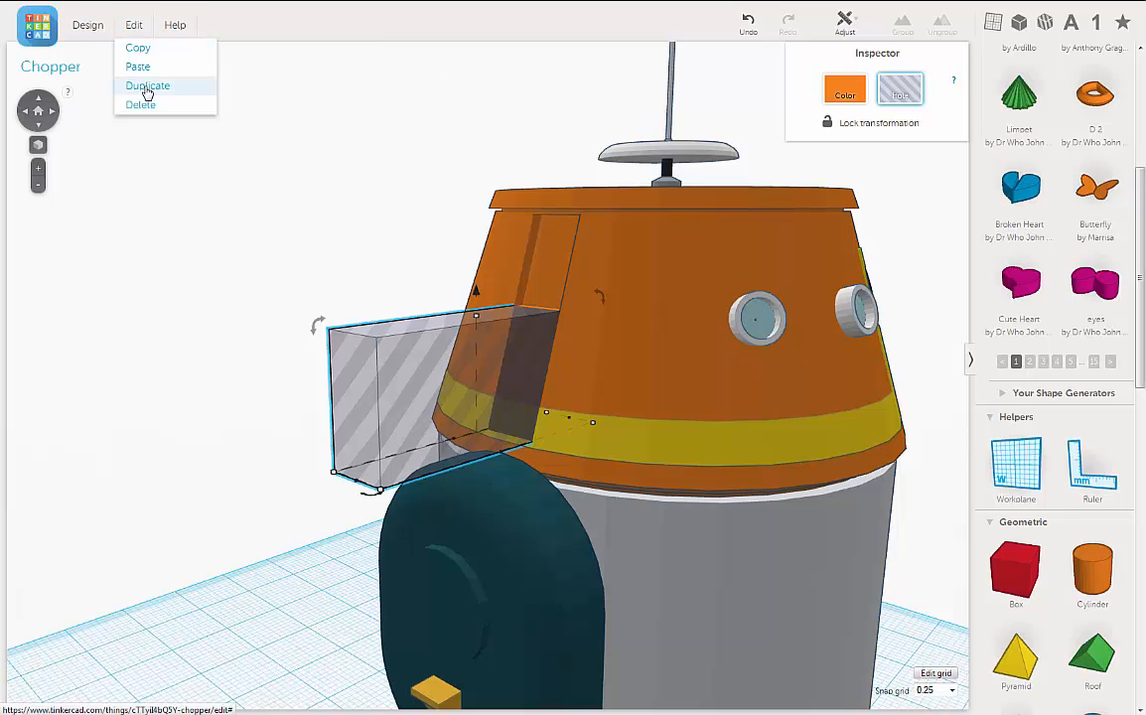
pyautogui.click(147, 85)
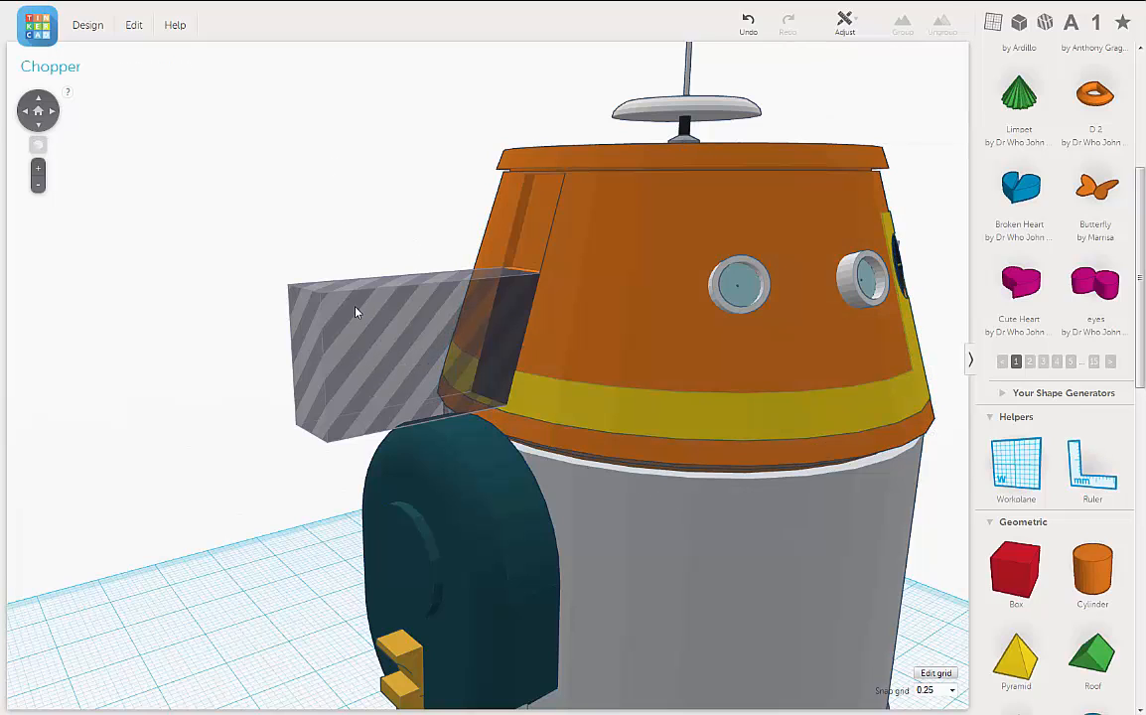
pyautogui.click(357, 348)
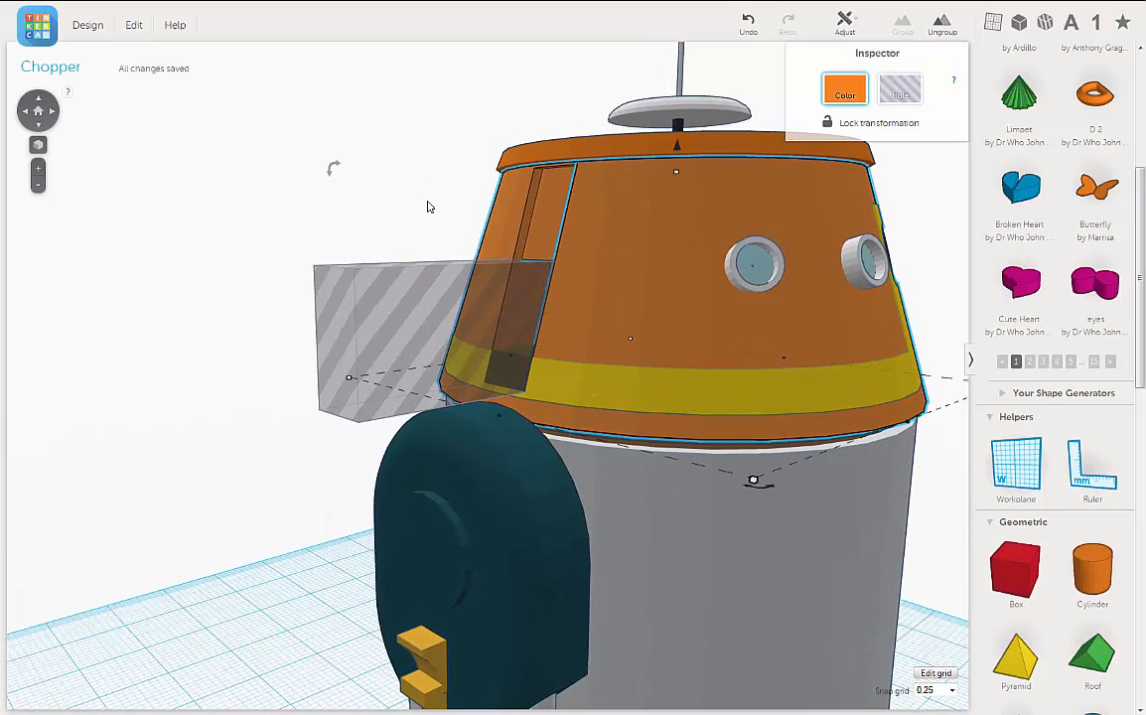
pyautogui.moveTo(516, 361)
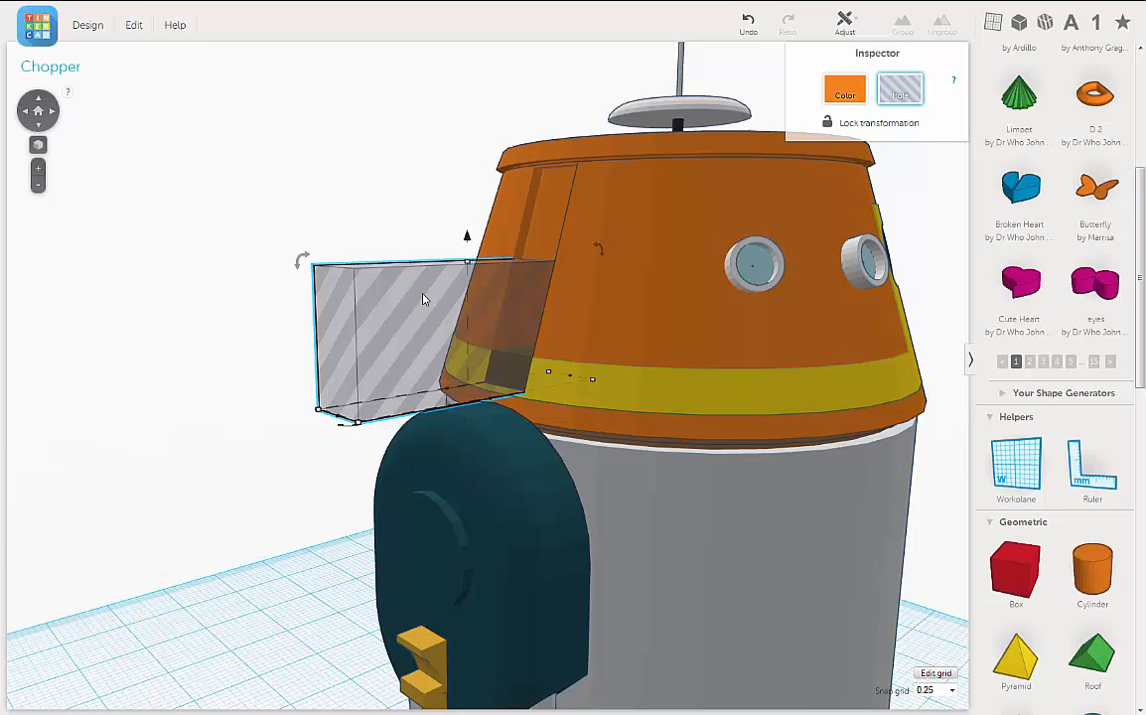
# - Check the long hole box passing through the head at the stripe, protruding on both sides
pyautogui.click(605, 393)
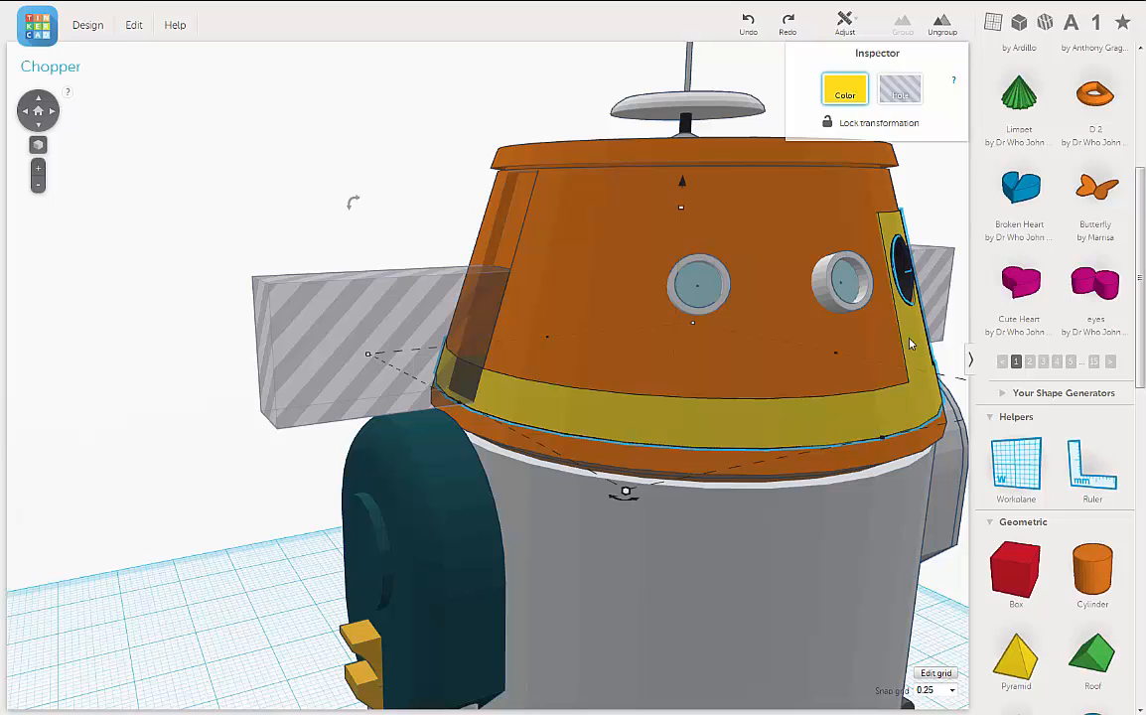
pyautogui.moveTo(643, 445)
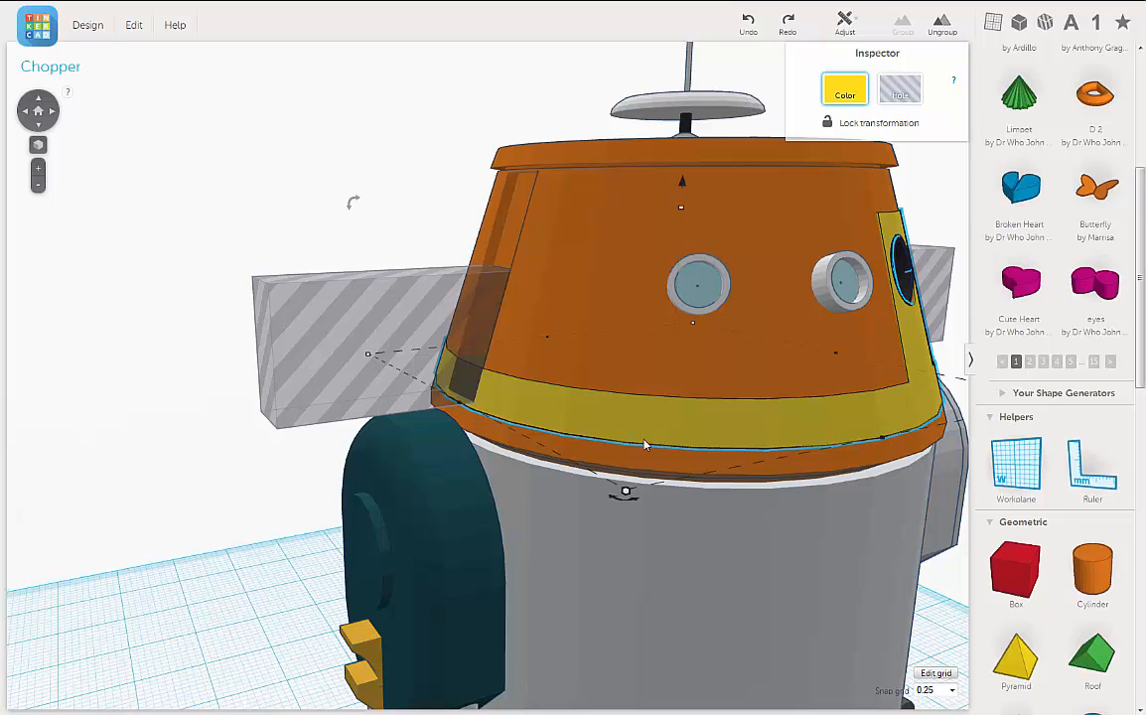
pyautogui.click(646, 425)
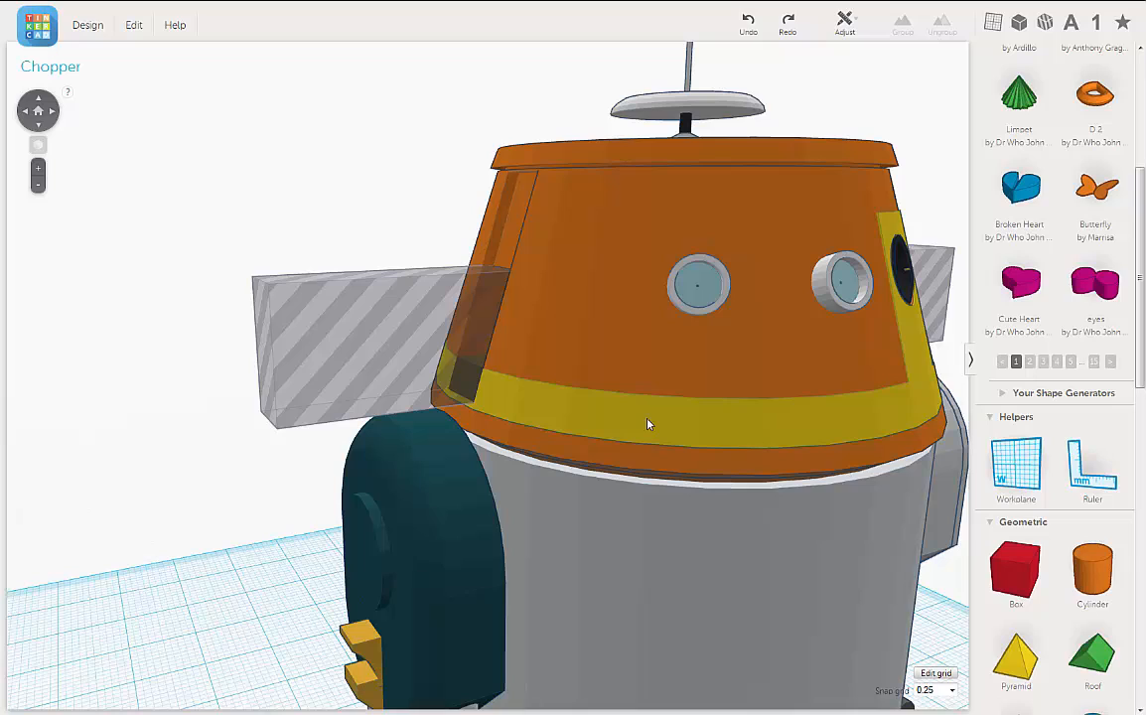
pyautogui.click(646, 417)
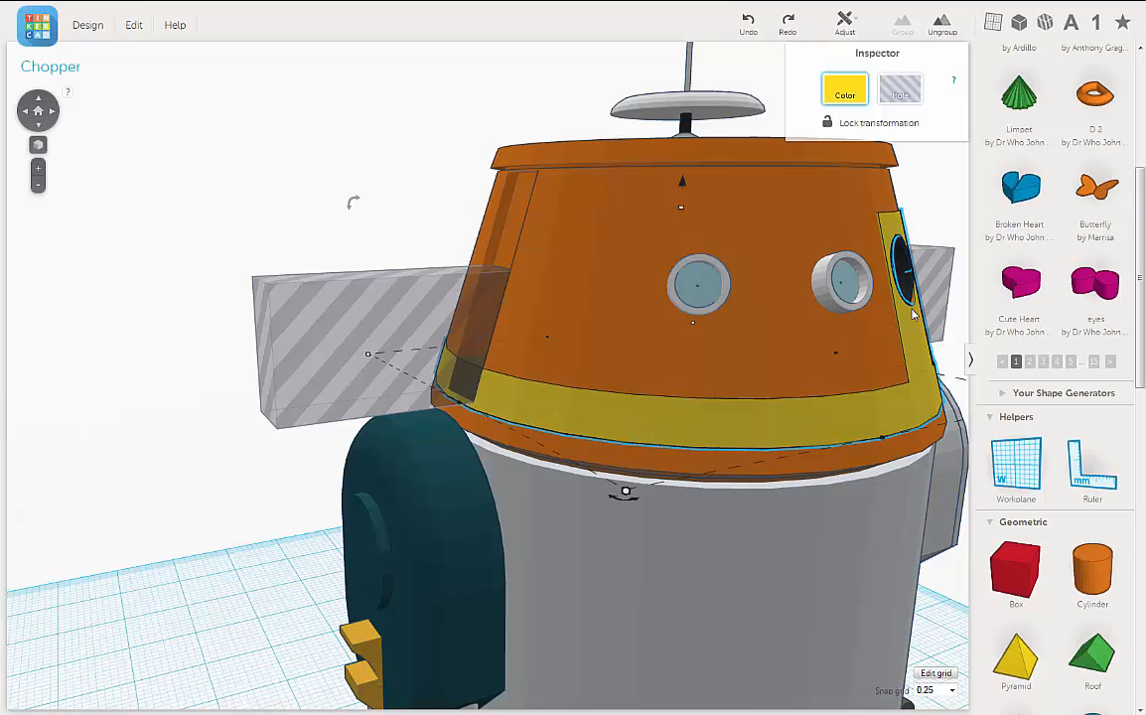
pyautogui.moveTo(904, 318)
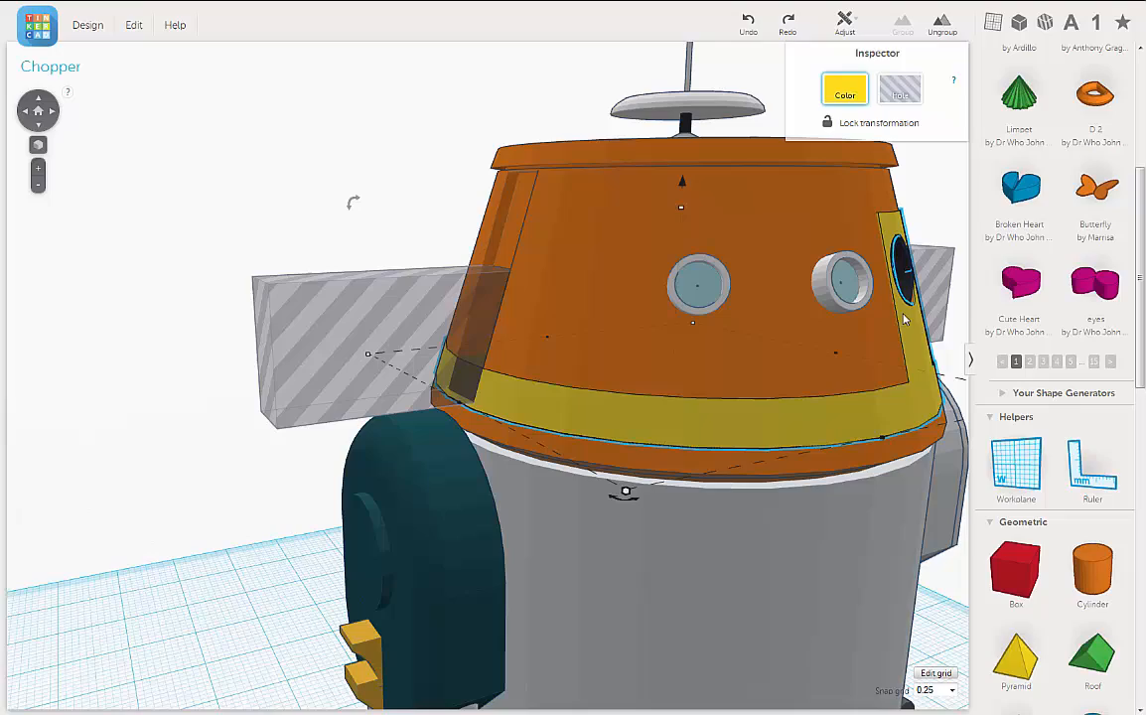
pyautogui.moveTo(369, 203)
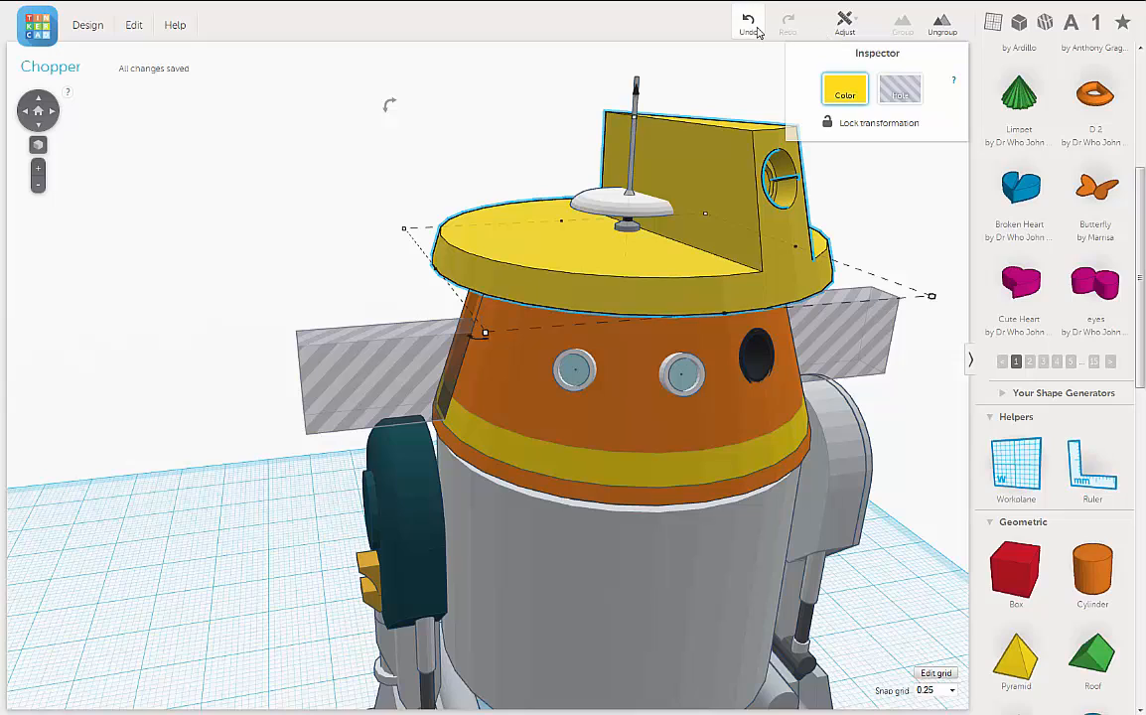
# - Undo the head top turning yellow so it returns to orange
pyautogui.click(747, 24)
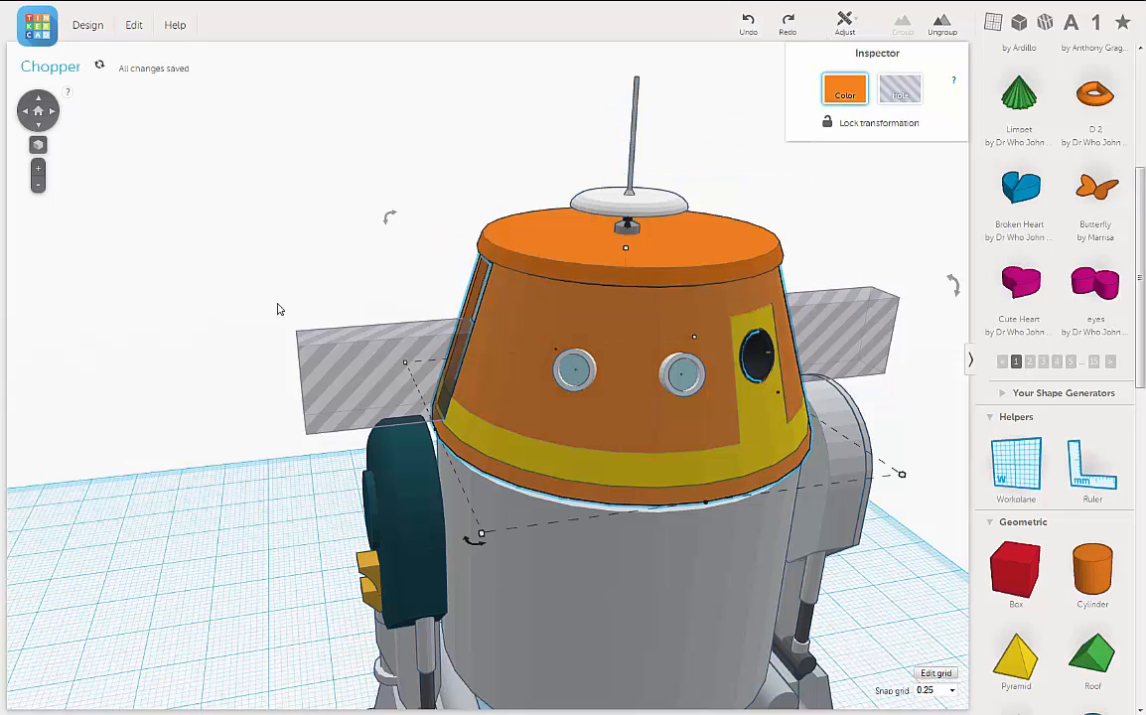
pyautogui.click(280, 310)
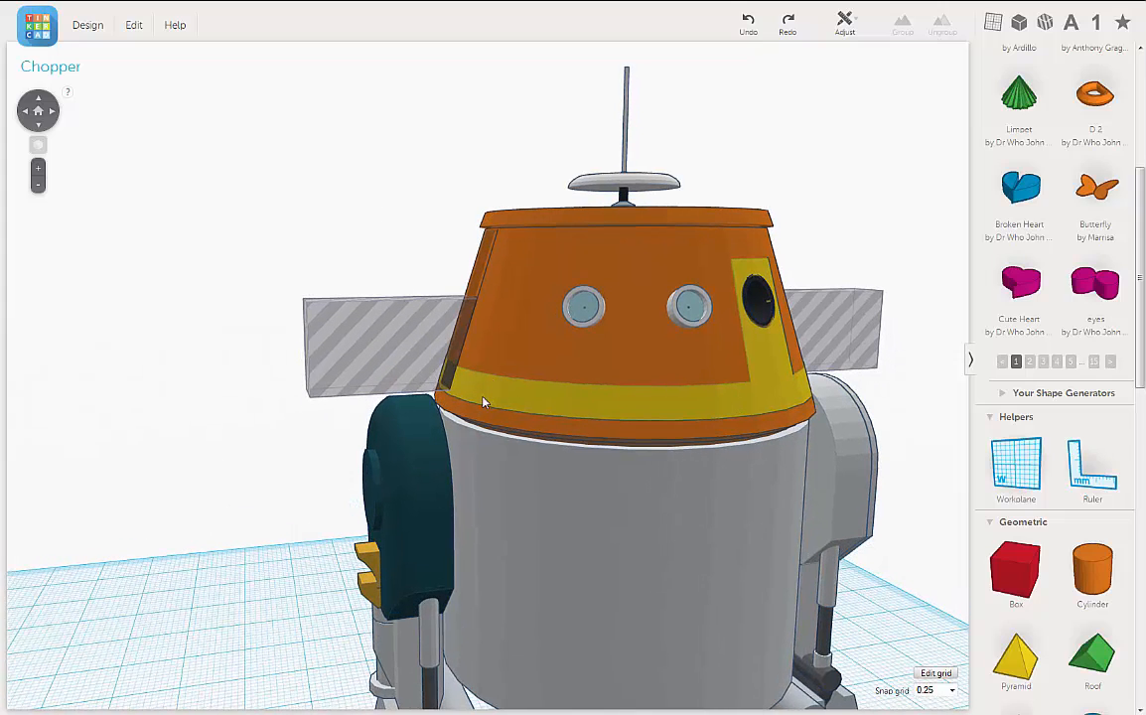
pyautogui.click(755, 388)
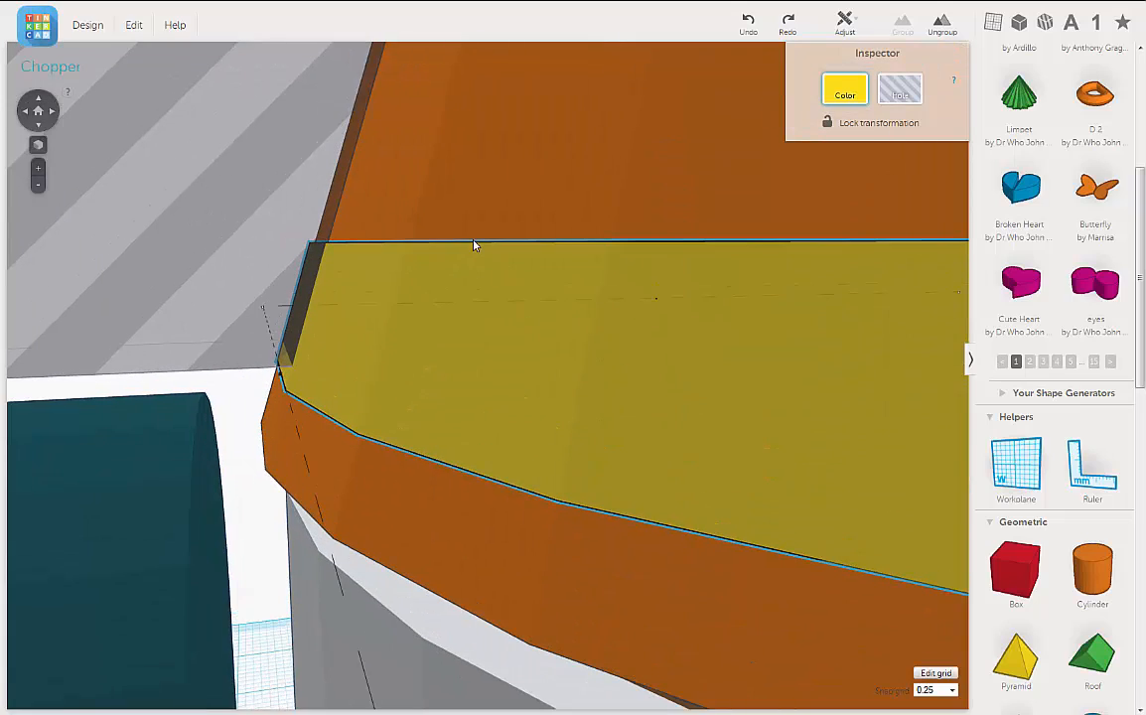
pyautogui.moveTo(349, 288)
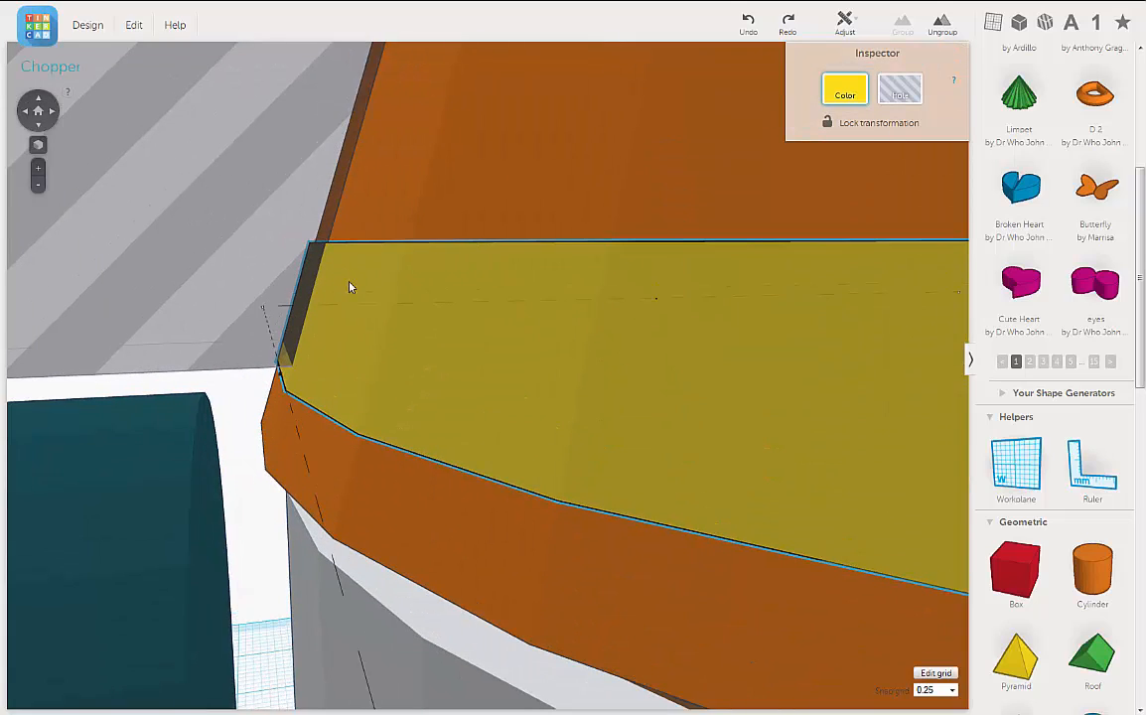
pyautogui.moveTo(346, 346)
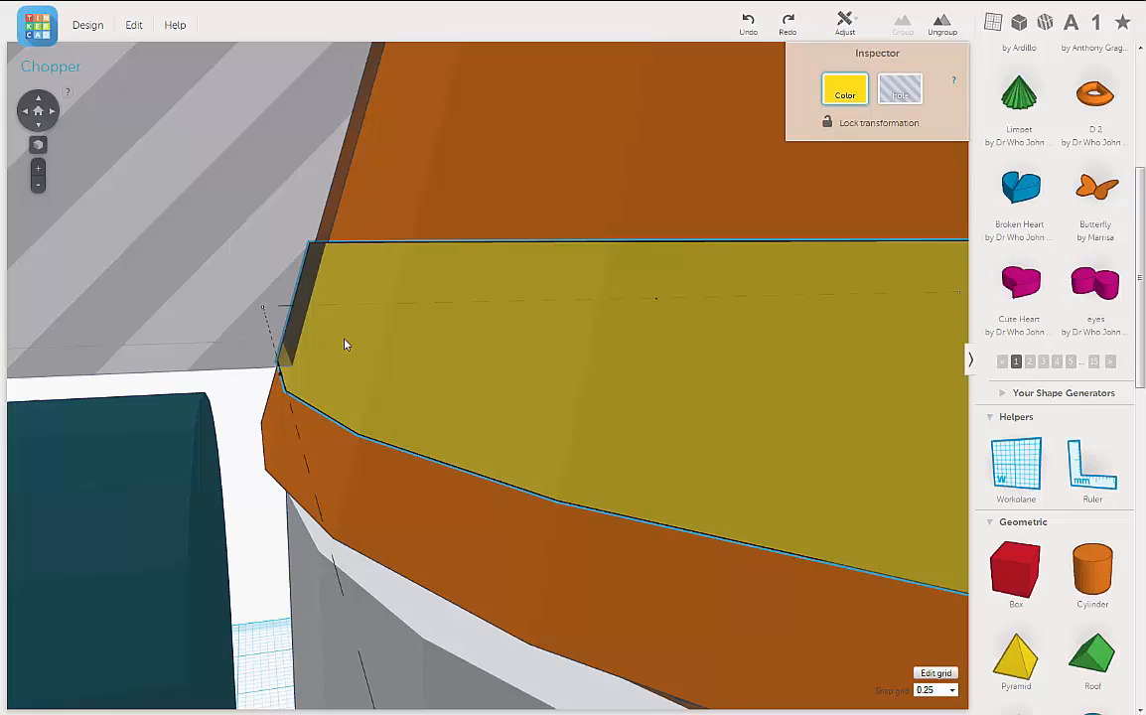
# - Inspect the stripe and select the left hole box sitting against it
pyautogui.moveTo(346, 346); pyautogui.dragTo(492, 322)
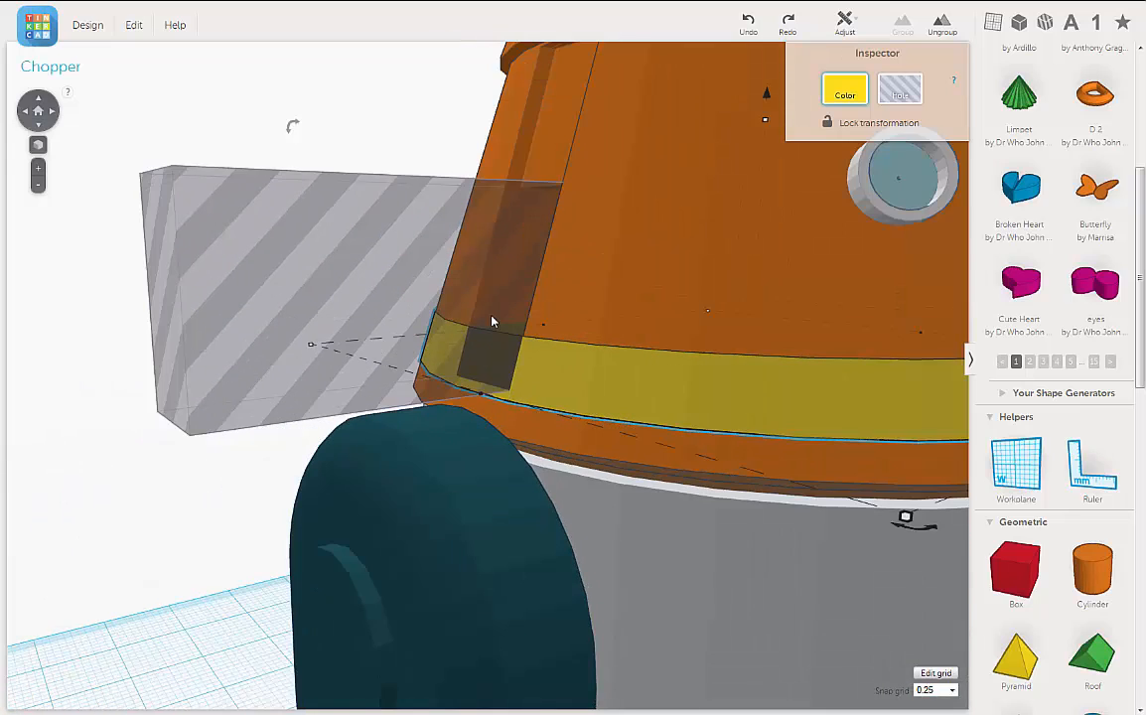
pyautogui.scroll(-3)
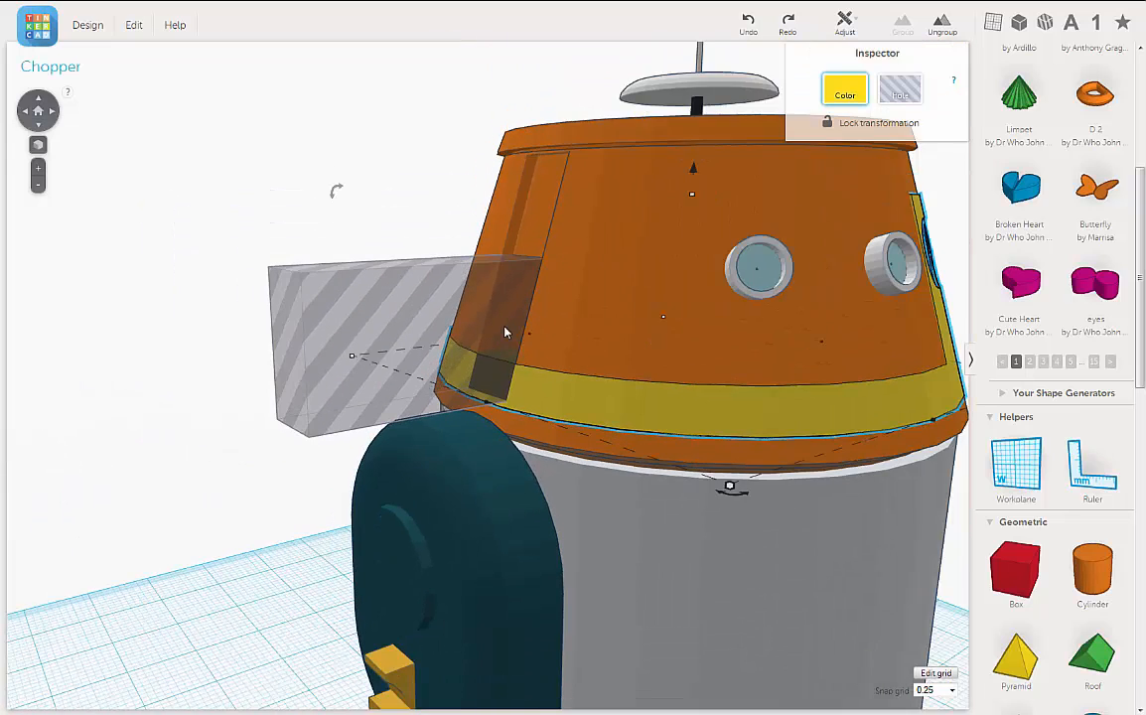
pyautogui.click(787, 20)
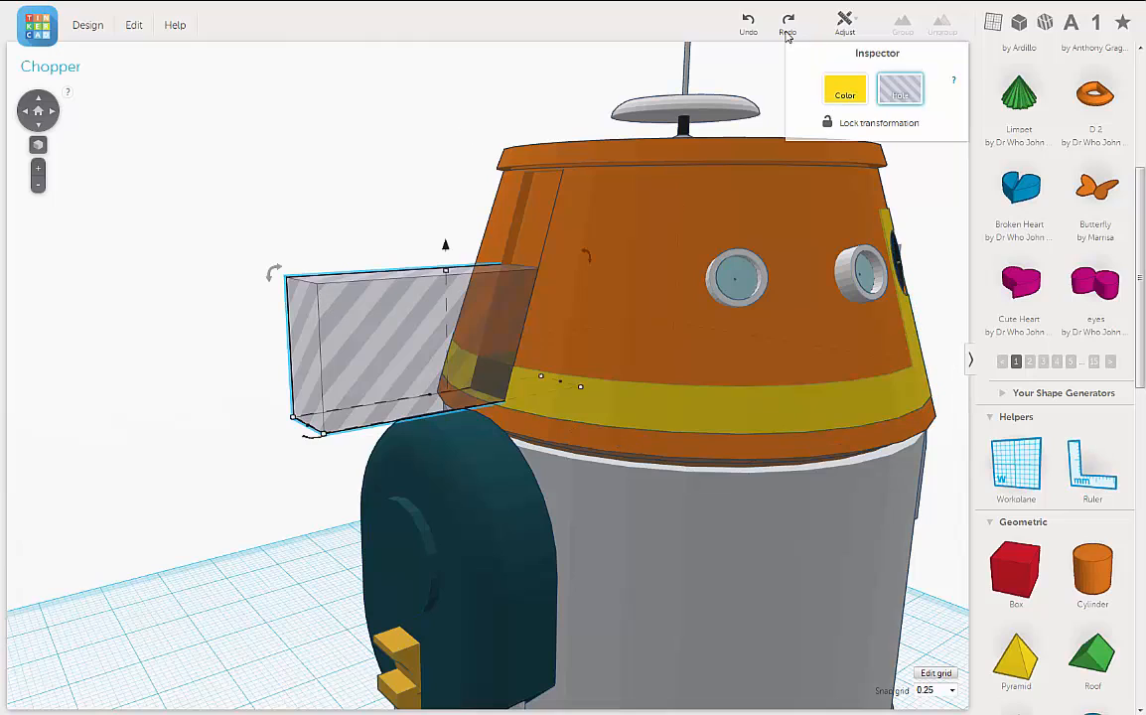
pyautogui.moveTo(133, 24)
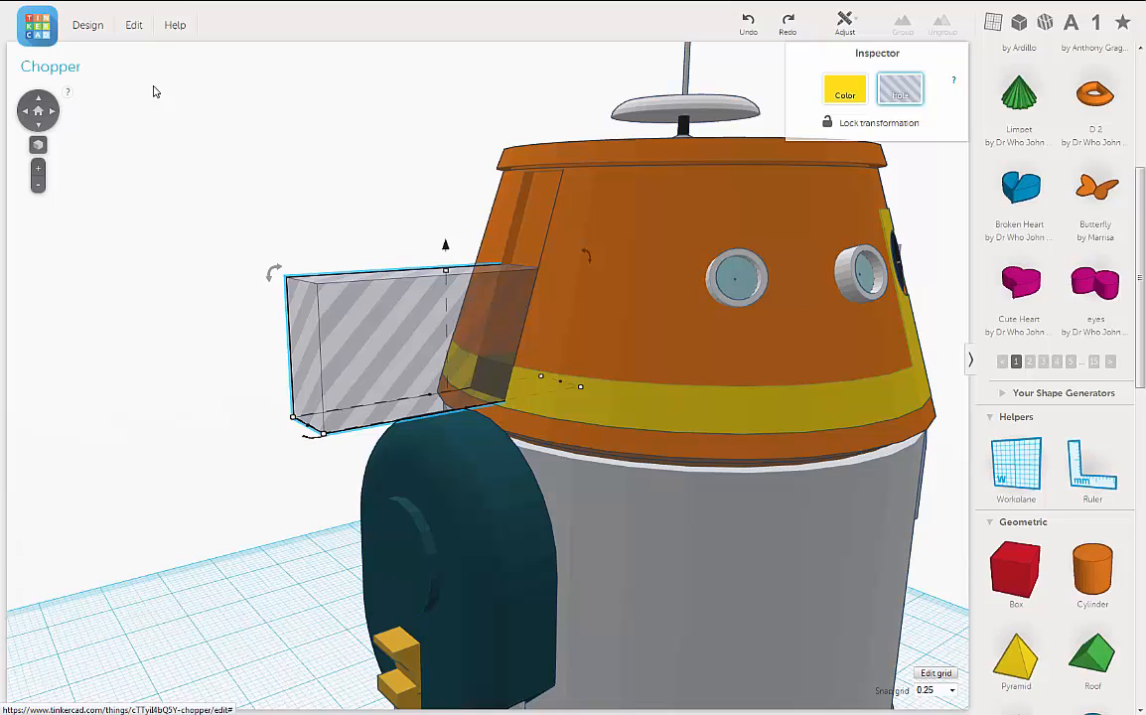
# - Duplicate the left hole box, preview the cut opening, then undo to keep the head uncut
pyautogui.click(133, 24)
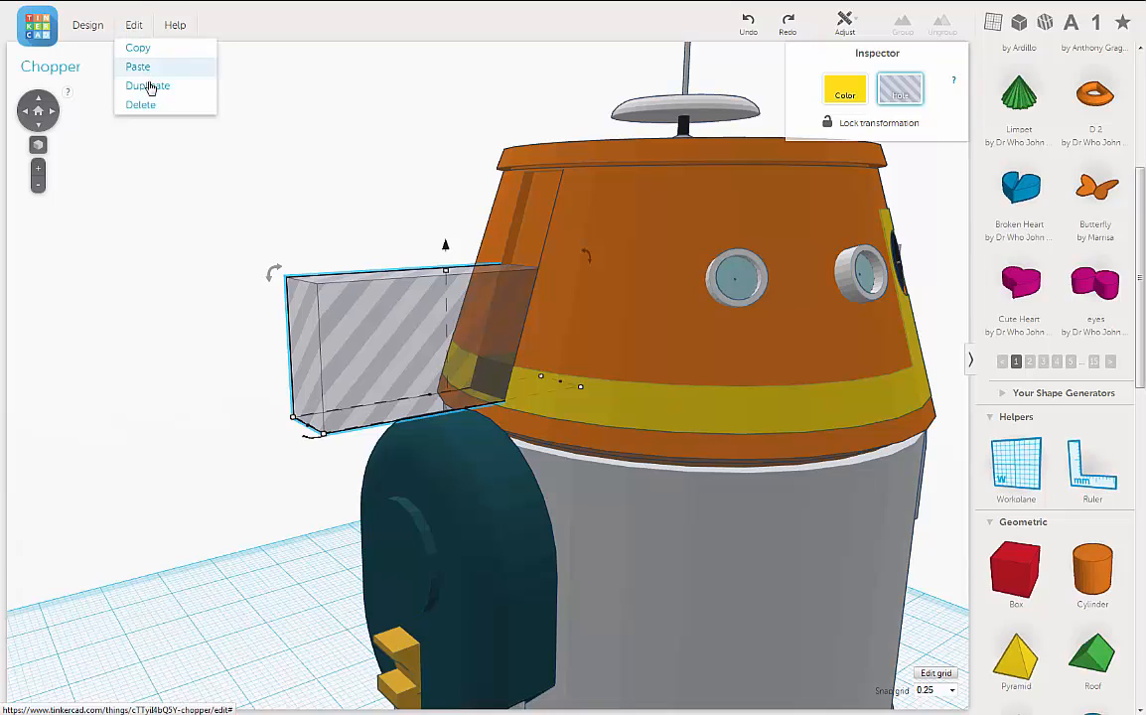
pyautogui.click(147, 86)
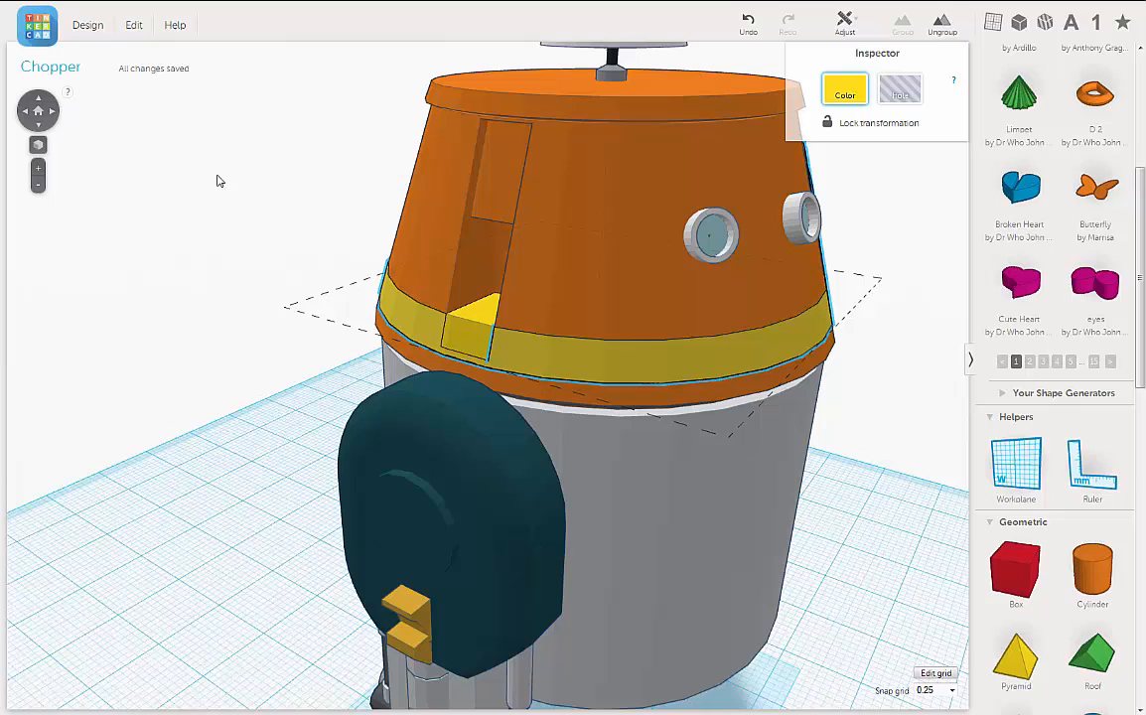
pyautogui.click(133, 24)
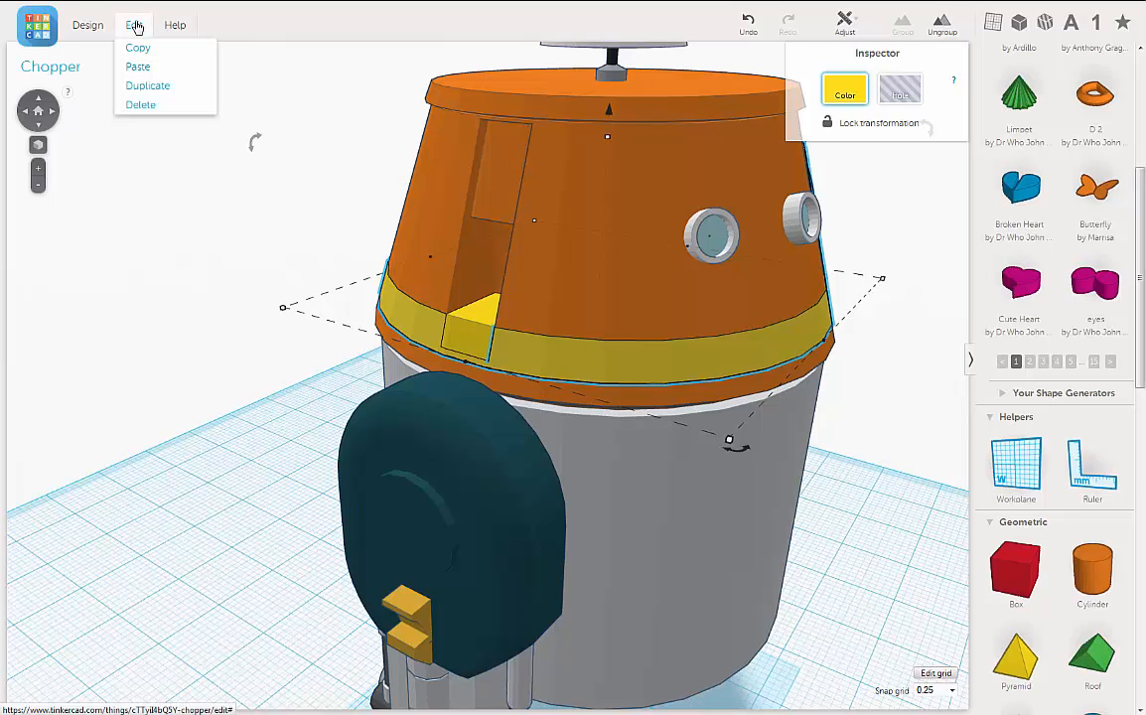
pyautogui.moveTo(755, 35)
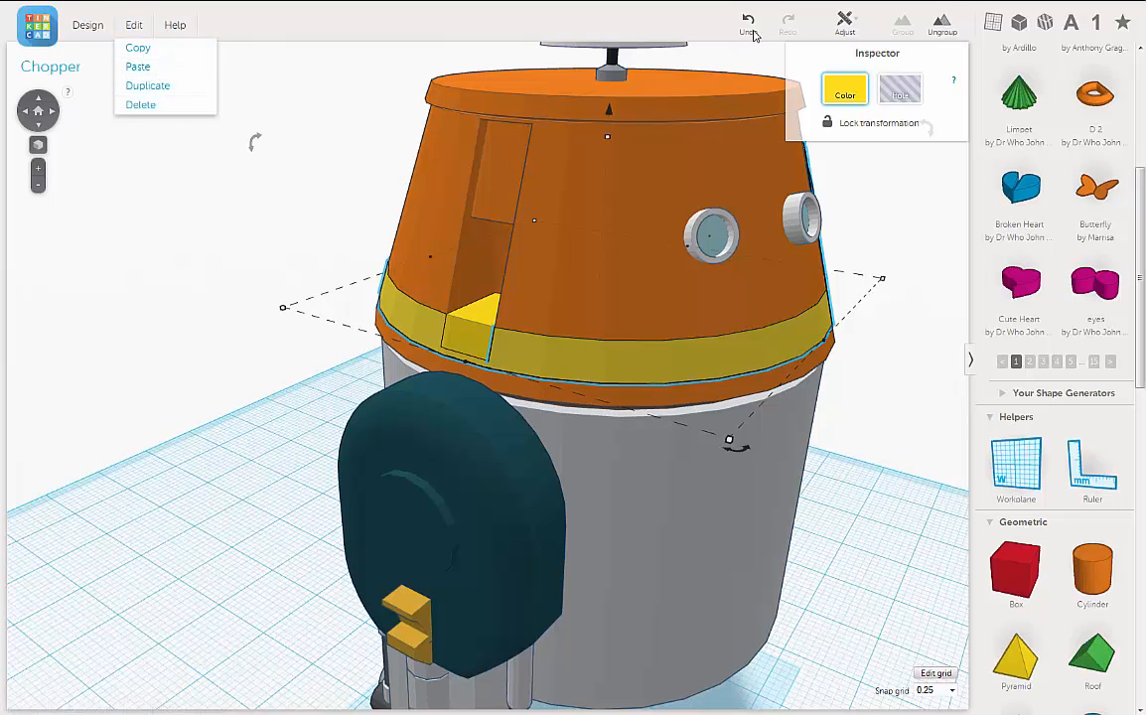
pyautogui.click(139, 68)
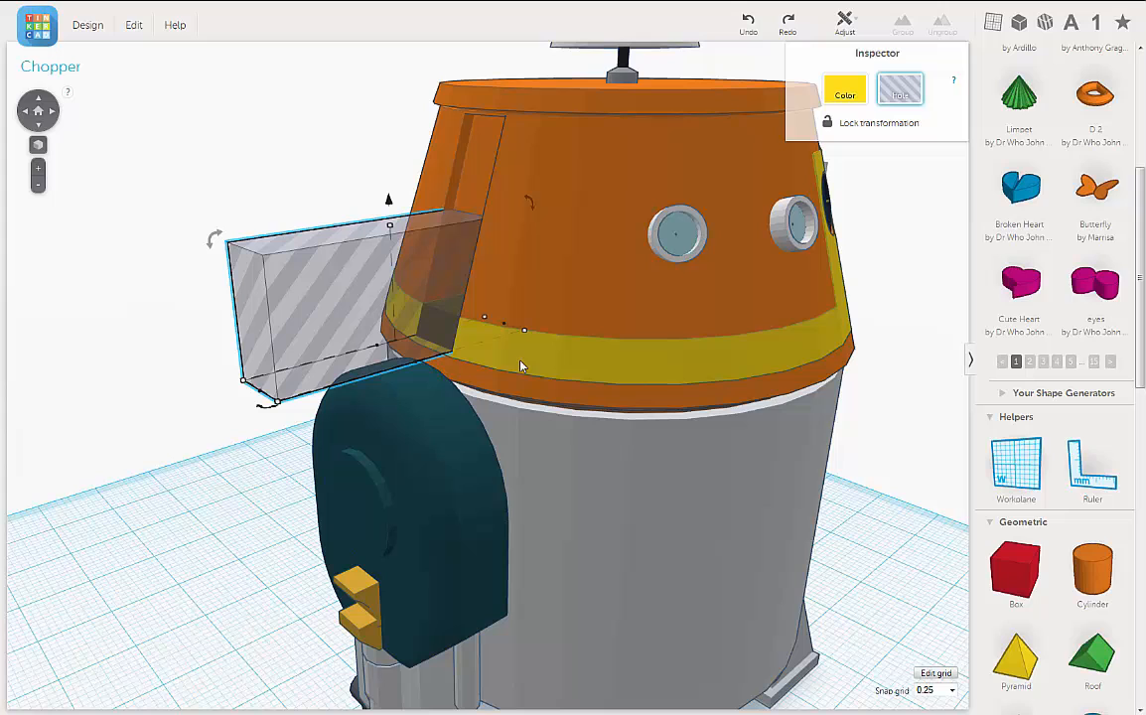
pyautogui.moveTo(401, 290)
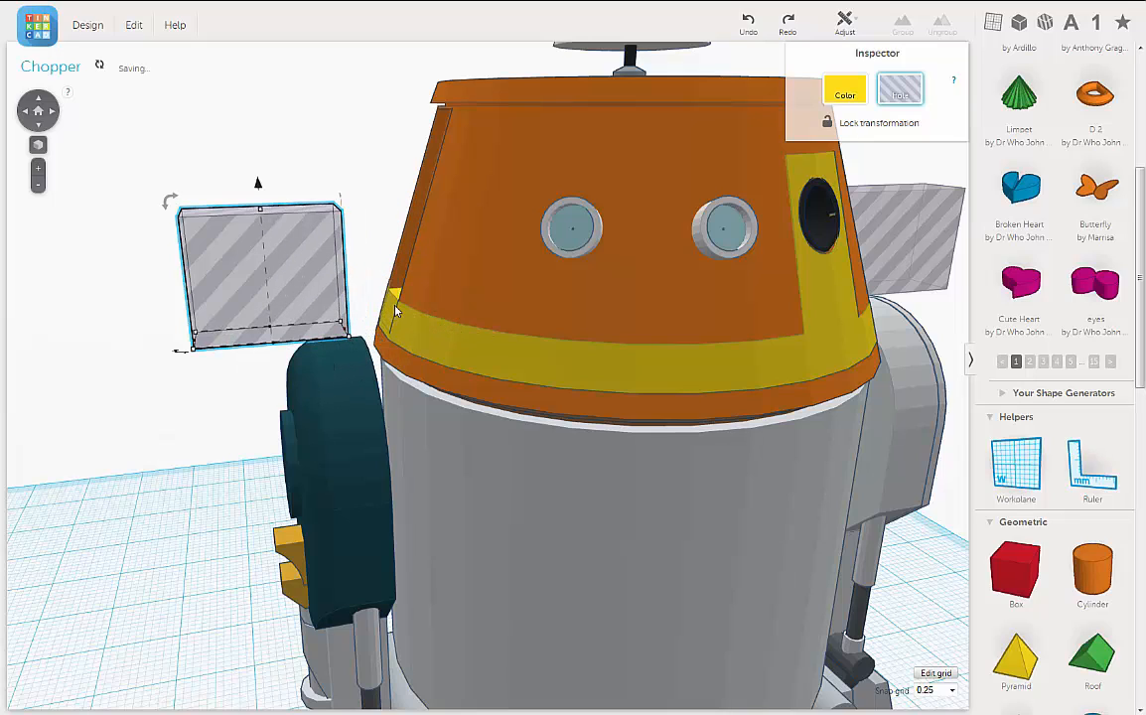
# - Position hole boxes at the stripe on both sides of the head for the arm openings
pyautogui.click(626, 337)
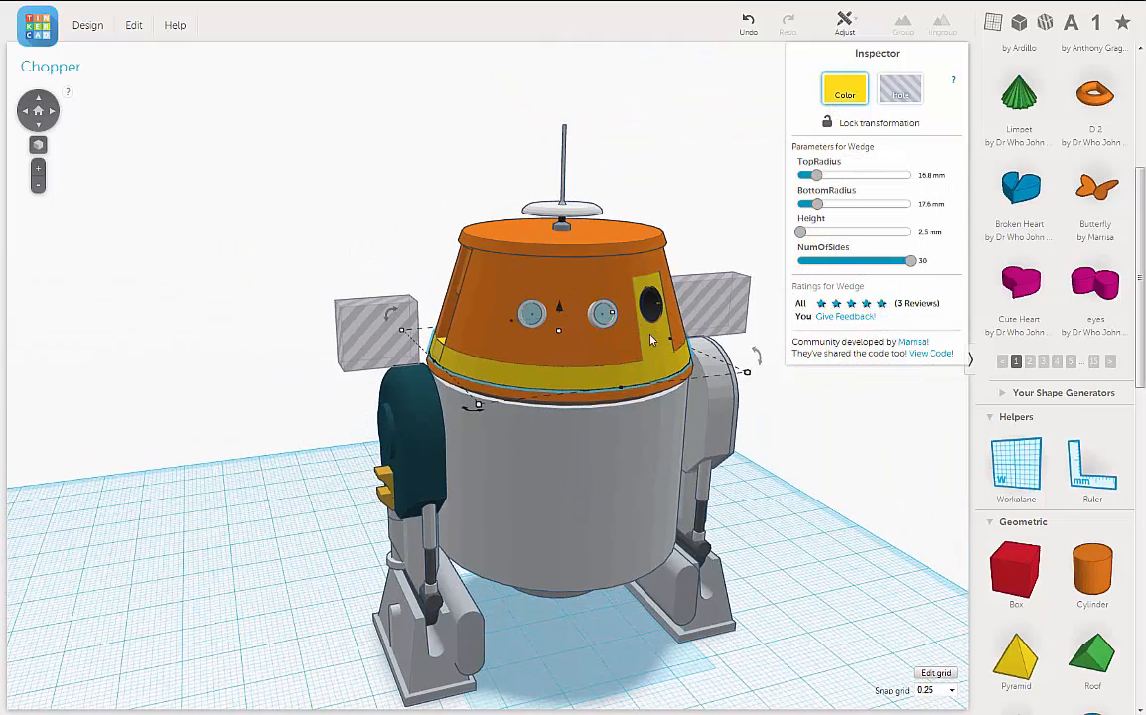
pyautogui.moveTo(659, 334)
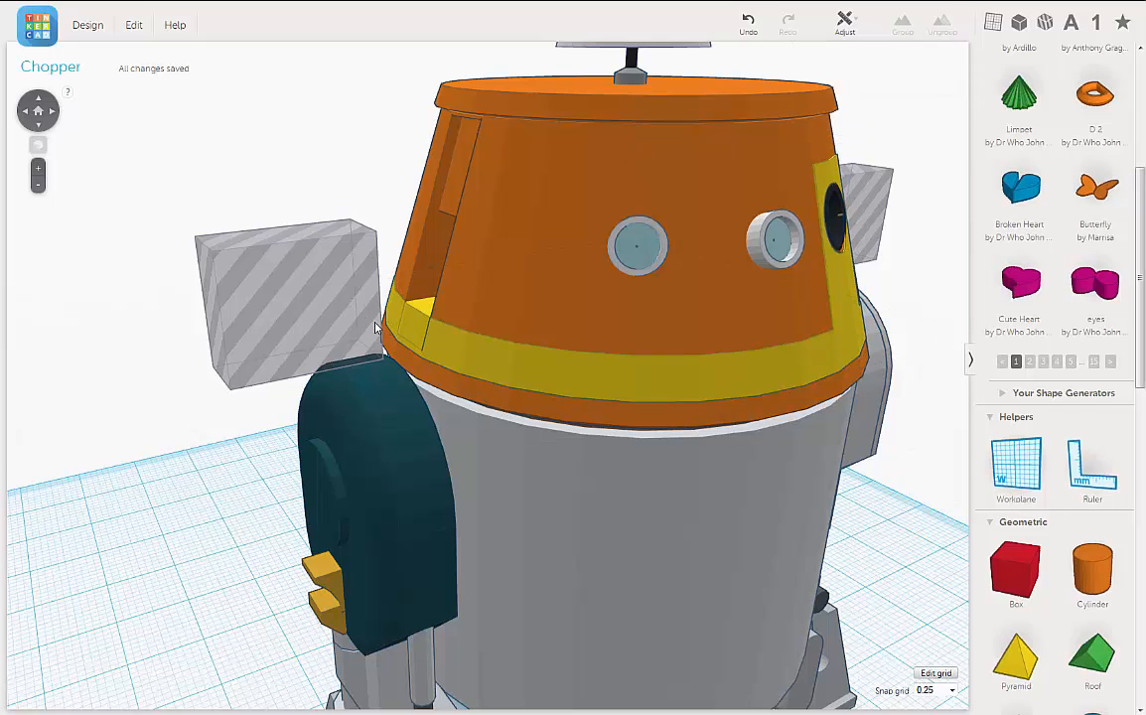
pyautogui.click(288, 298)
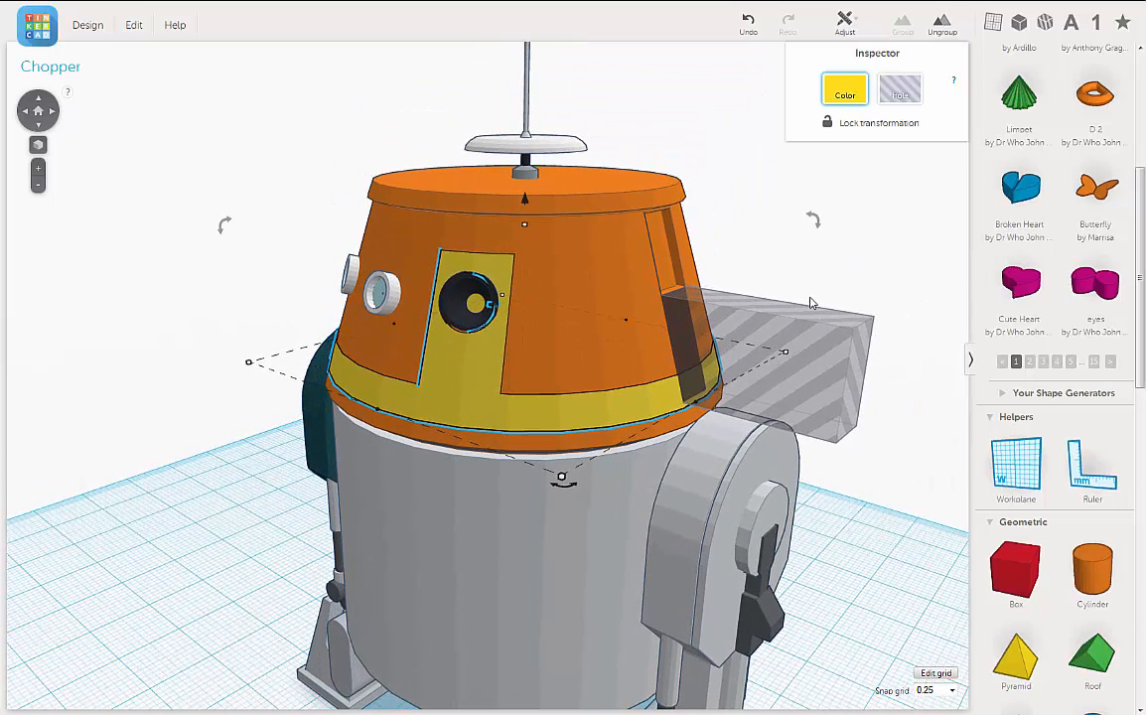
pyautogui.moveTo(664, 425)
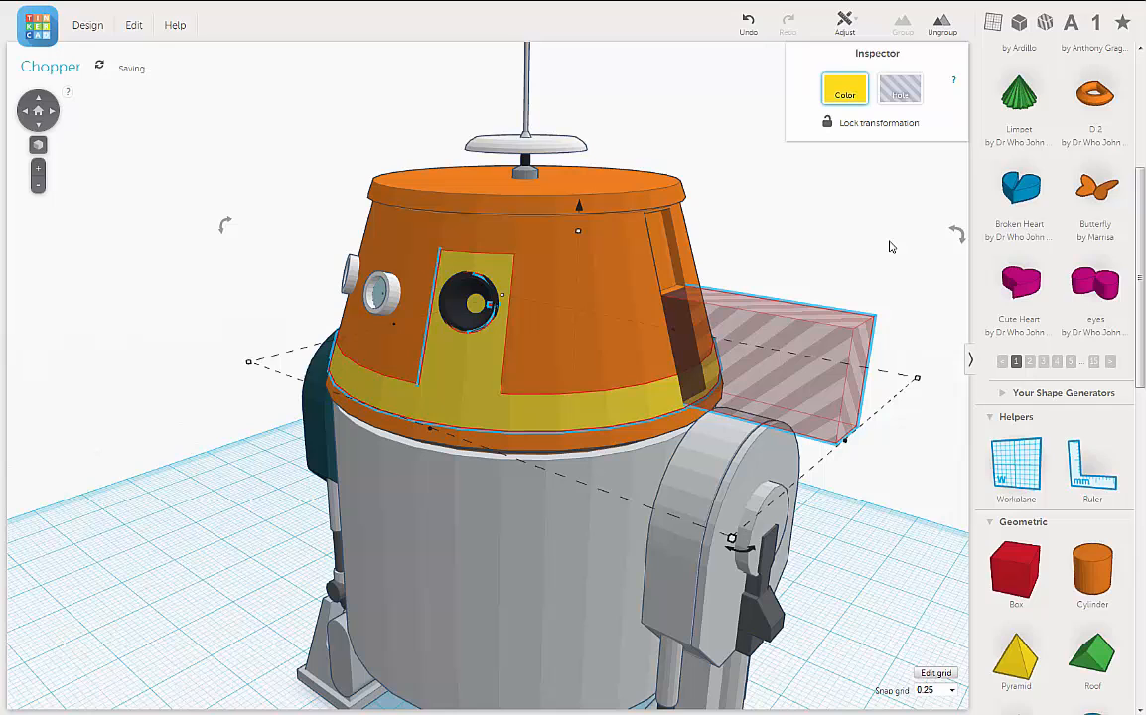
# - Group the hole box into the head to carve the right arm opening, then duplicate the hole box
pyautogui.press('Delete')
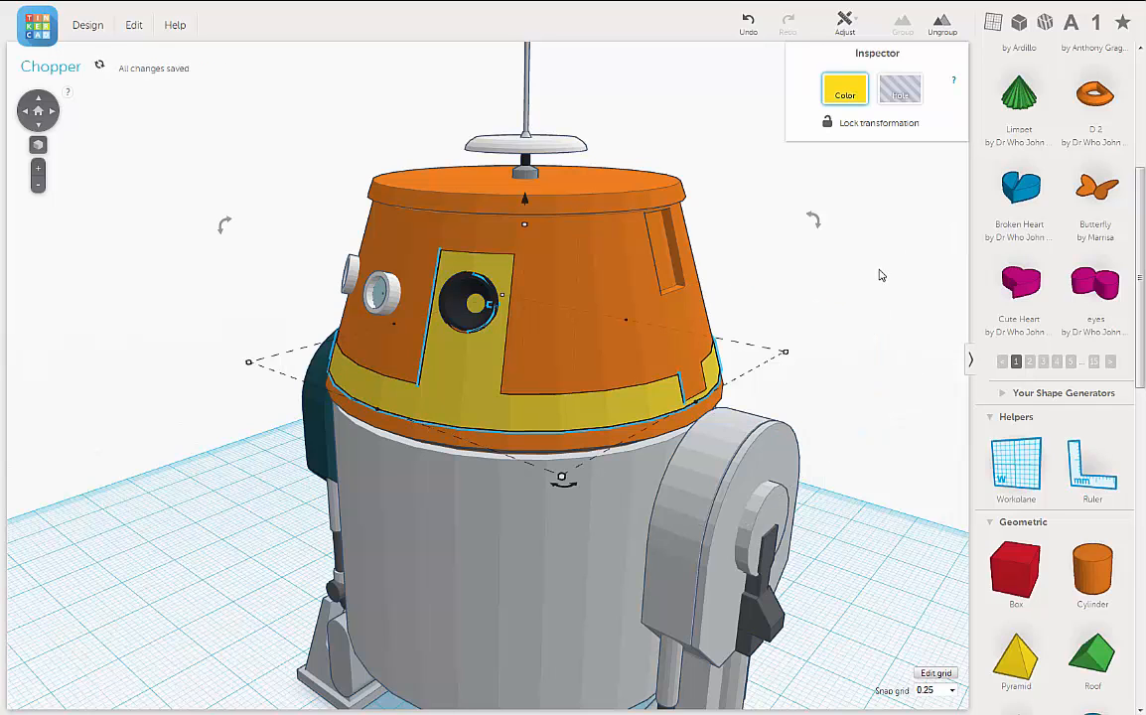
pyautogui.moveTo(870, 288)
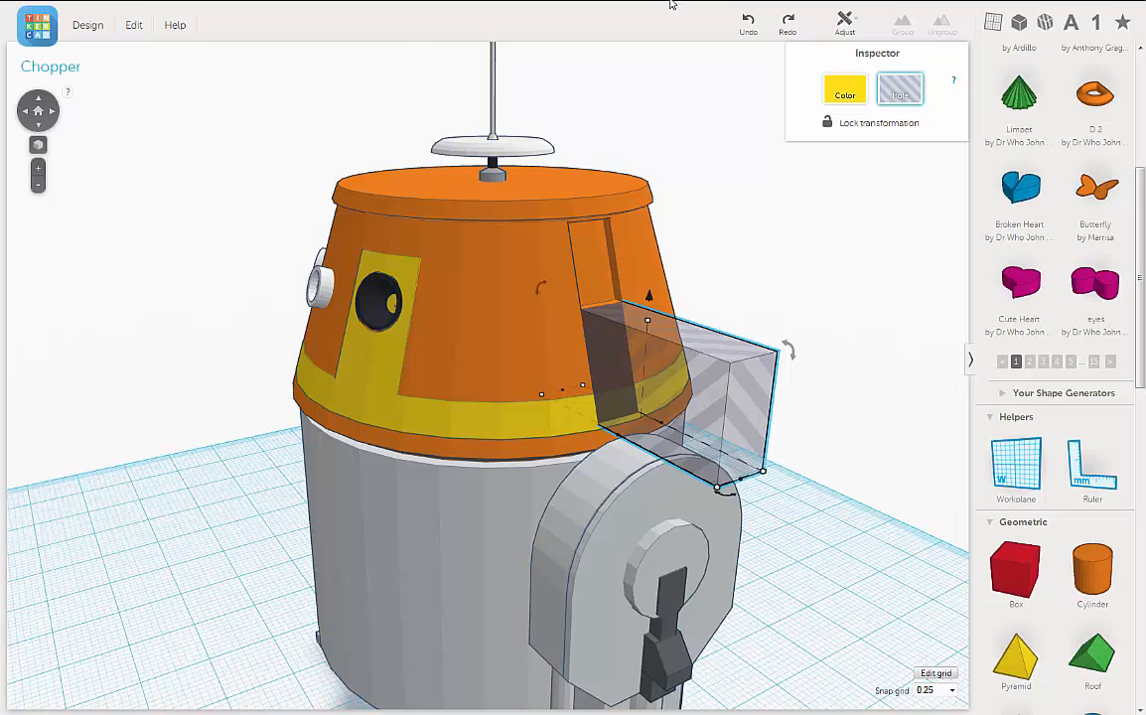
pyautogui.click(134, 24)
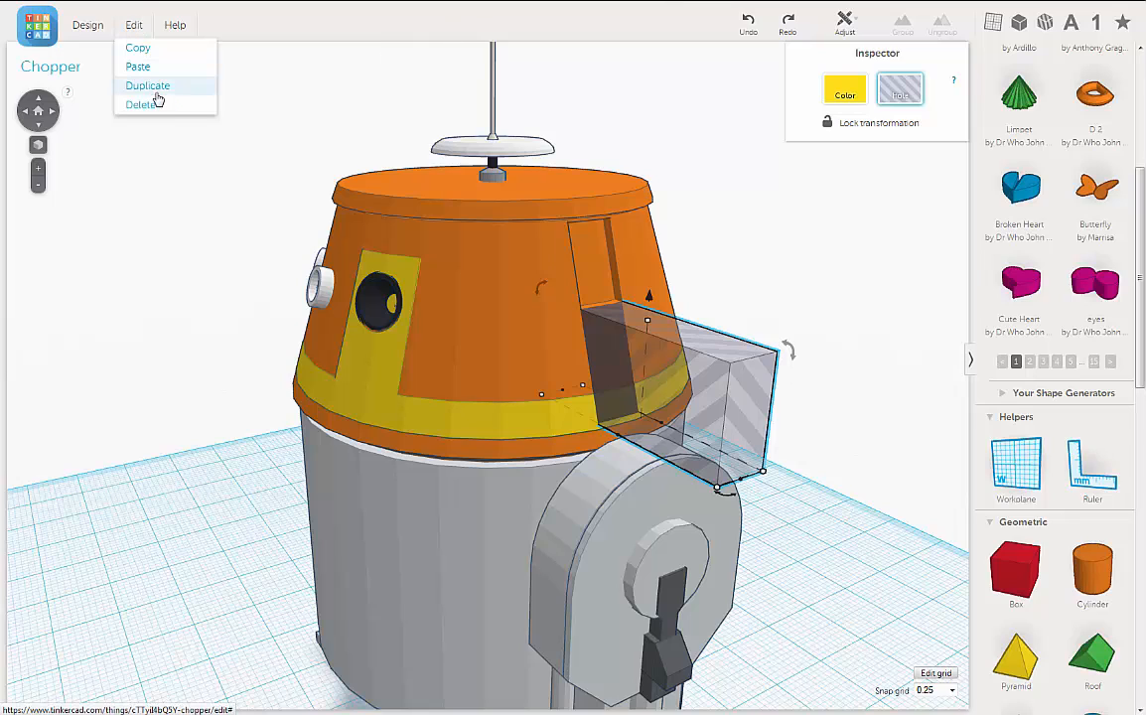
pyautogui.click(147, 85)
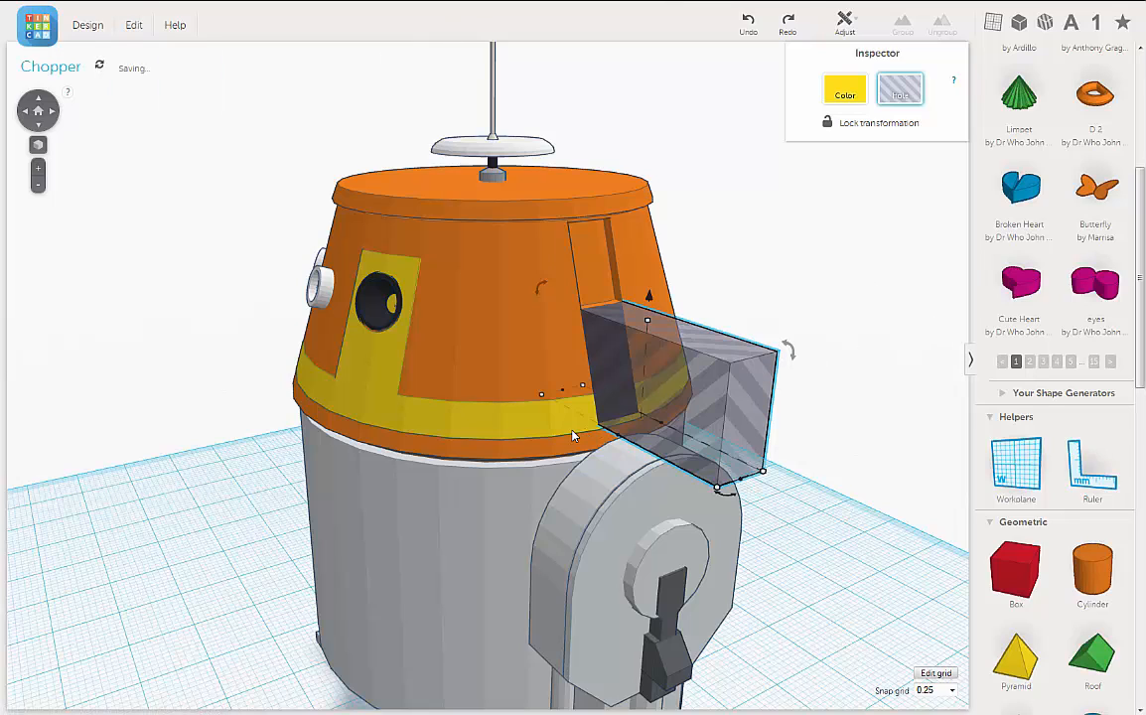